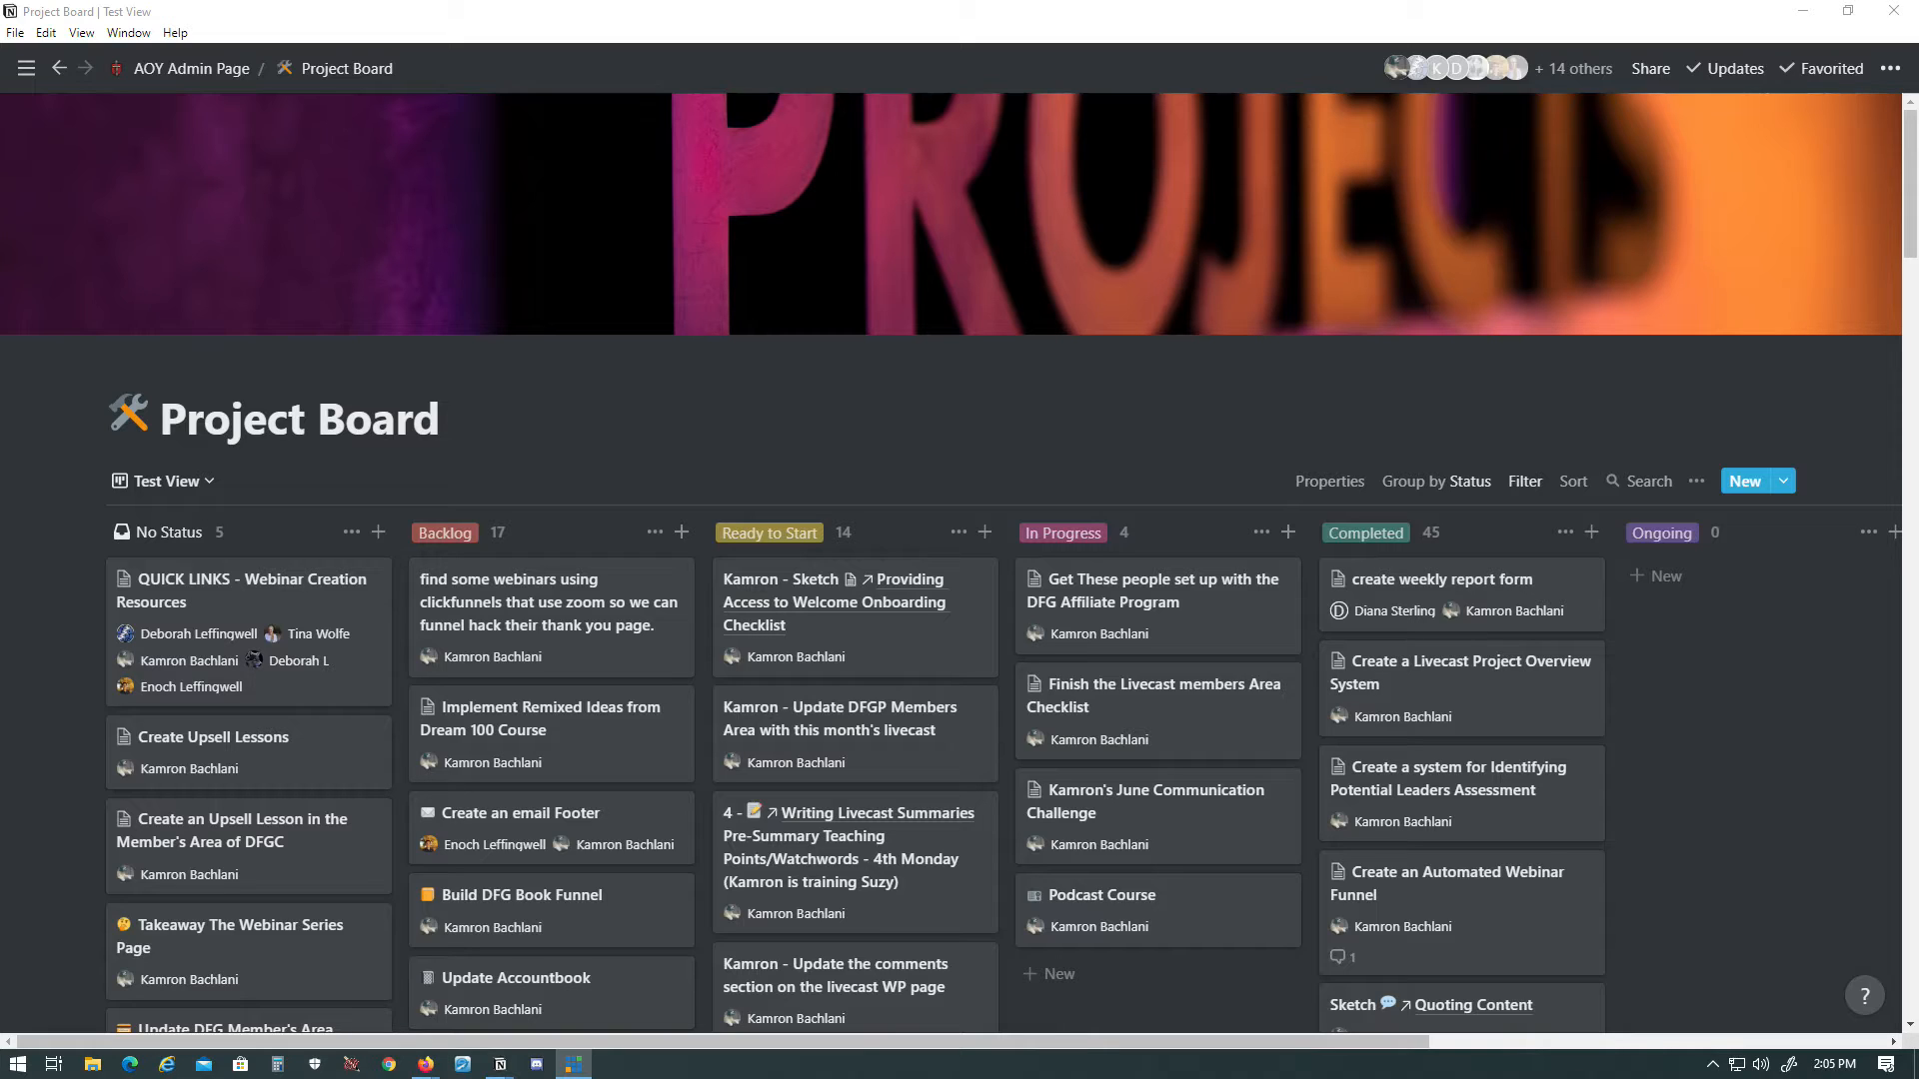
# - Delete the existing Test View from the Project Board, confirming its removal
pyautogui.click(26, 68)
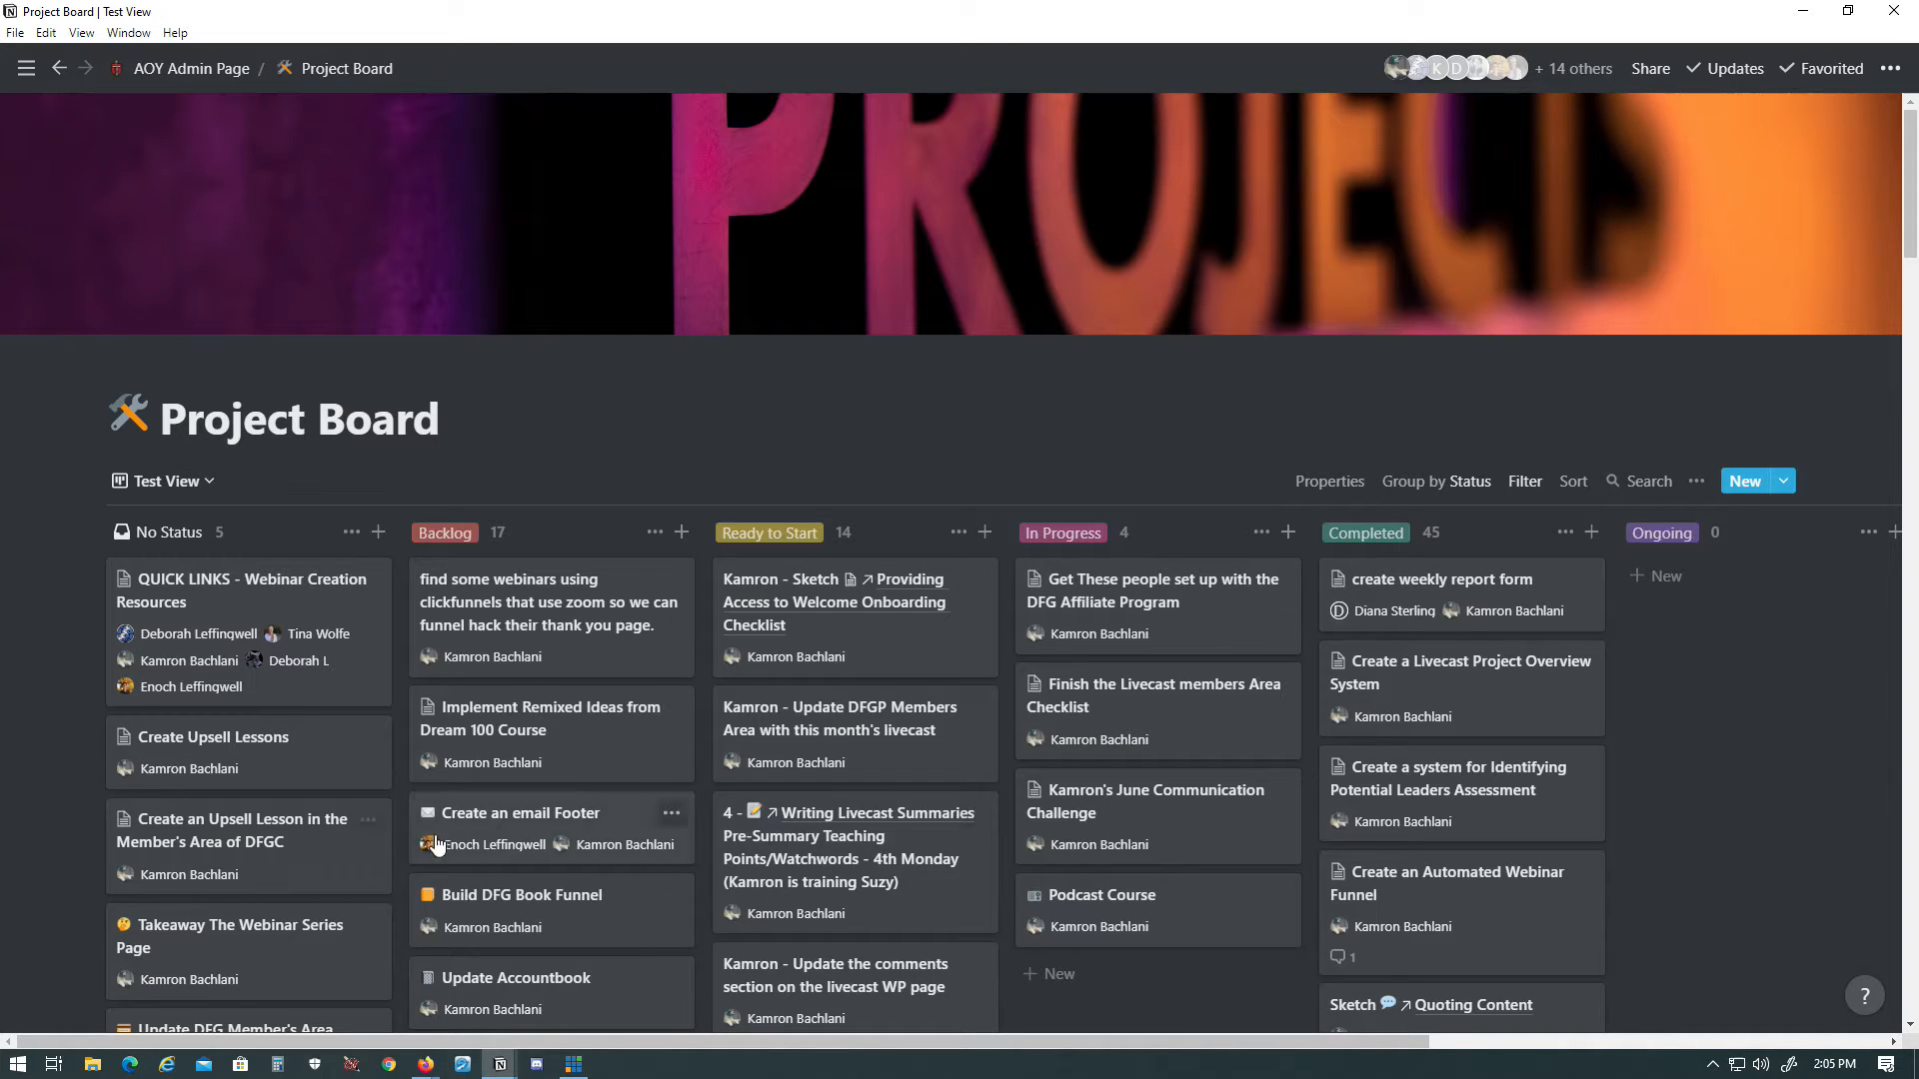
pyautogui.click(162, 480)
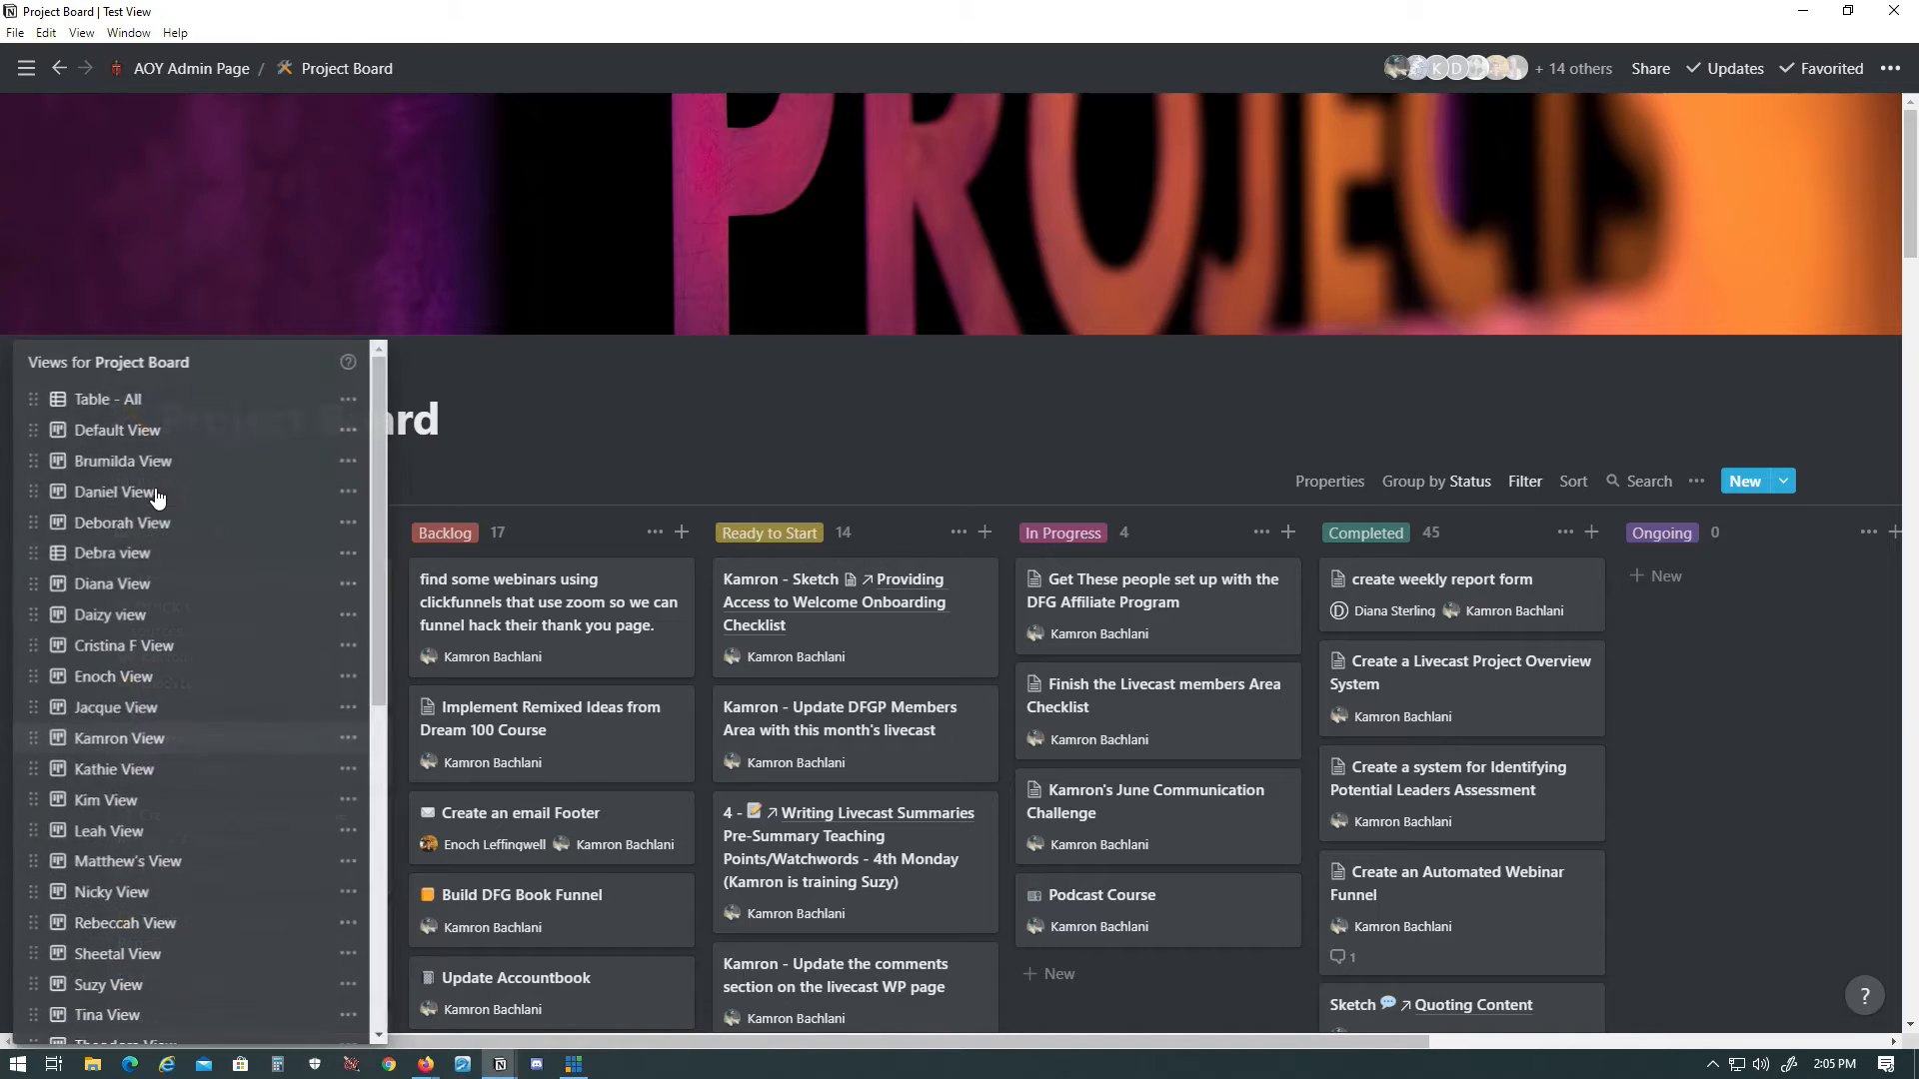
pyautogui.scroll(-3)
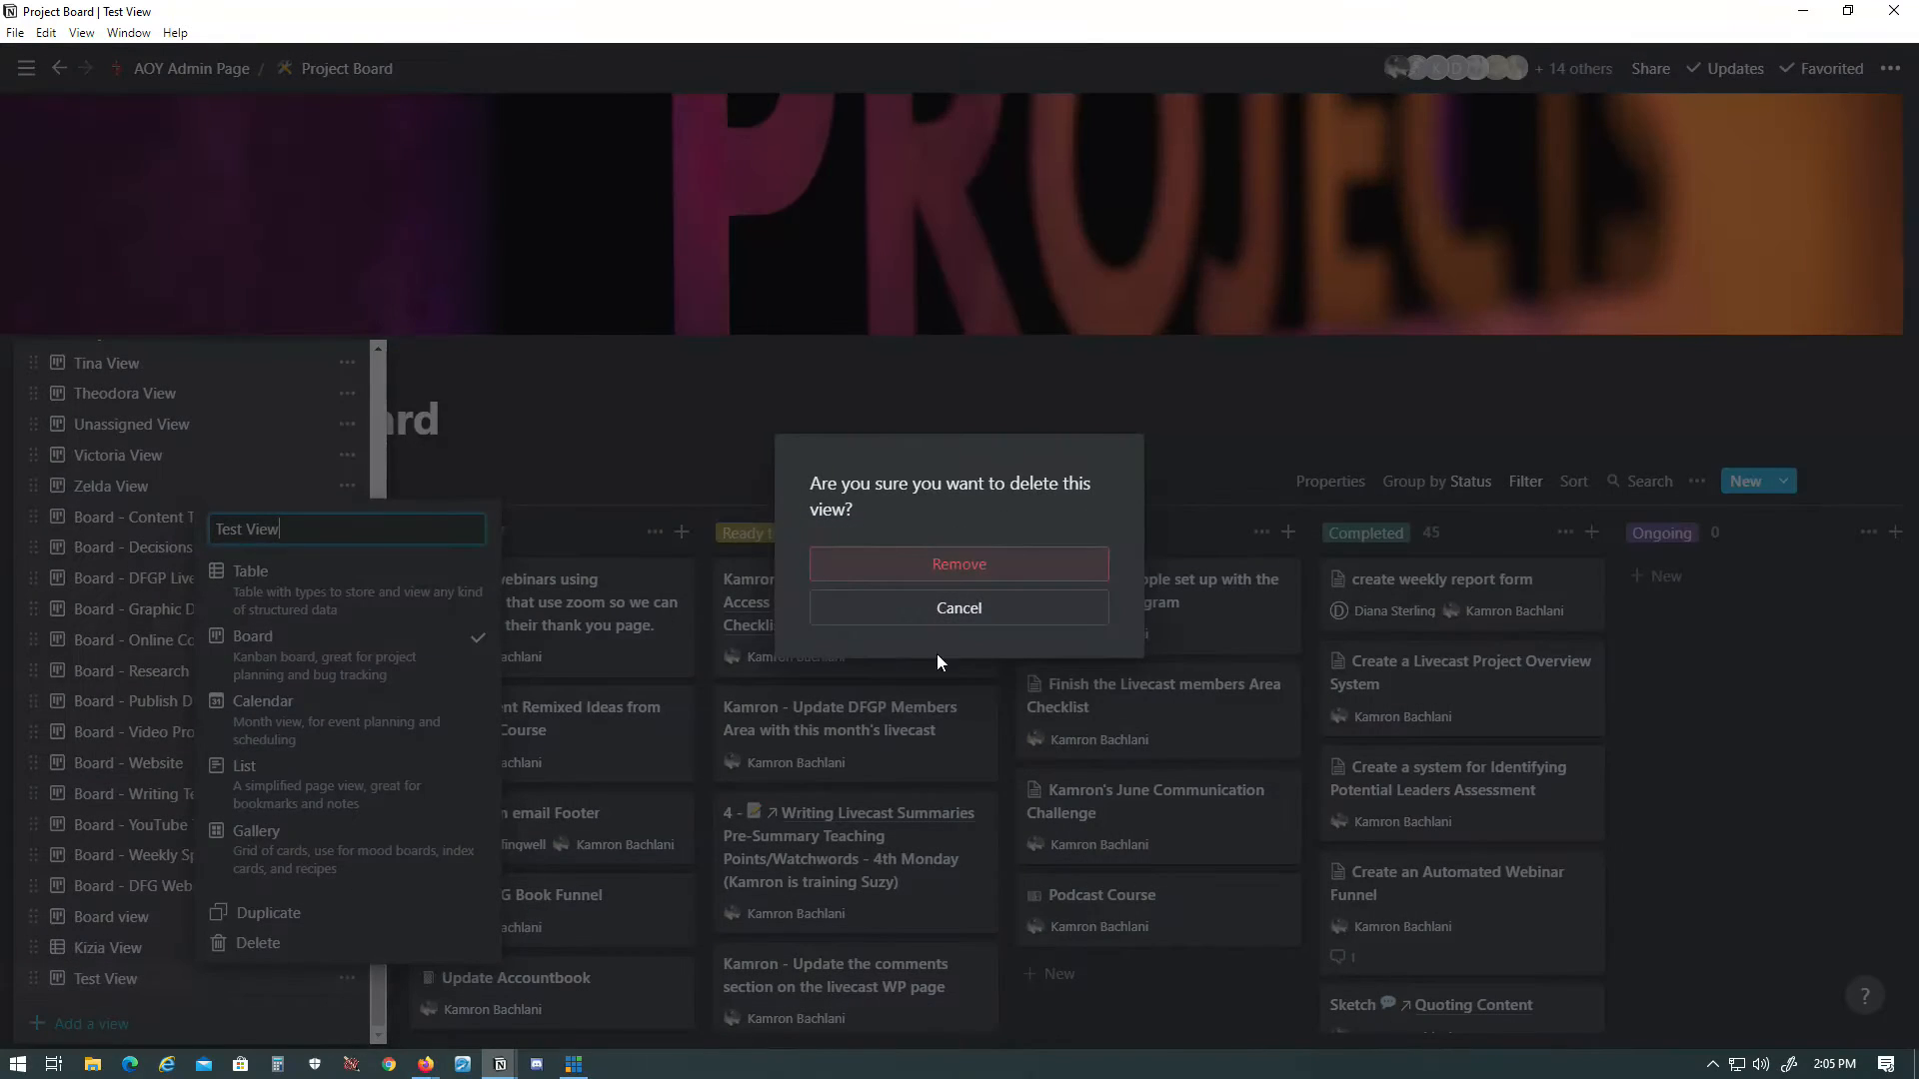
pyautogui.click(957, 564)
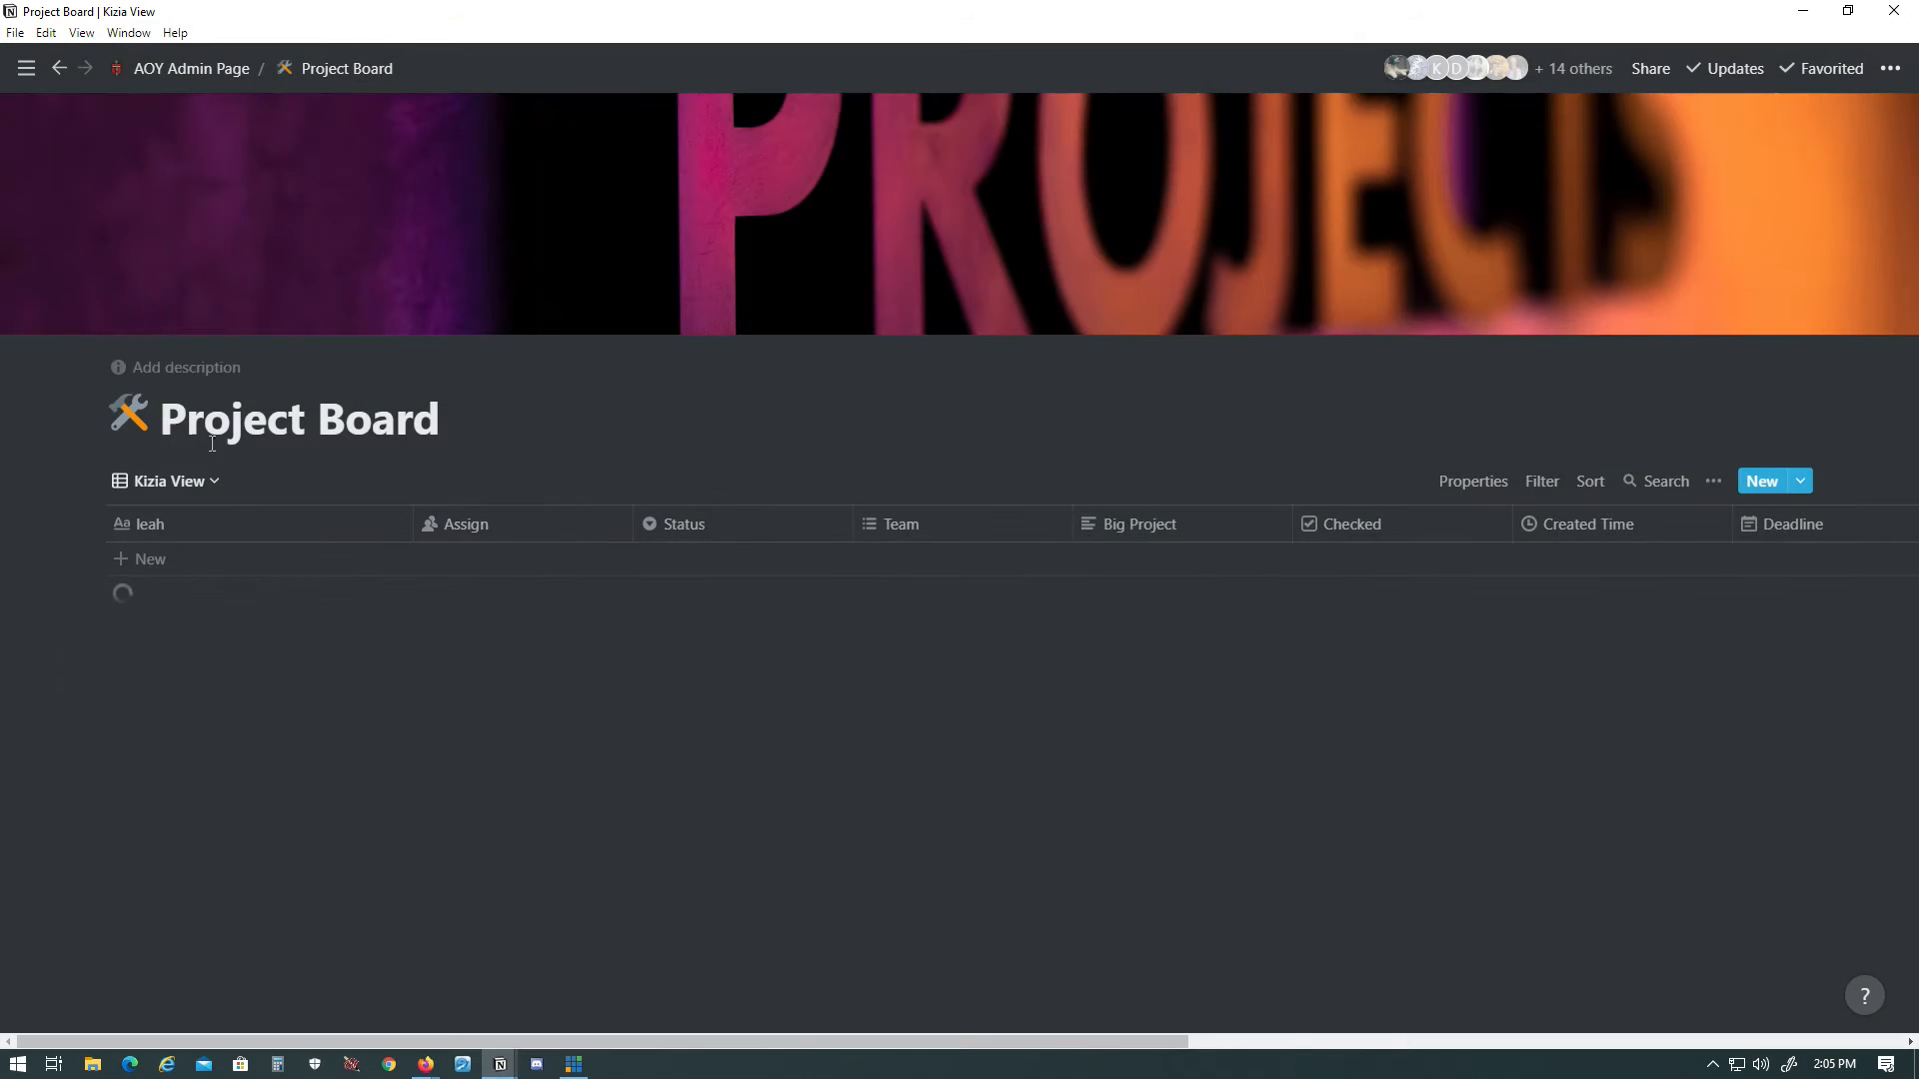
# - Switch the Project Board to the Kamron View board and look over its columns
pyautogui.click(166, 480)
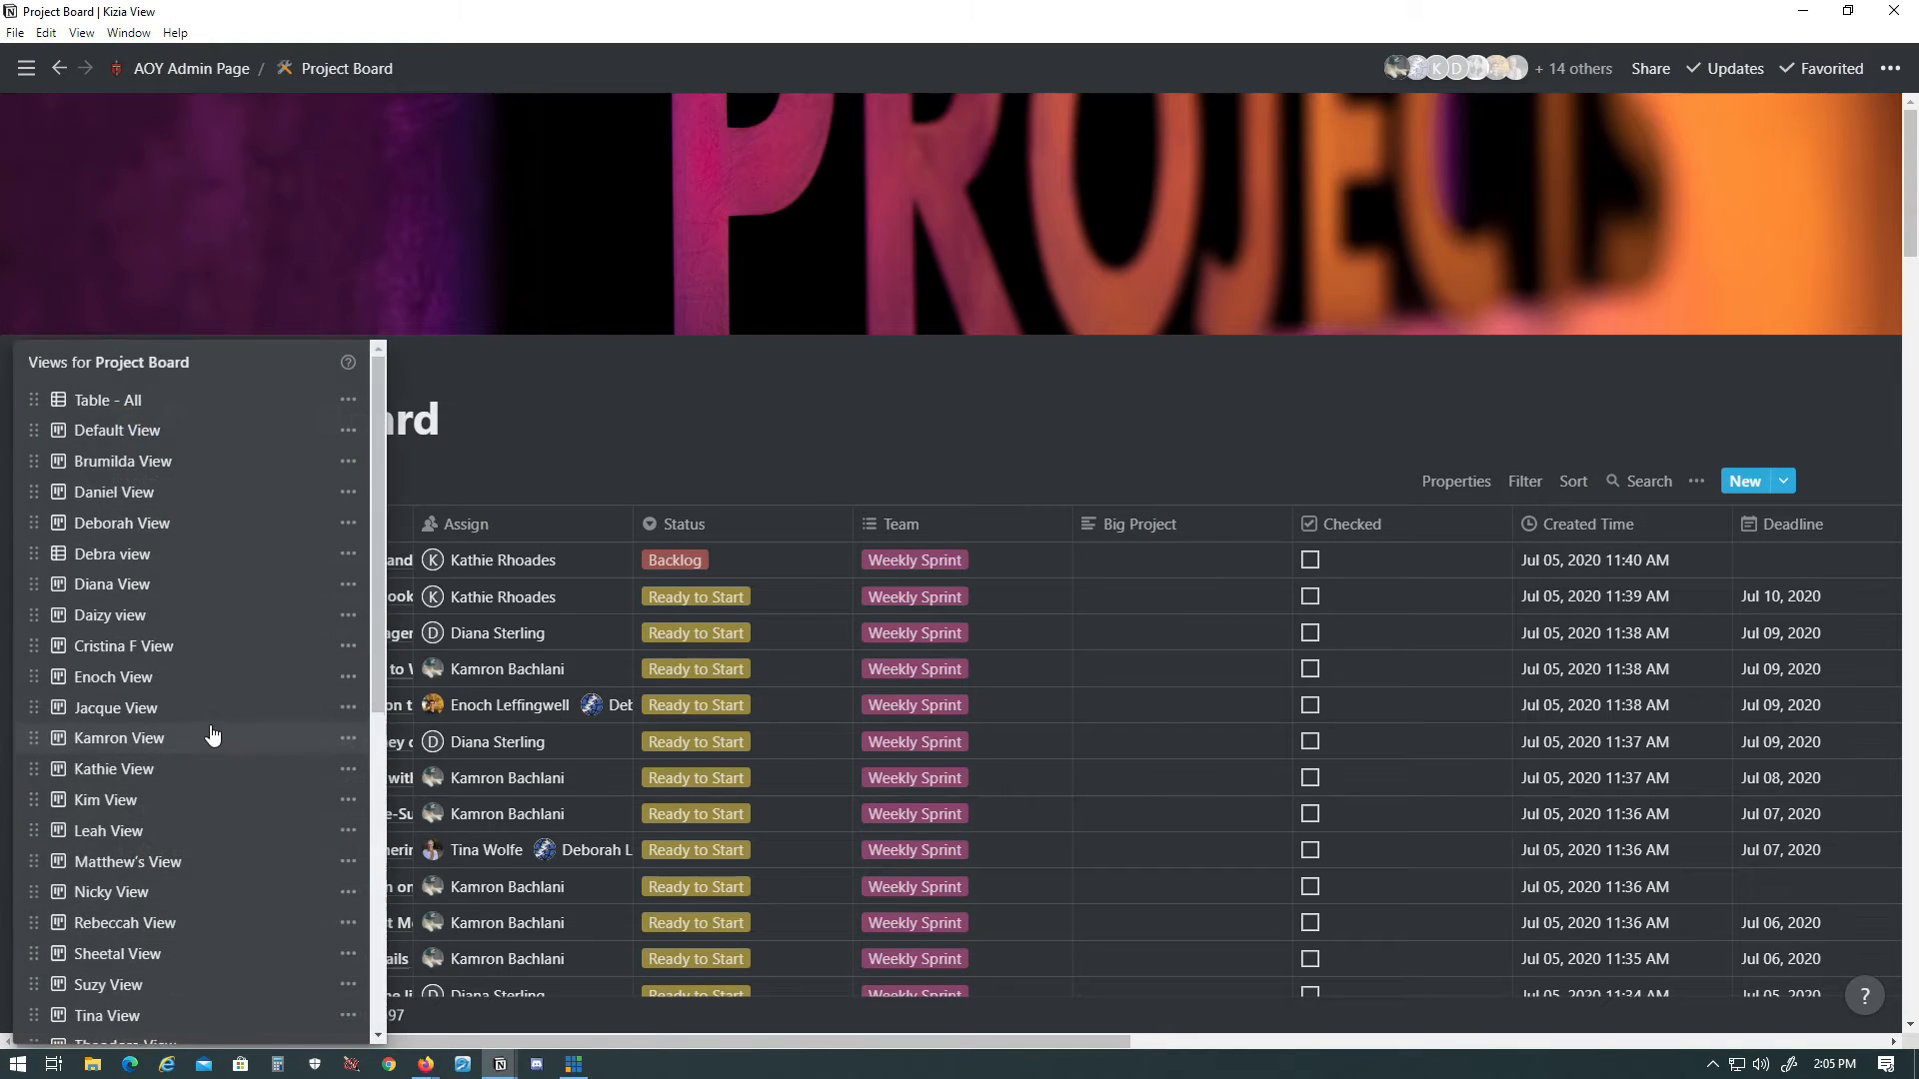
pyautogui.scroll(-3)
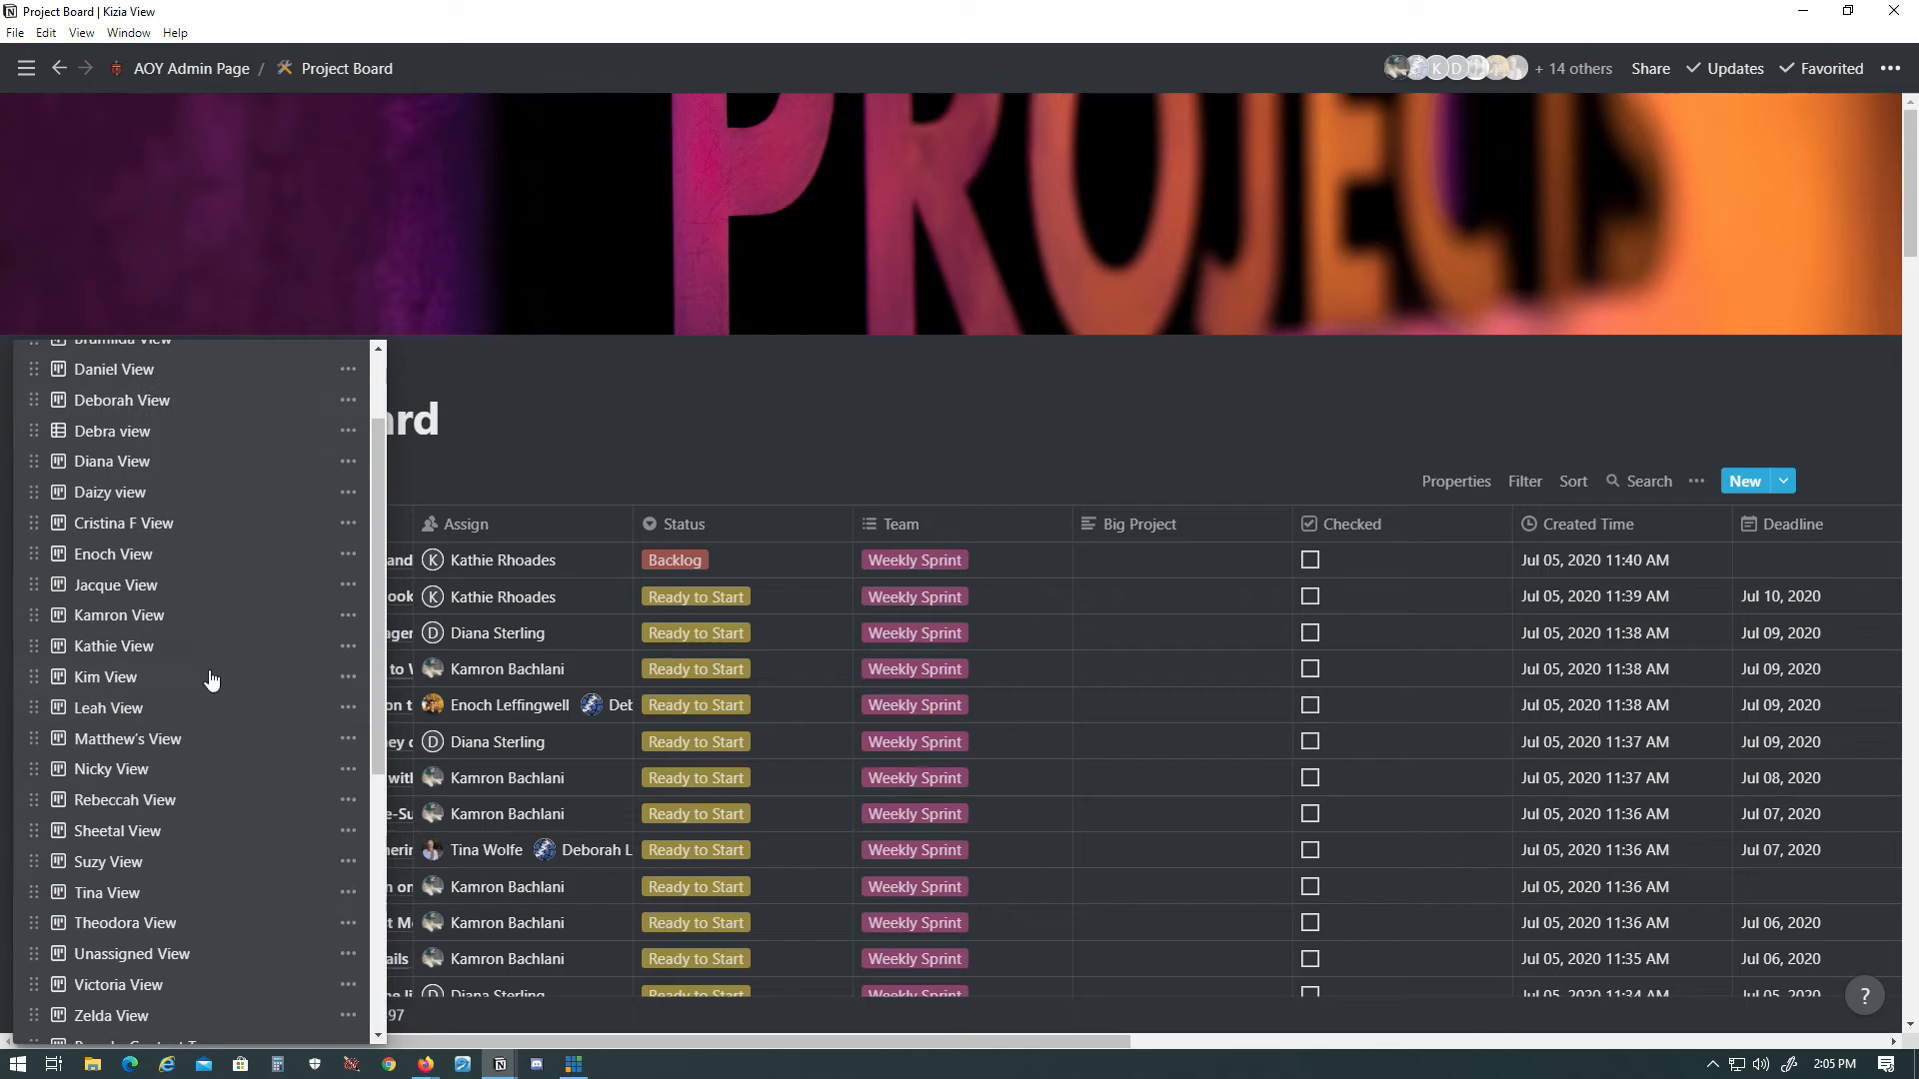
pyautogui.click(118, 614)
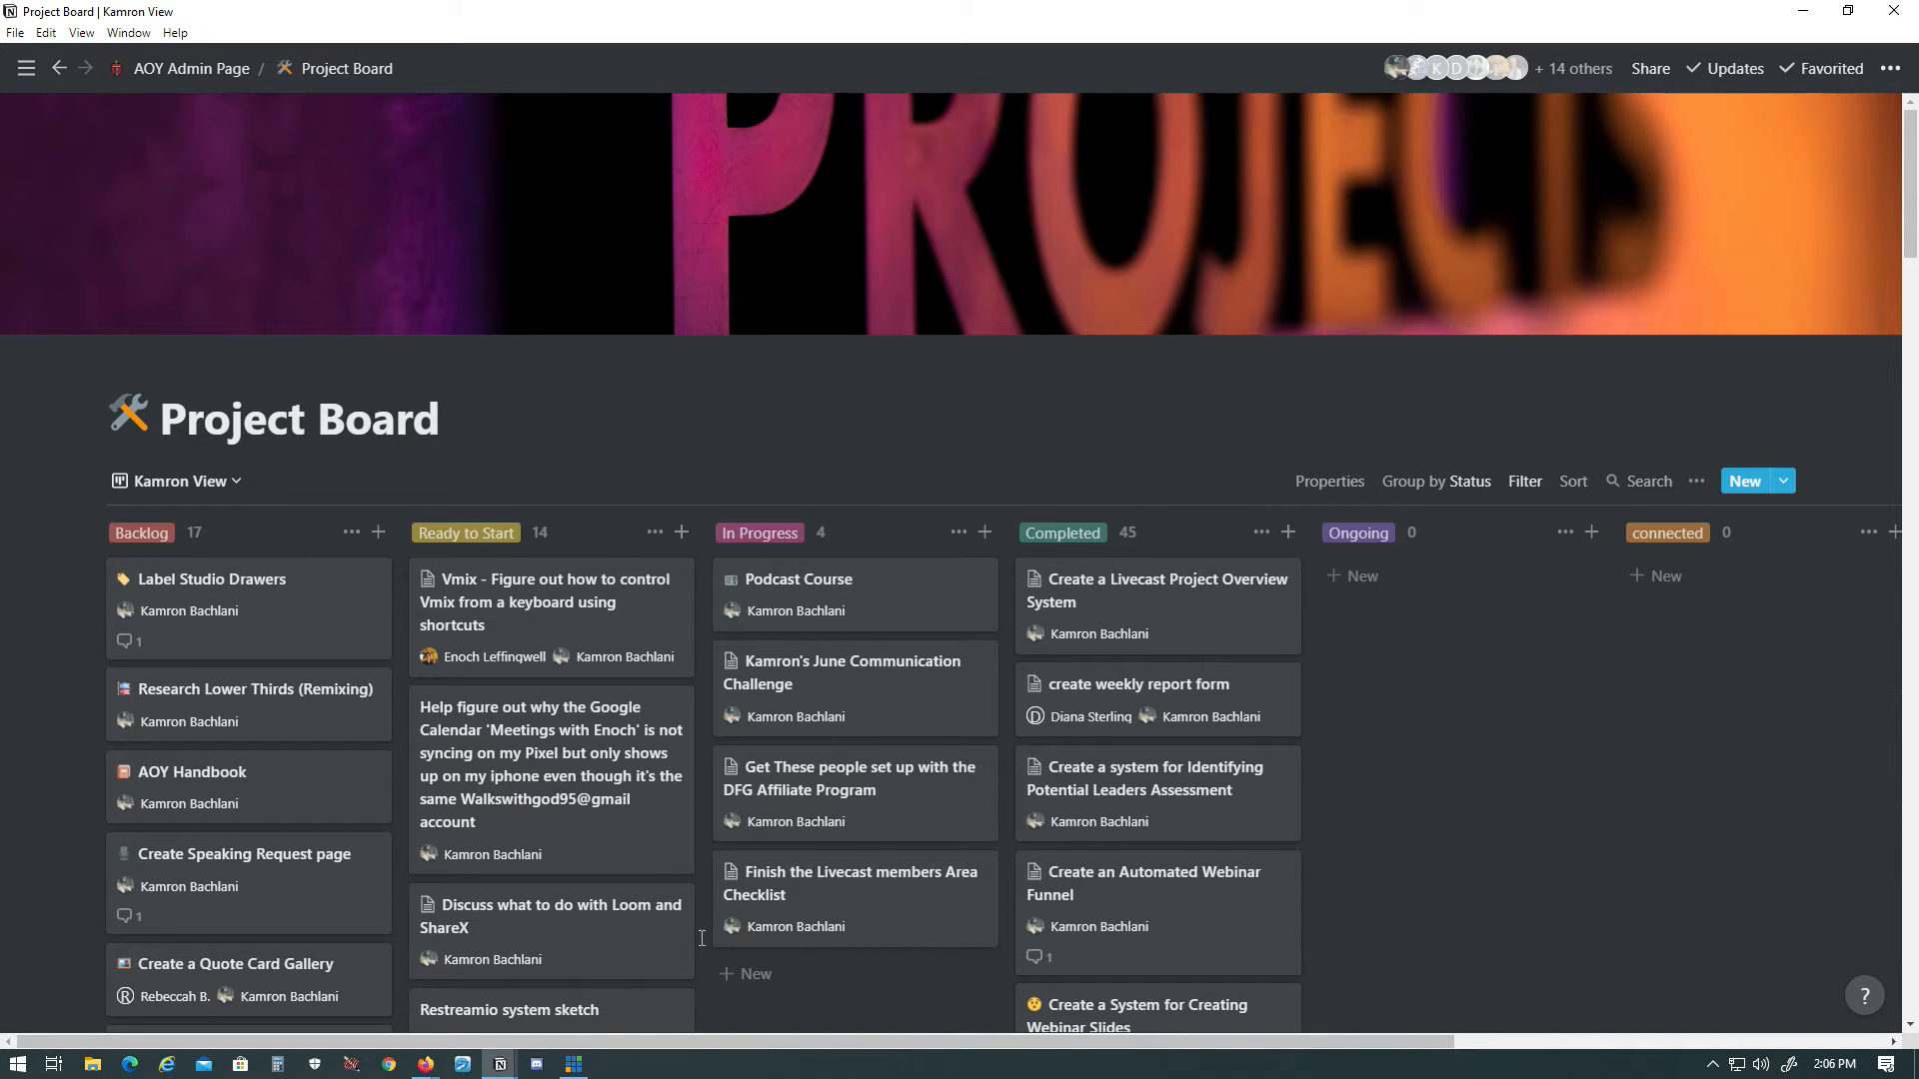
pyautogui.scroll(-3)
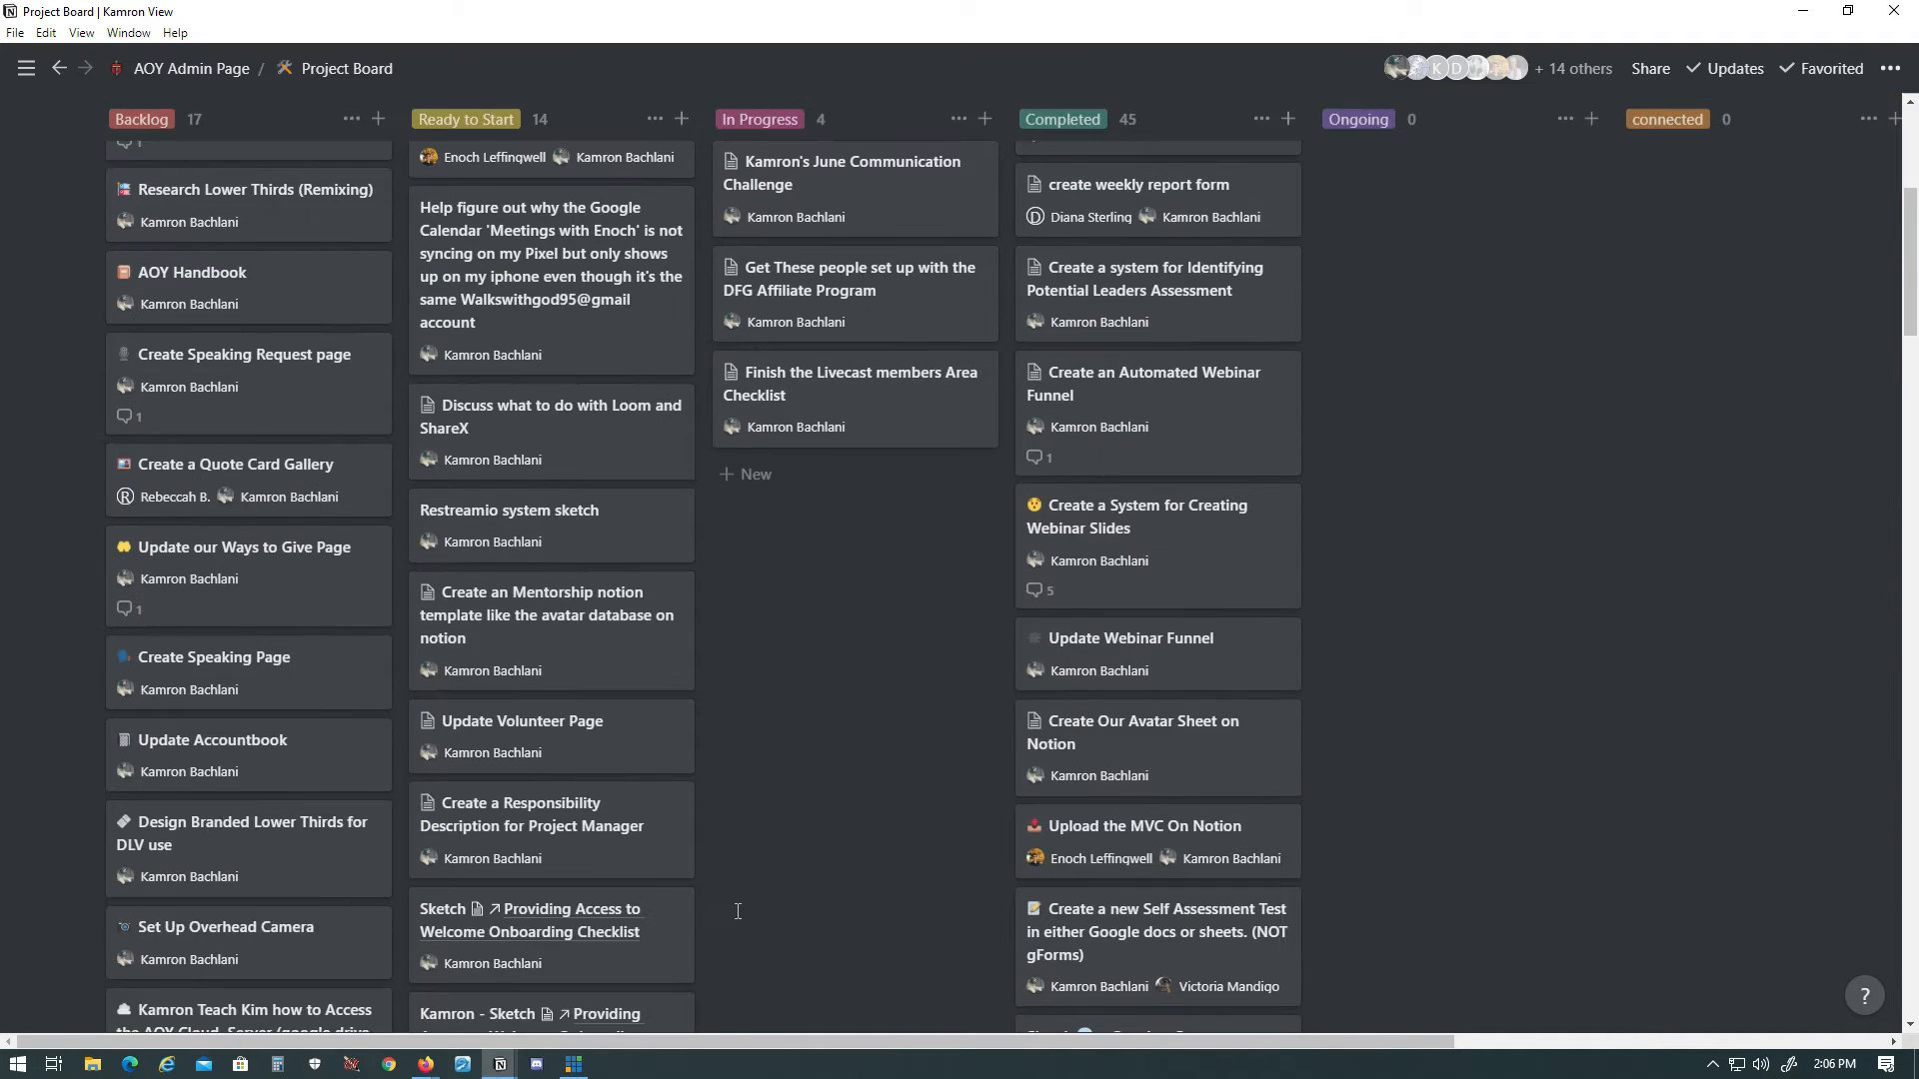
pyautogui.scroll(3)
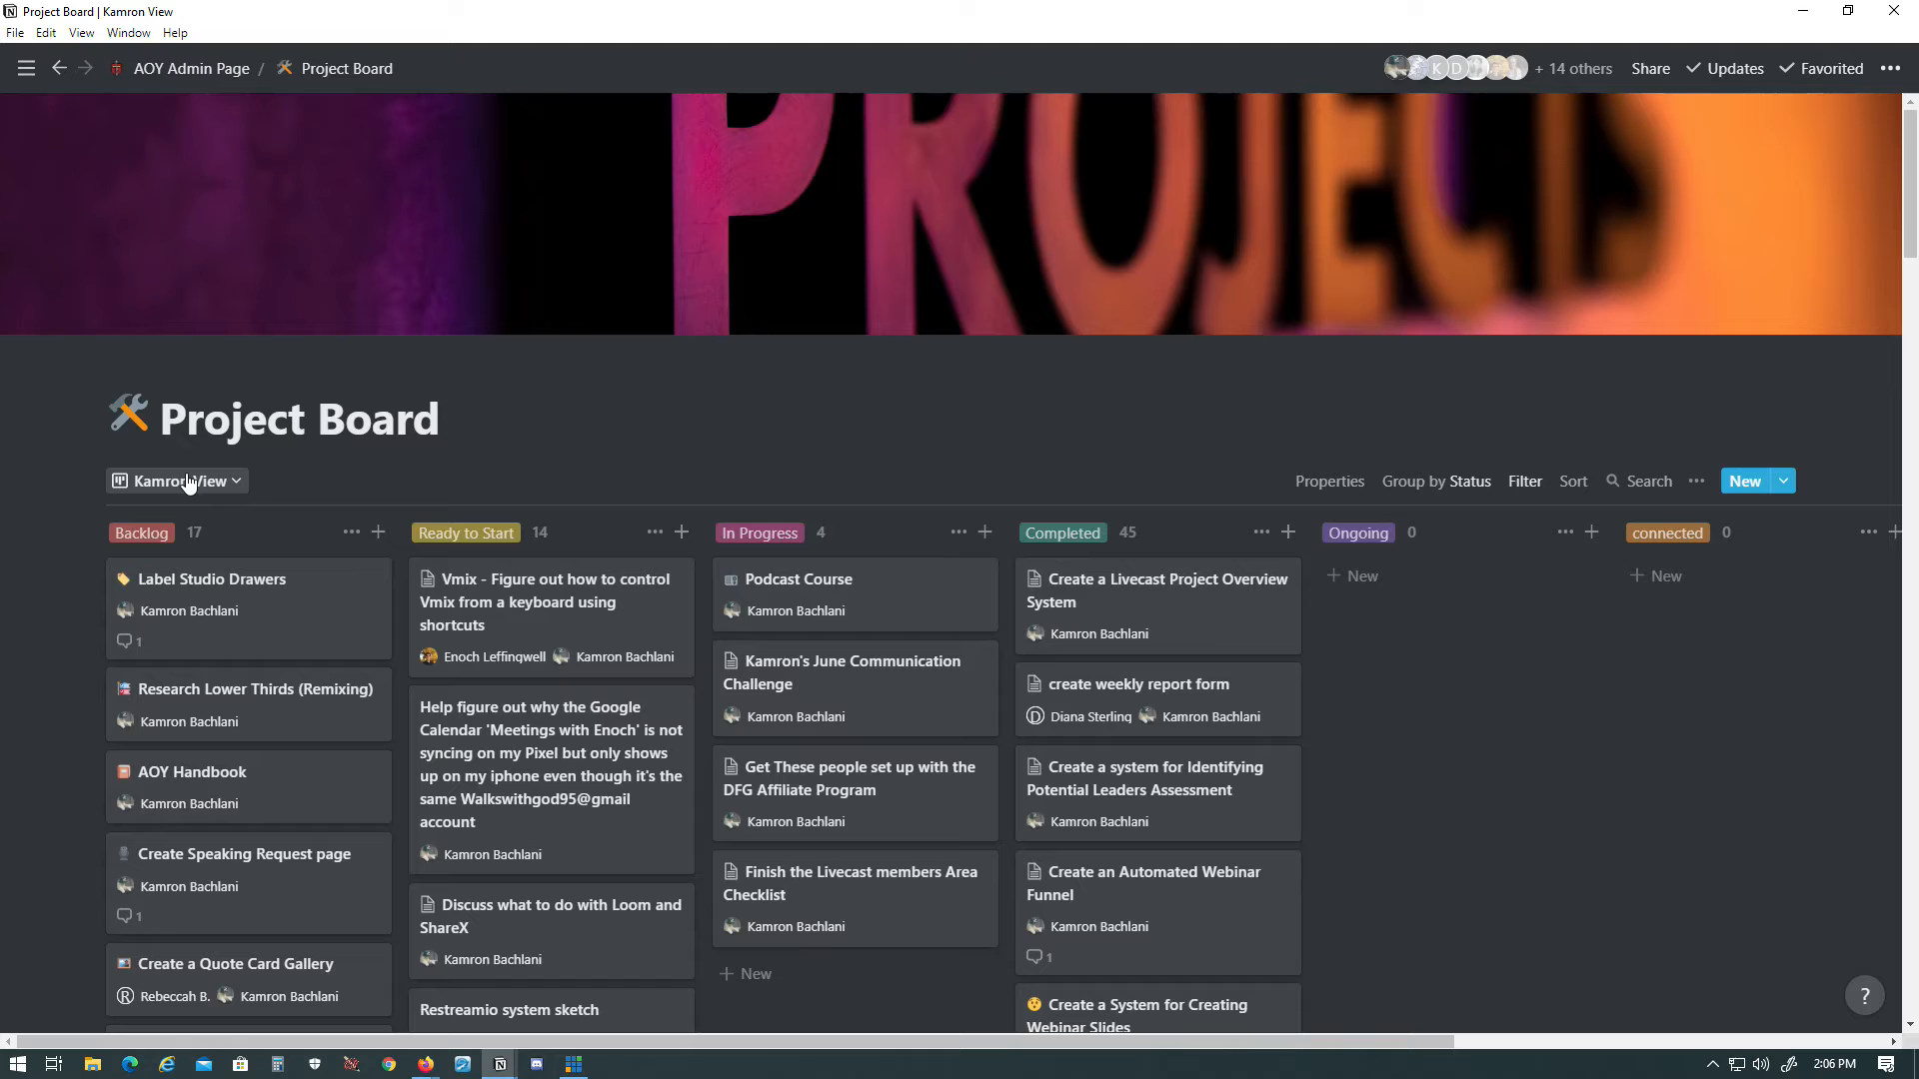
pyautogui.click(168, 480)
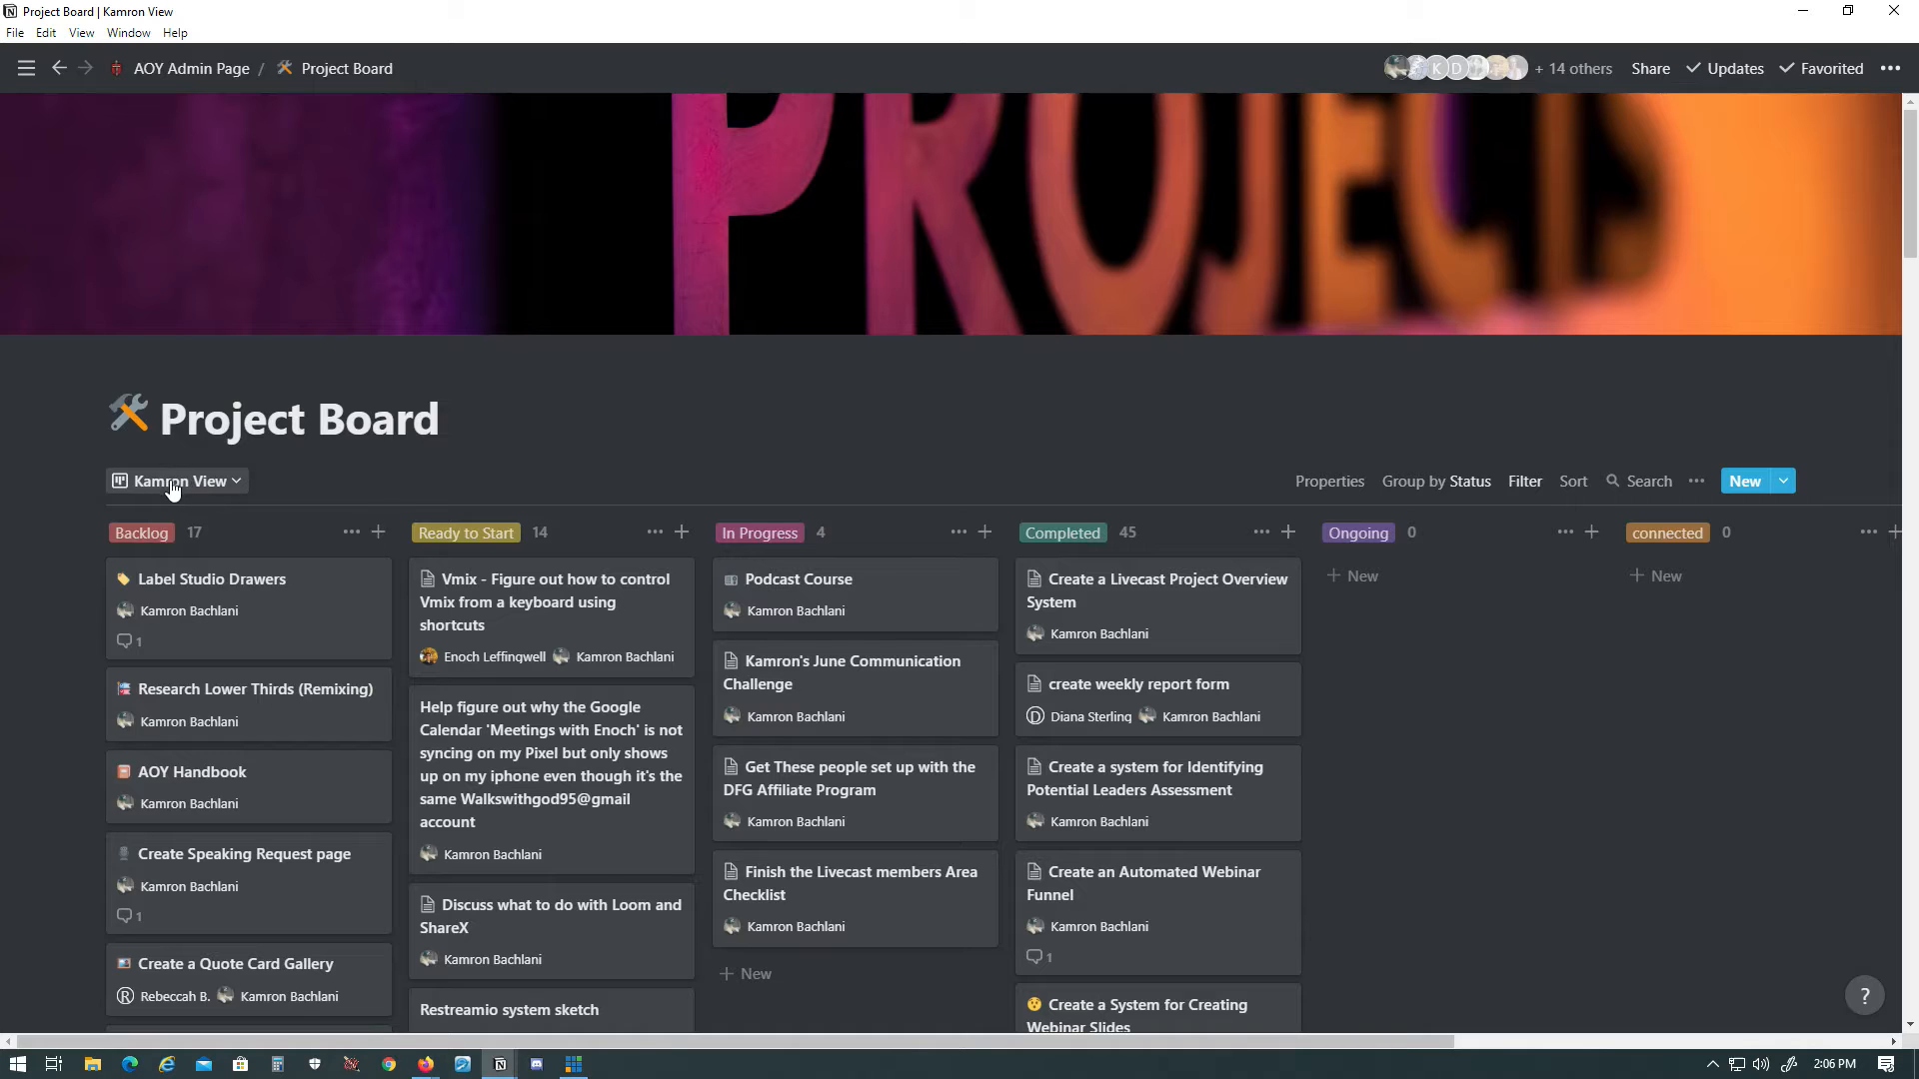
# - Create a new board-type view named 'Test View' on the Project Board
pyautogui.click(172, 479)
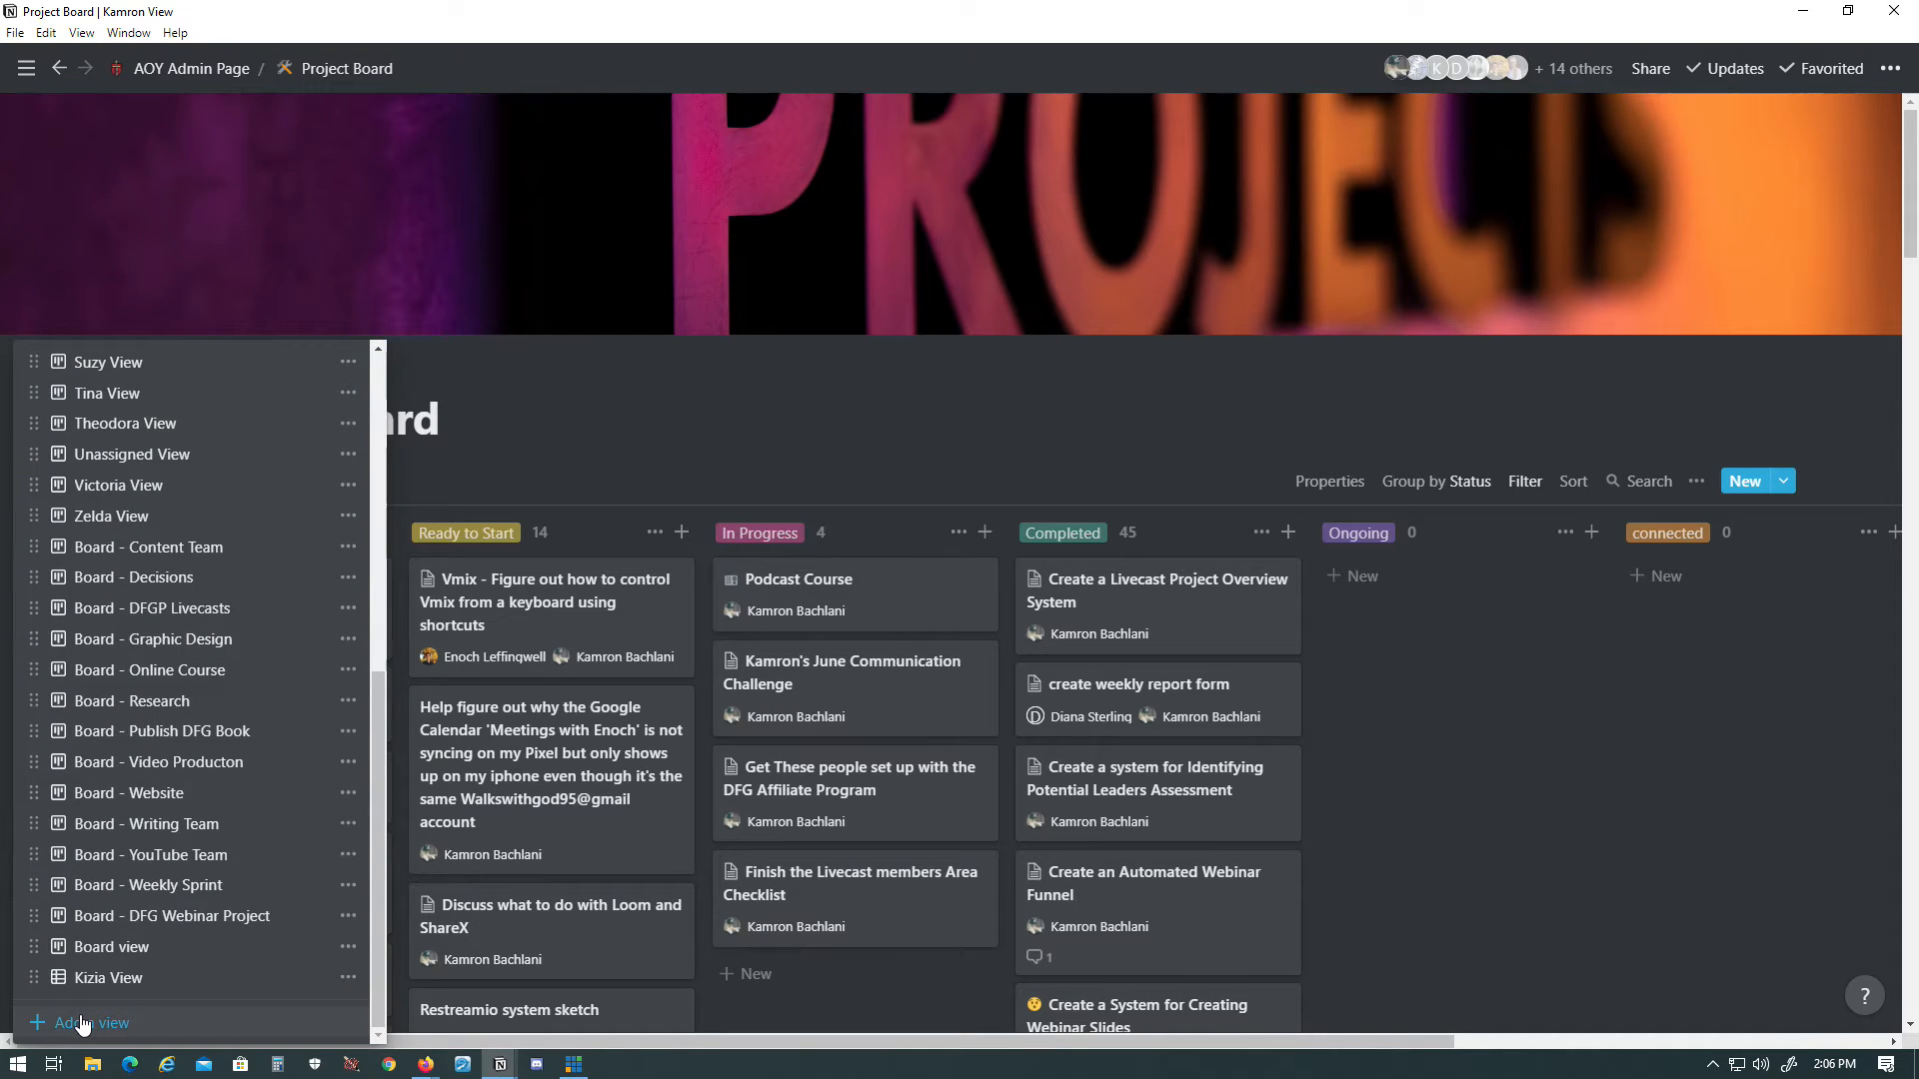
pyautogui.click(90, 1022)
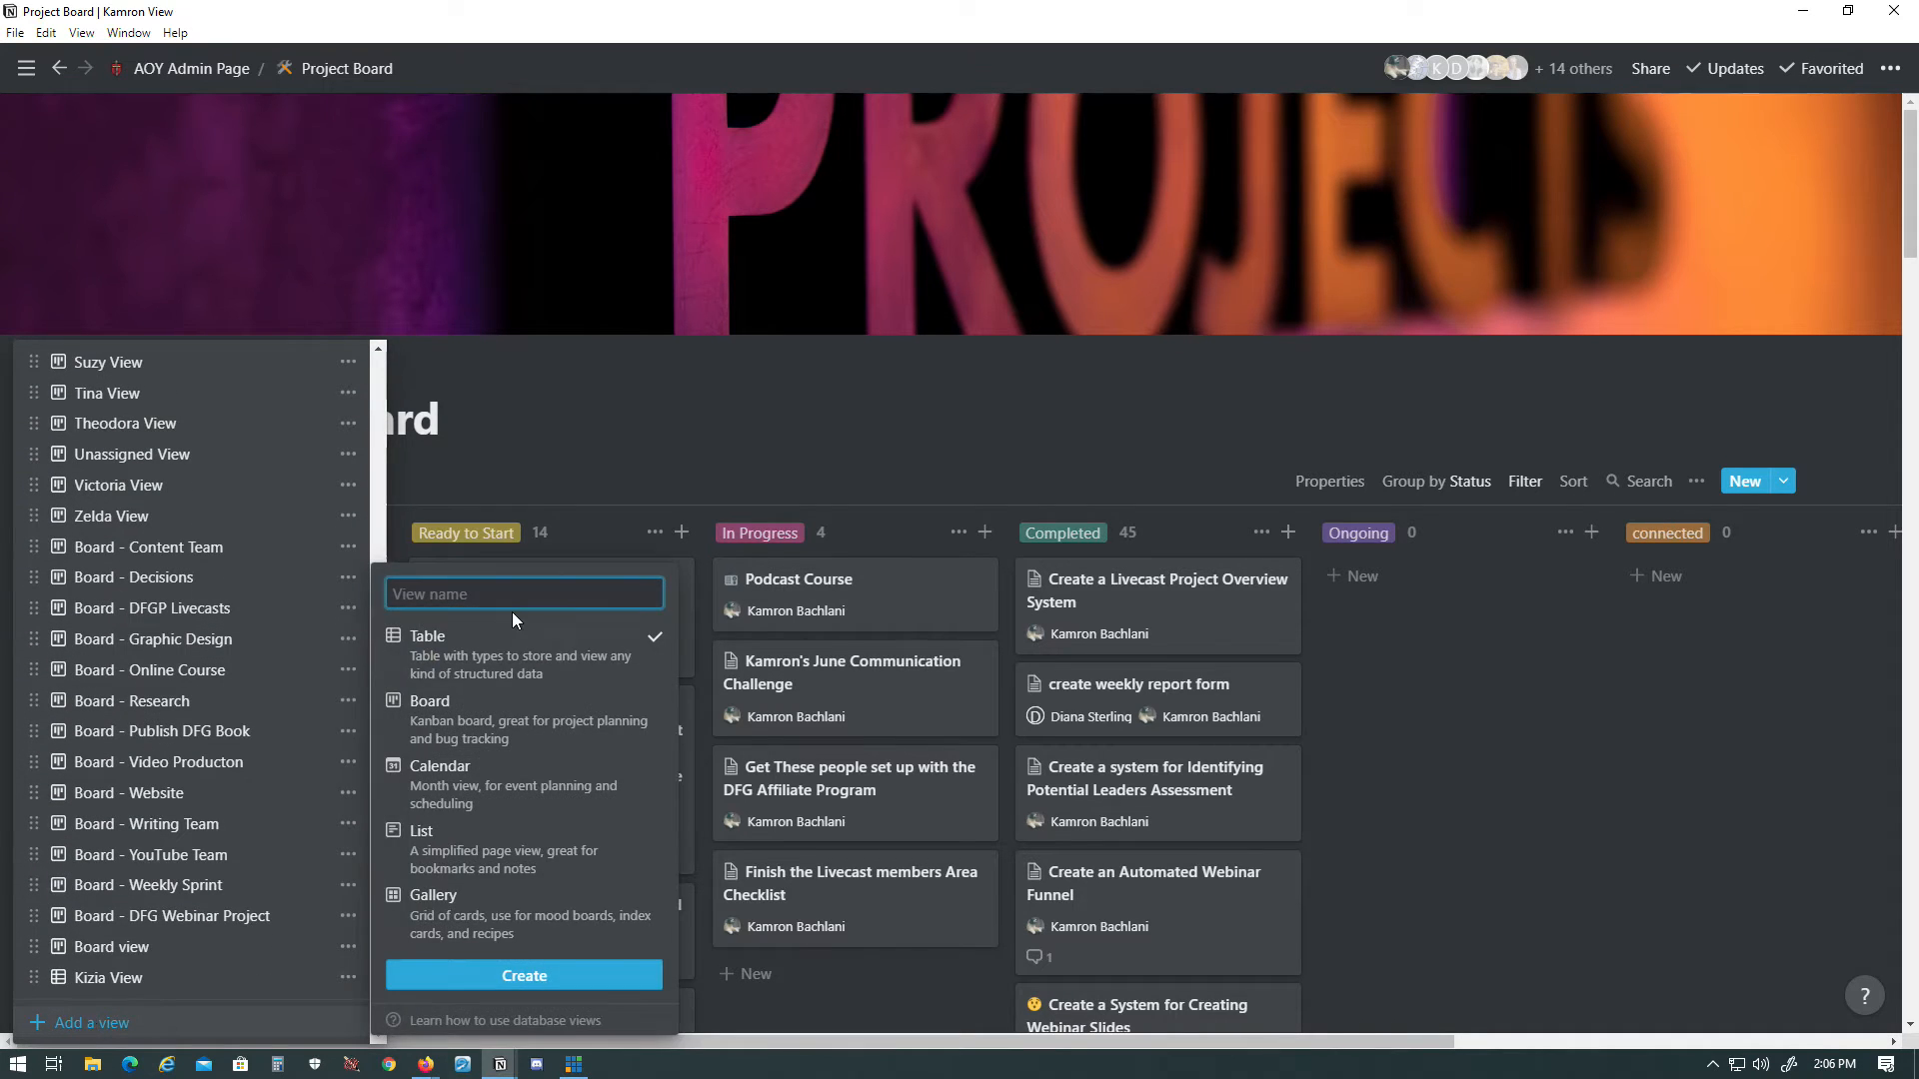
pyautogui.write('Te')
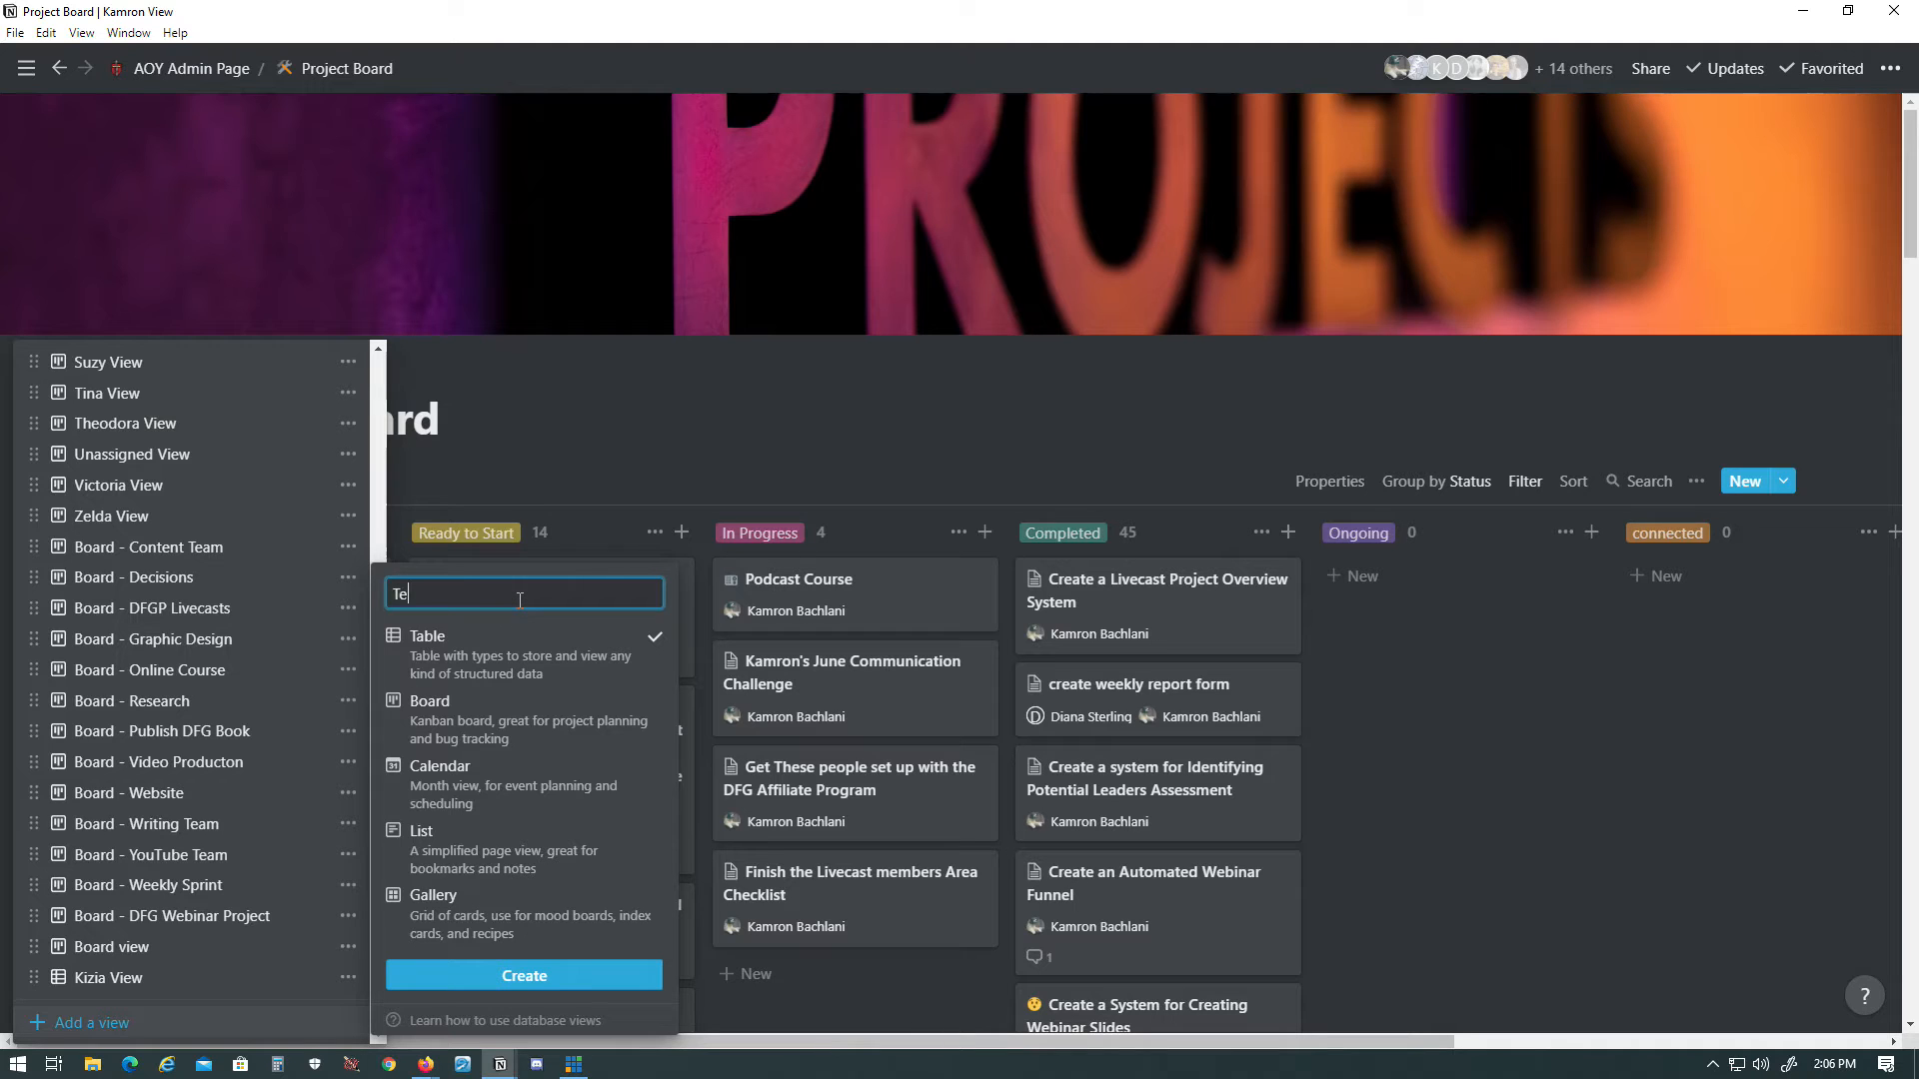
pyautogui.write('st')
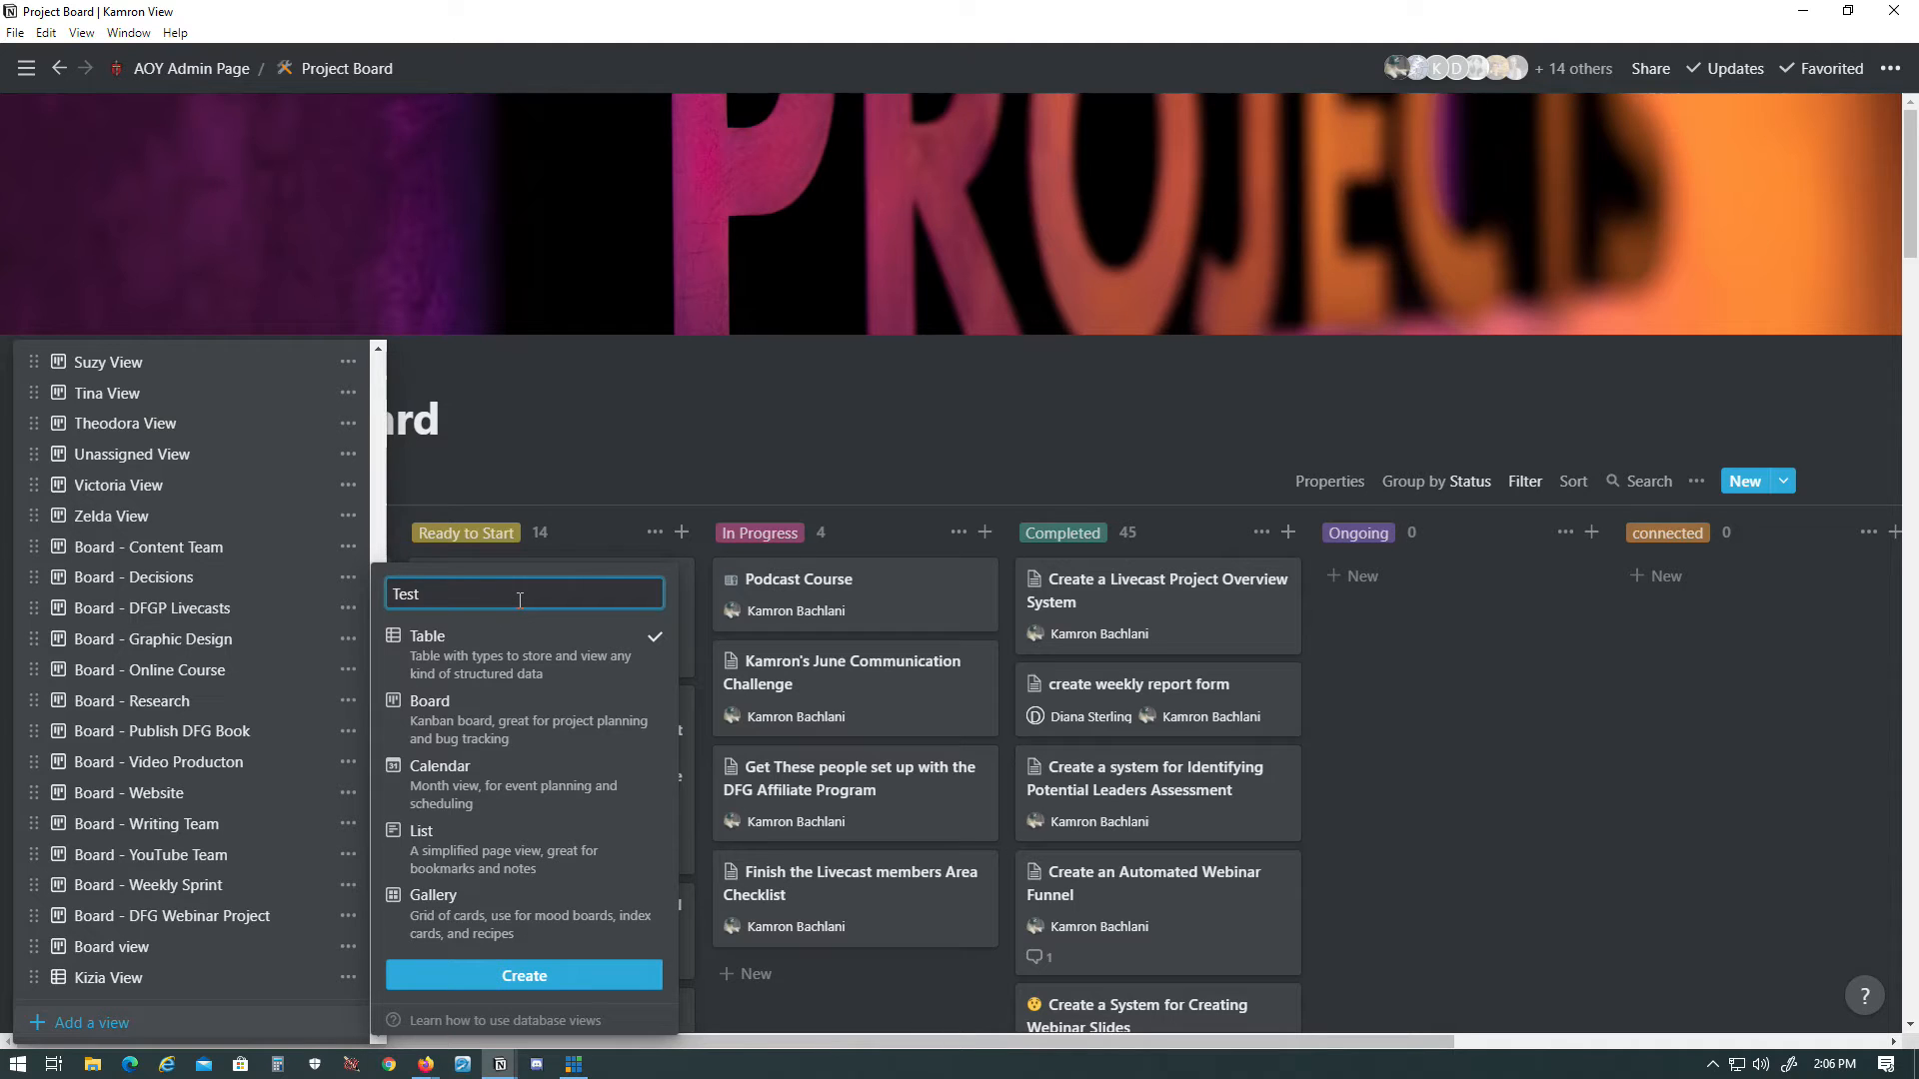
pyautogui.write('View')
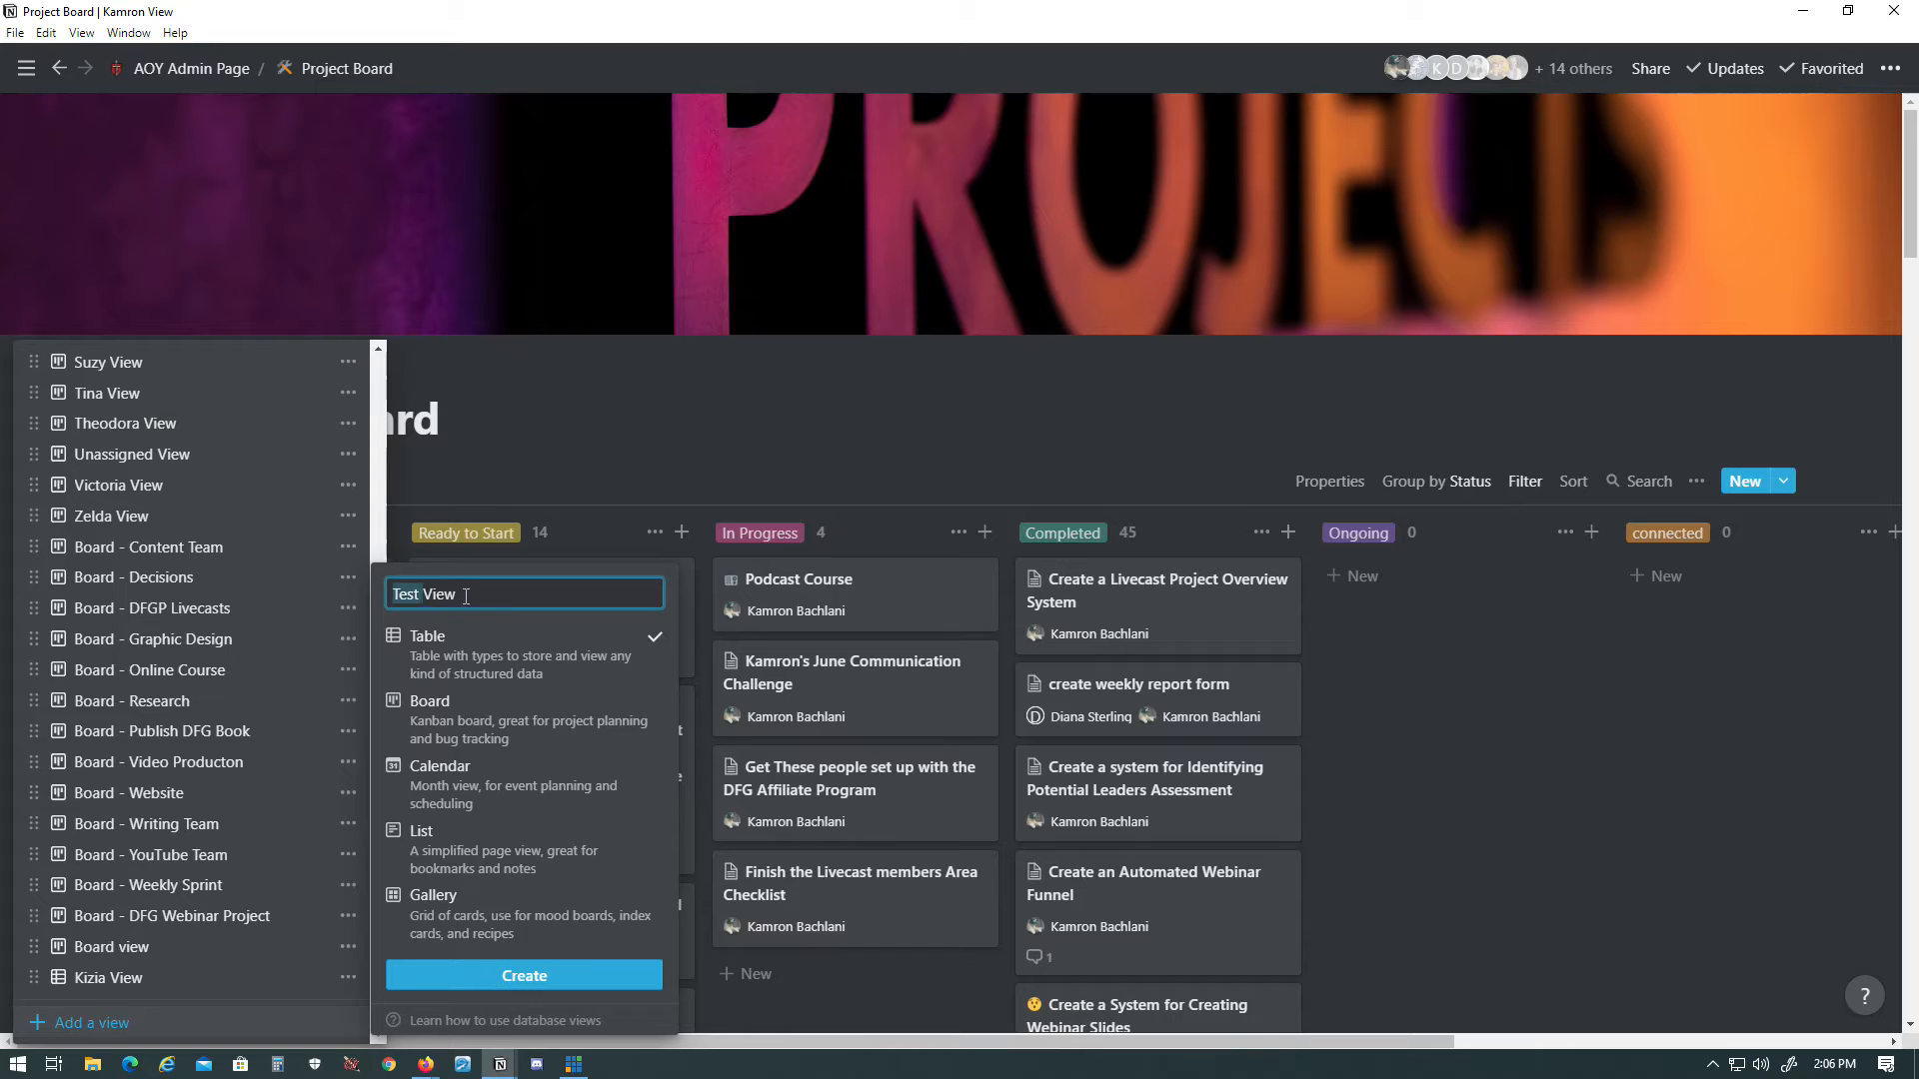
pyautogui.moveTo(466, 720)
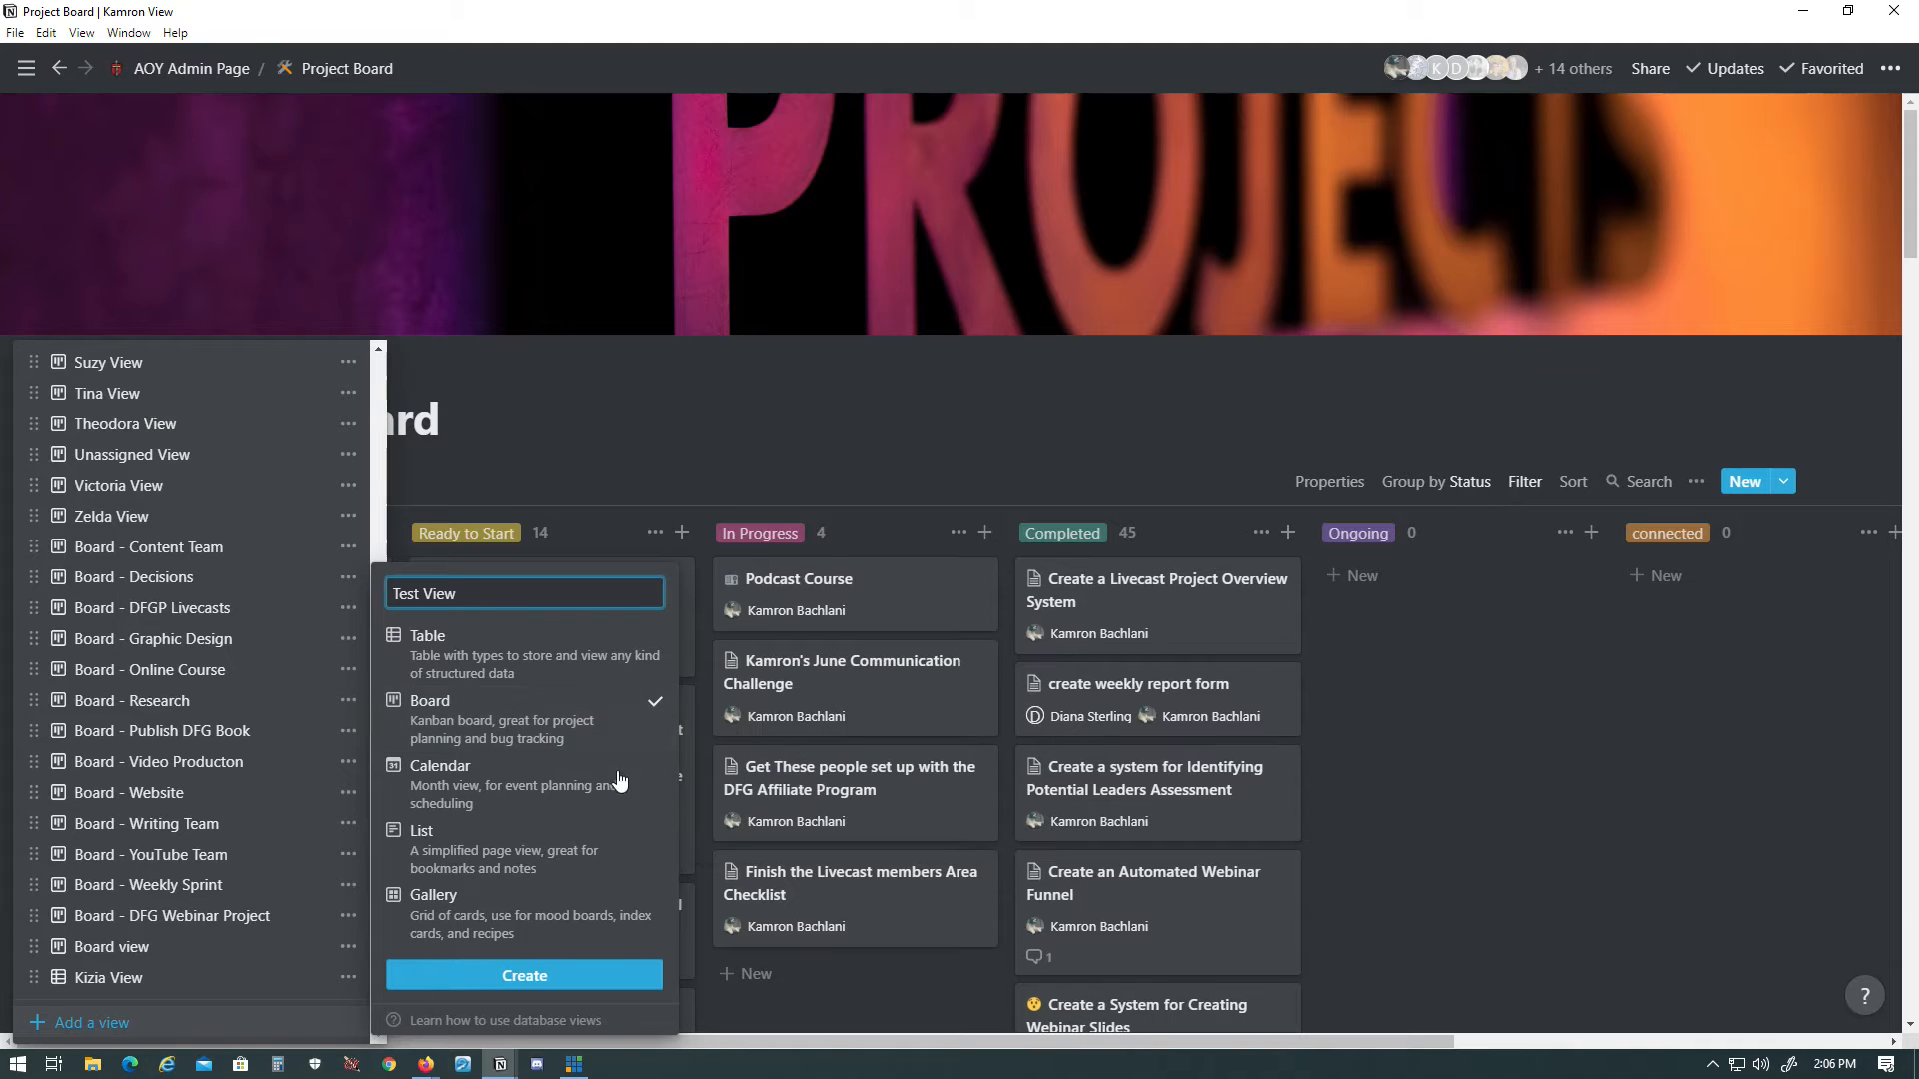
pyautogui.moveTo(524, 975)
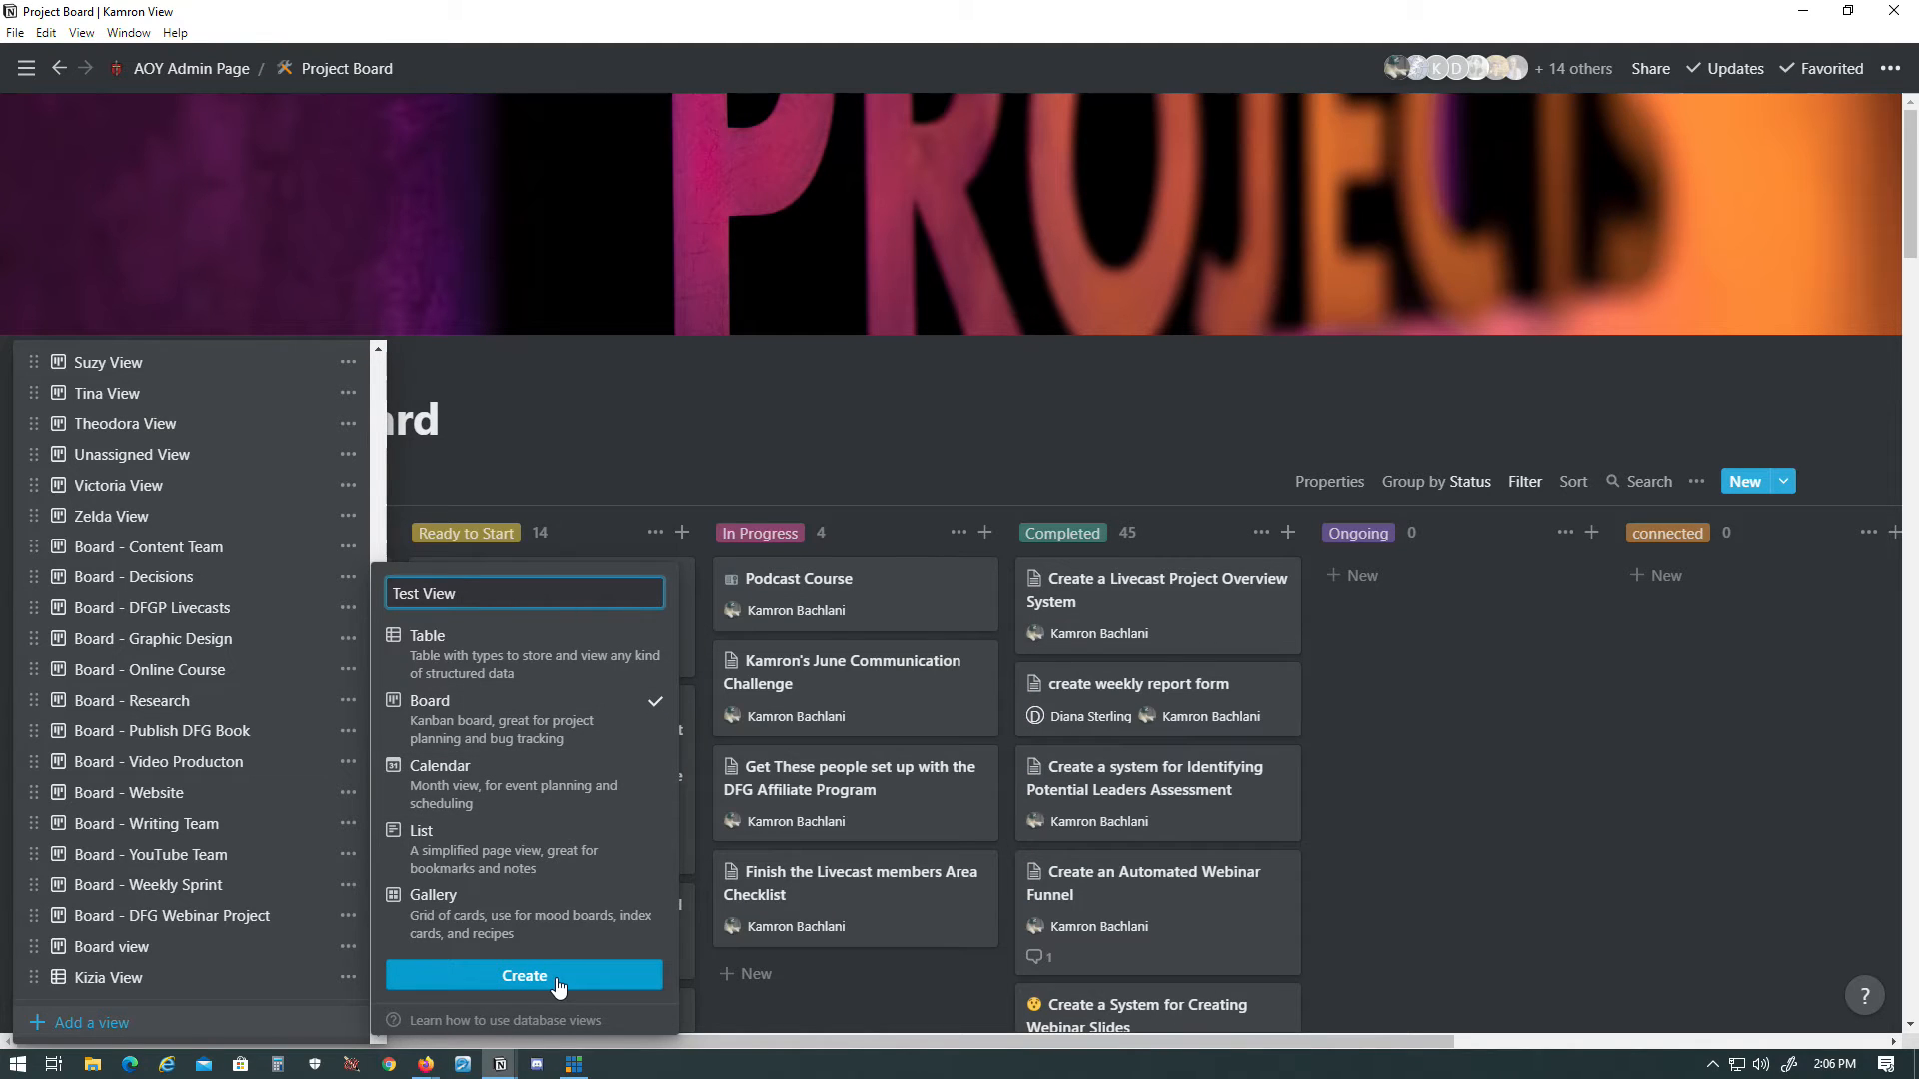
pyautogui.click(522, 976)
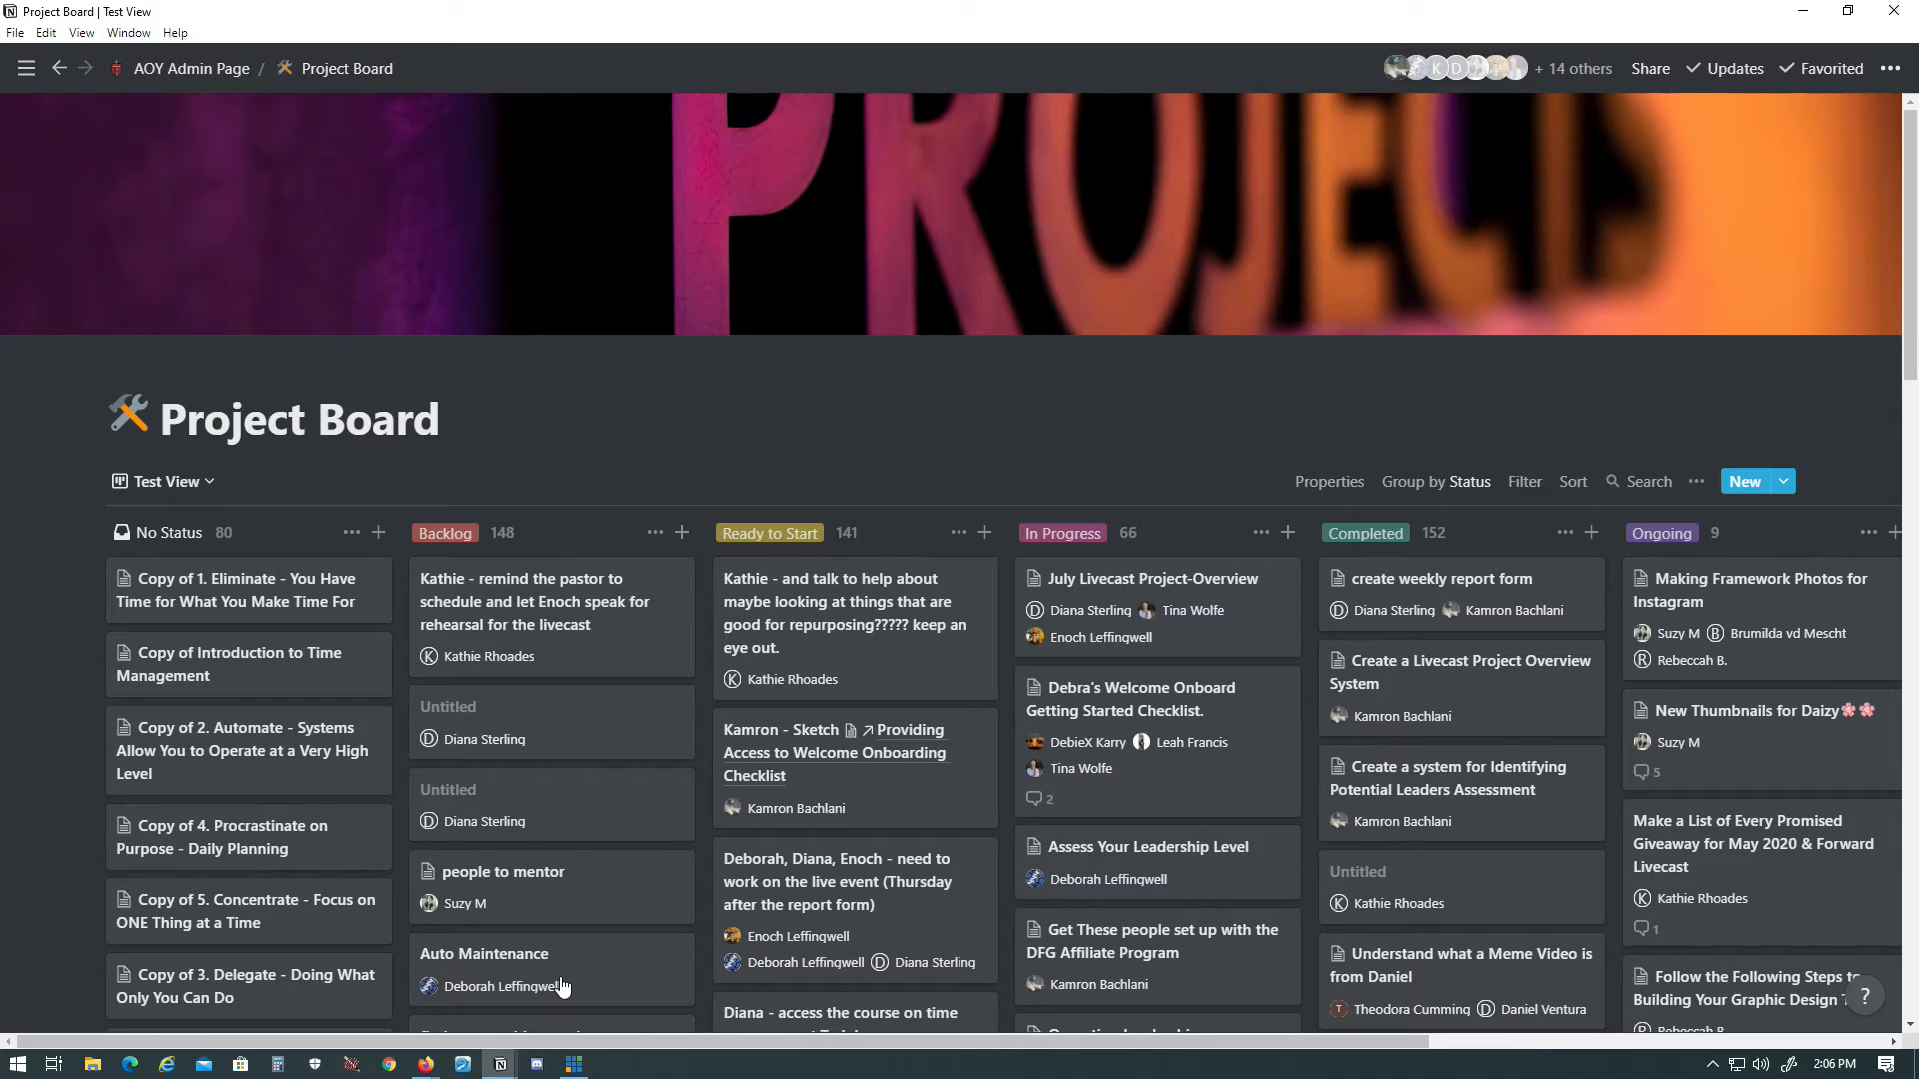
pyautogui.scroll(-3)
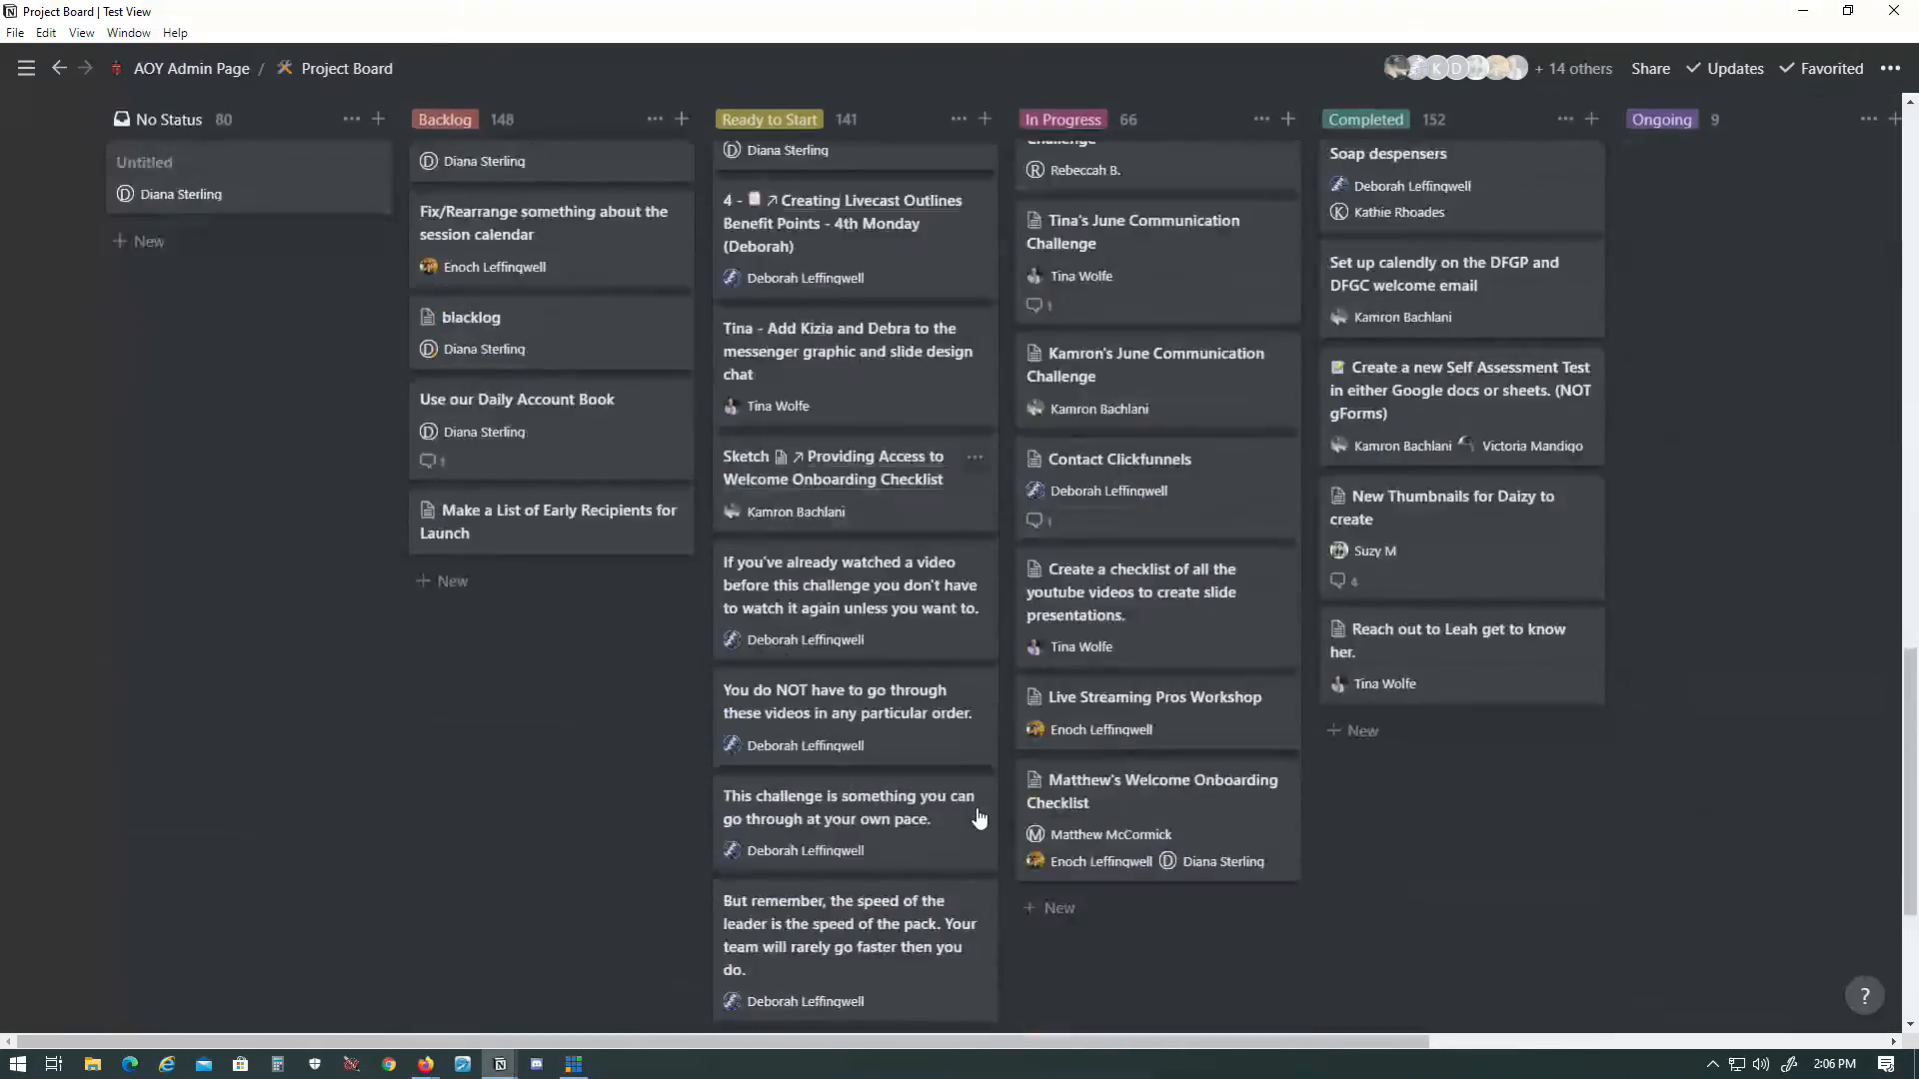
pyautogui.scroll(-3)
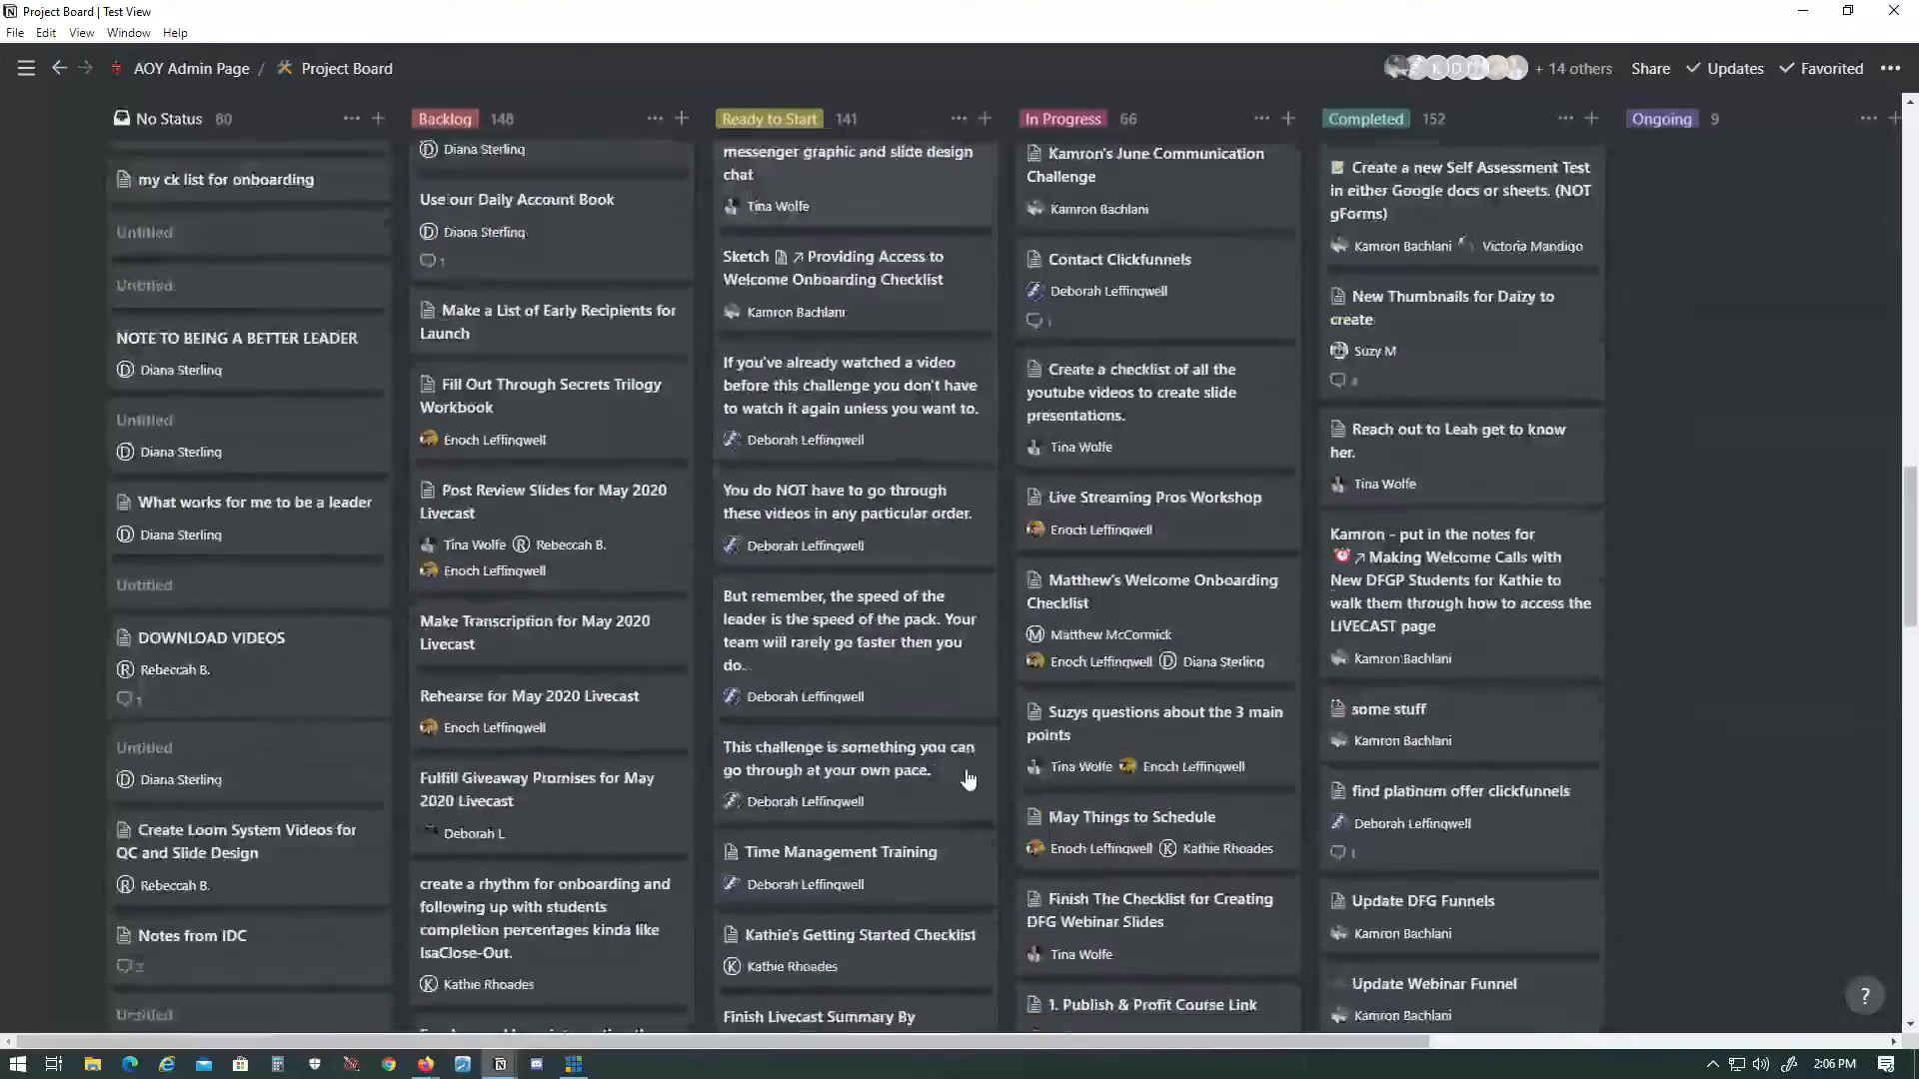
pyautogui.scroll(3)
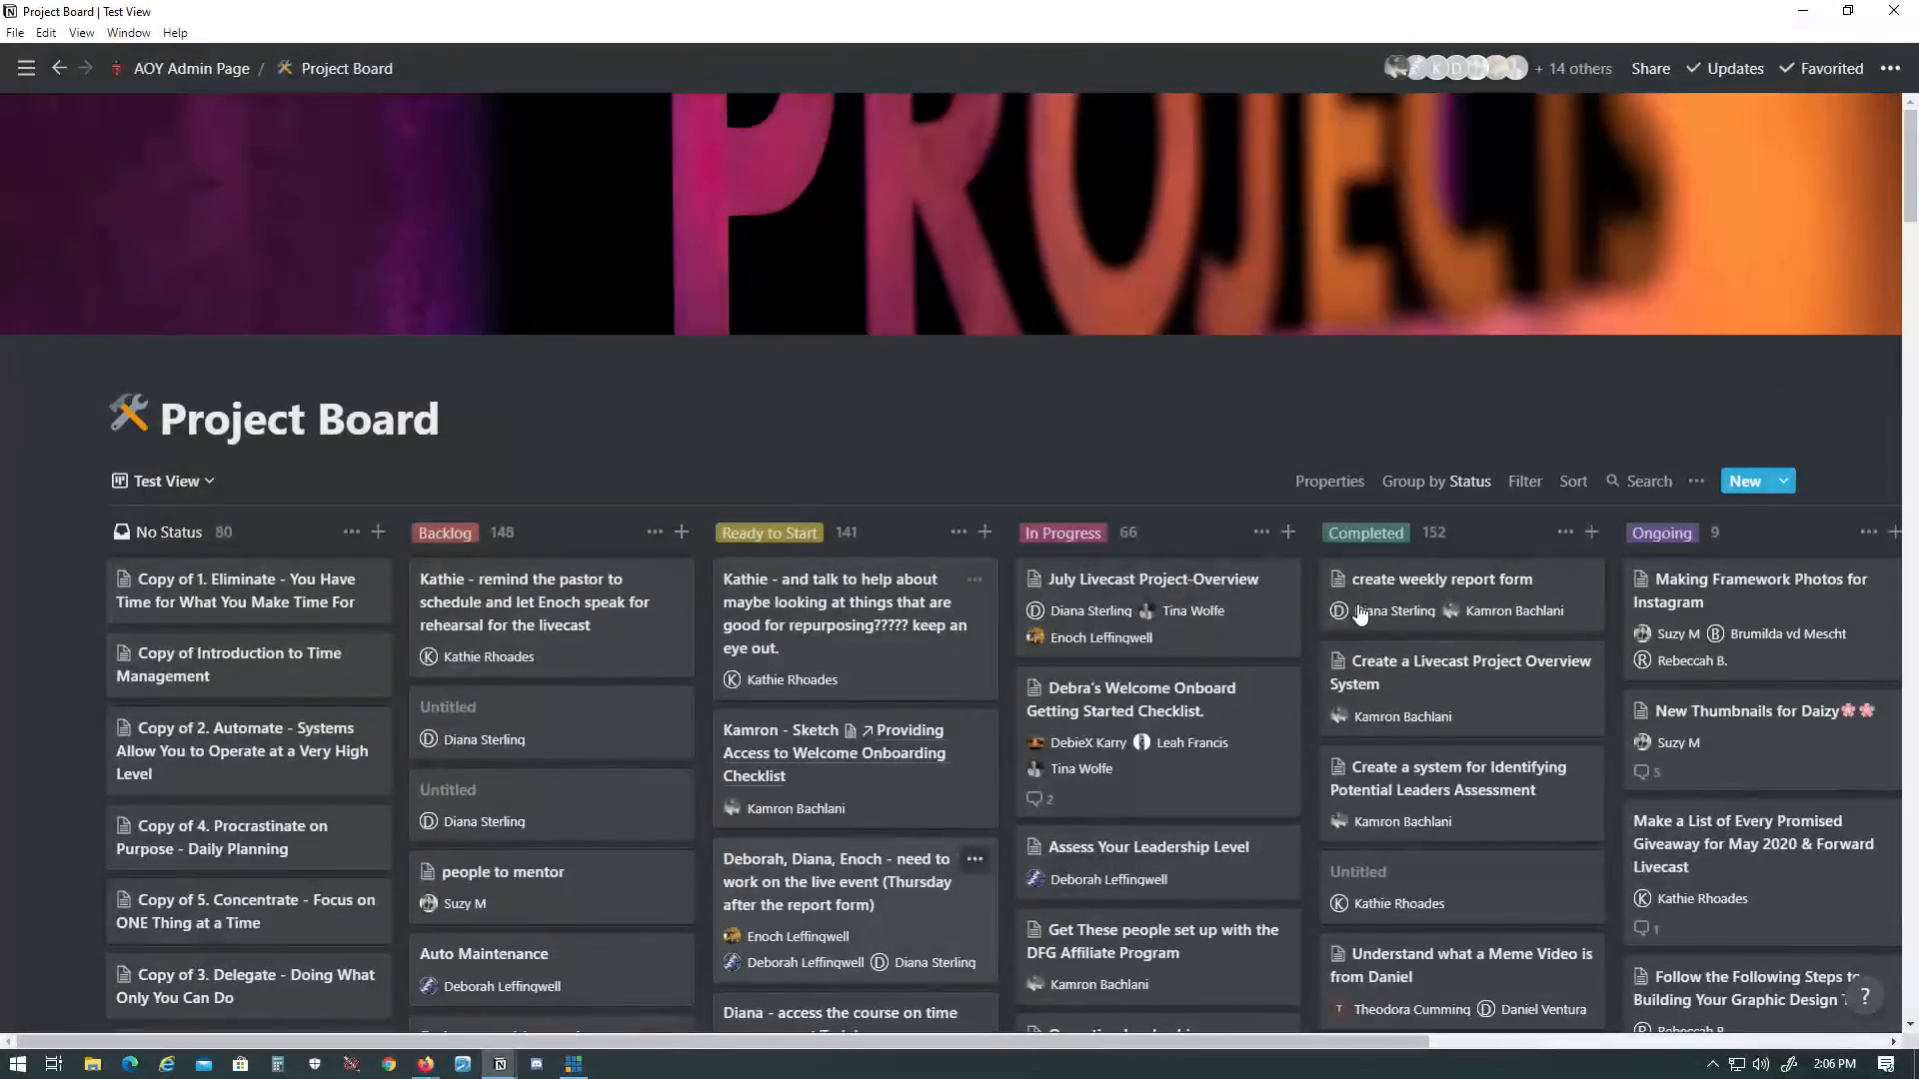
pyautogui.moveTo(1529, 588)
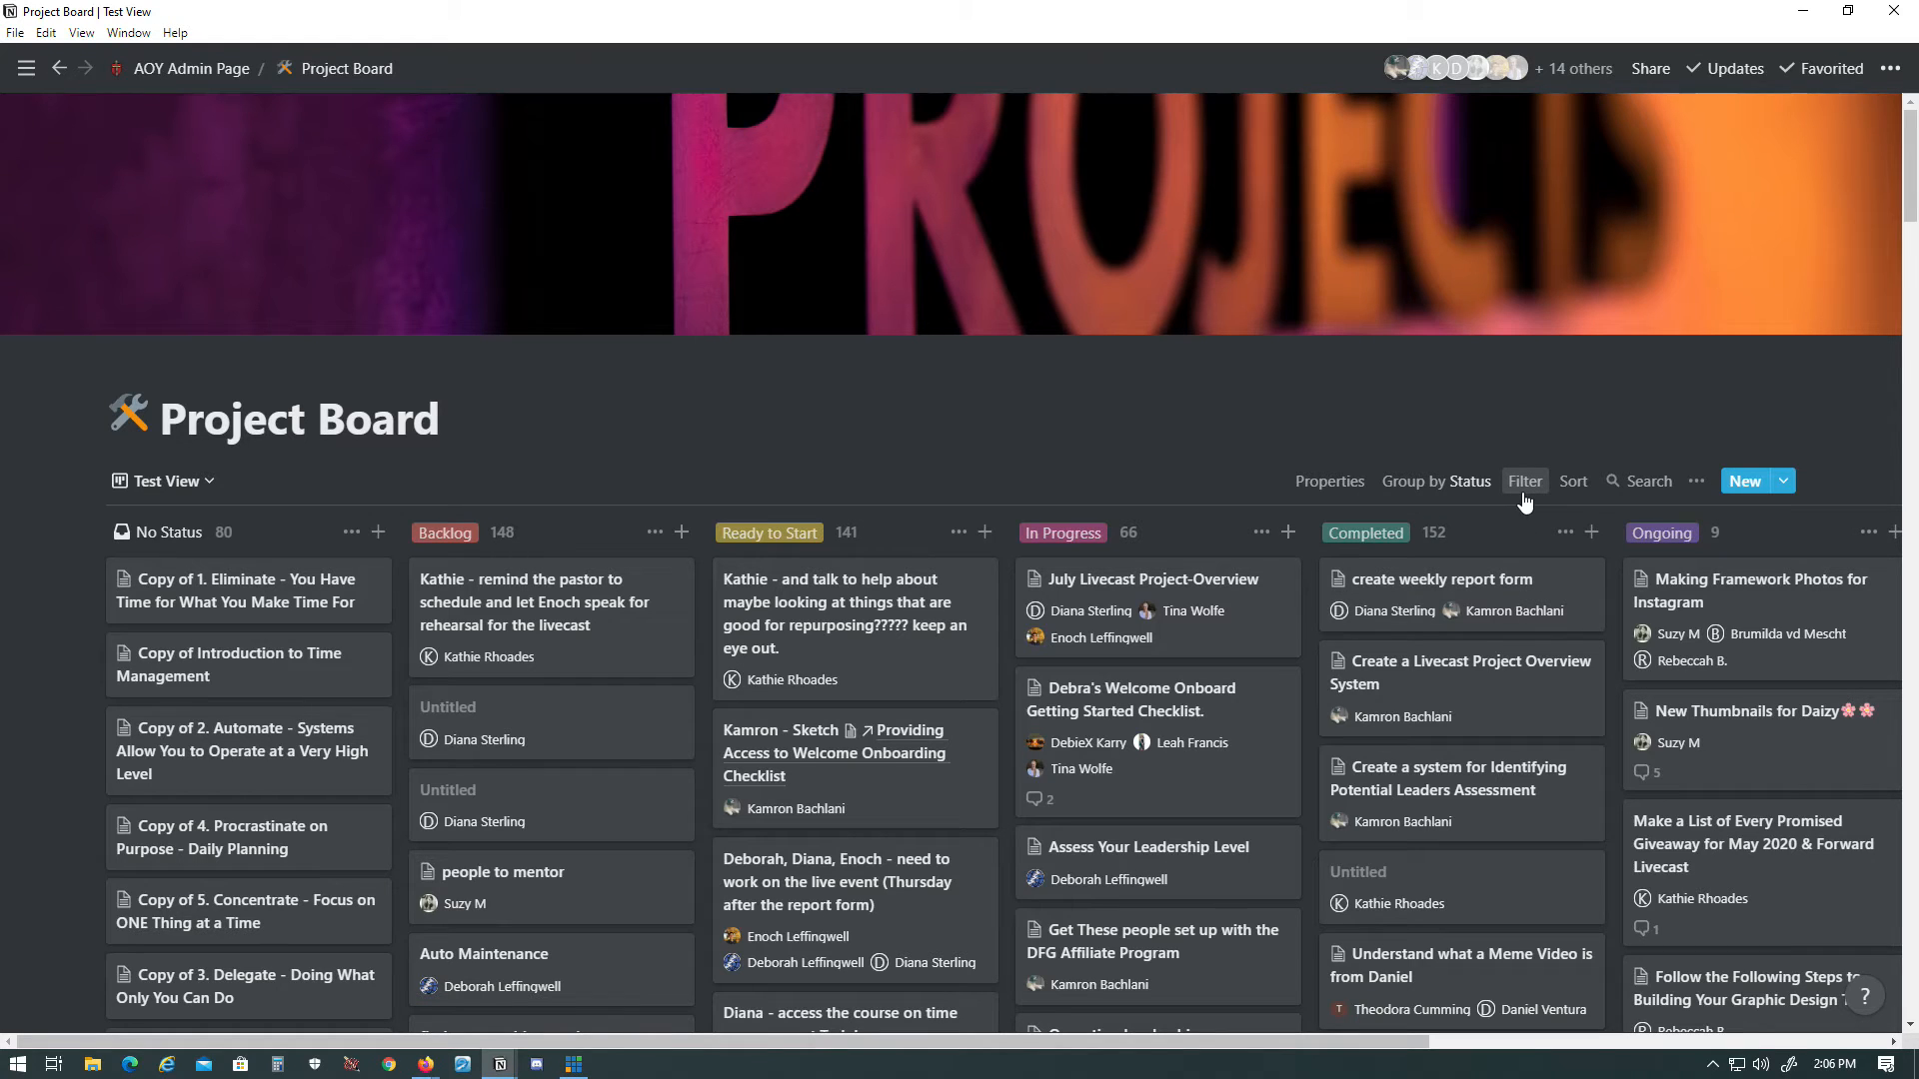
pyautogui.moveTo(1525, 480)
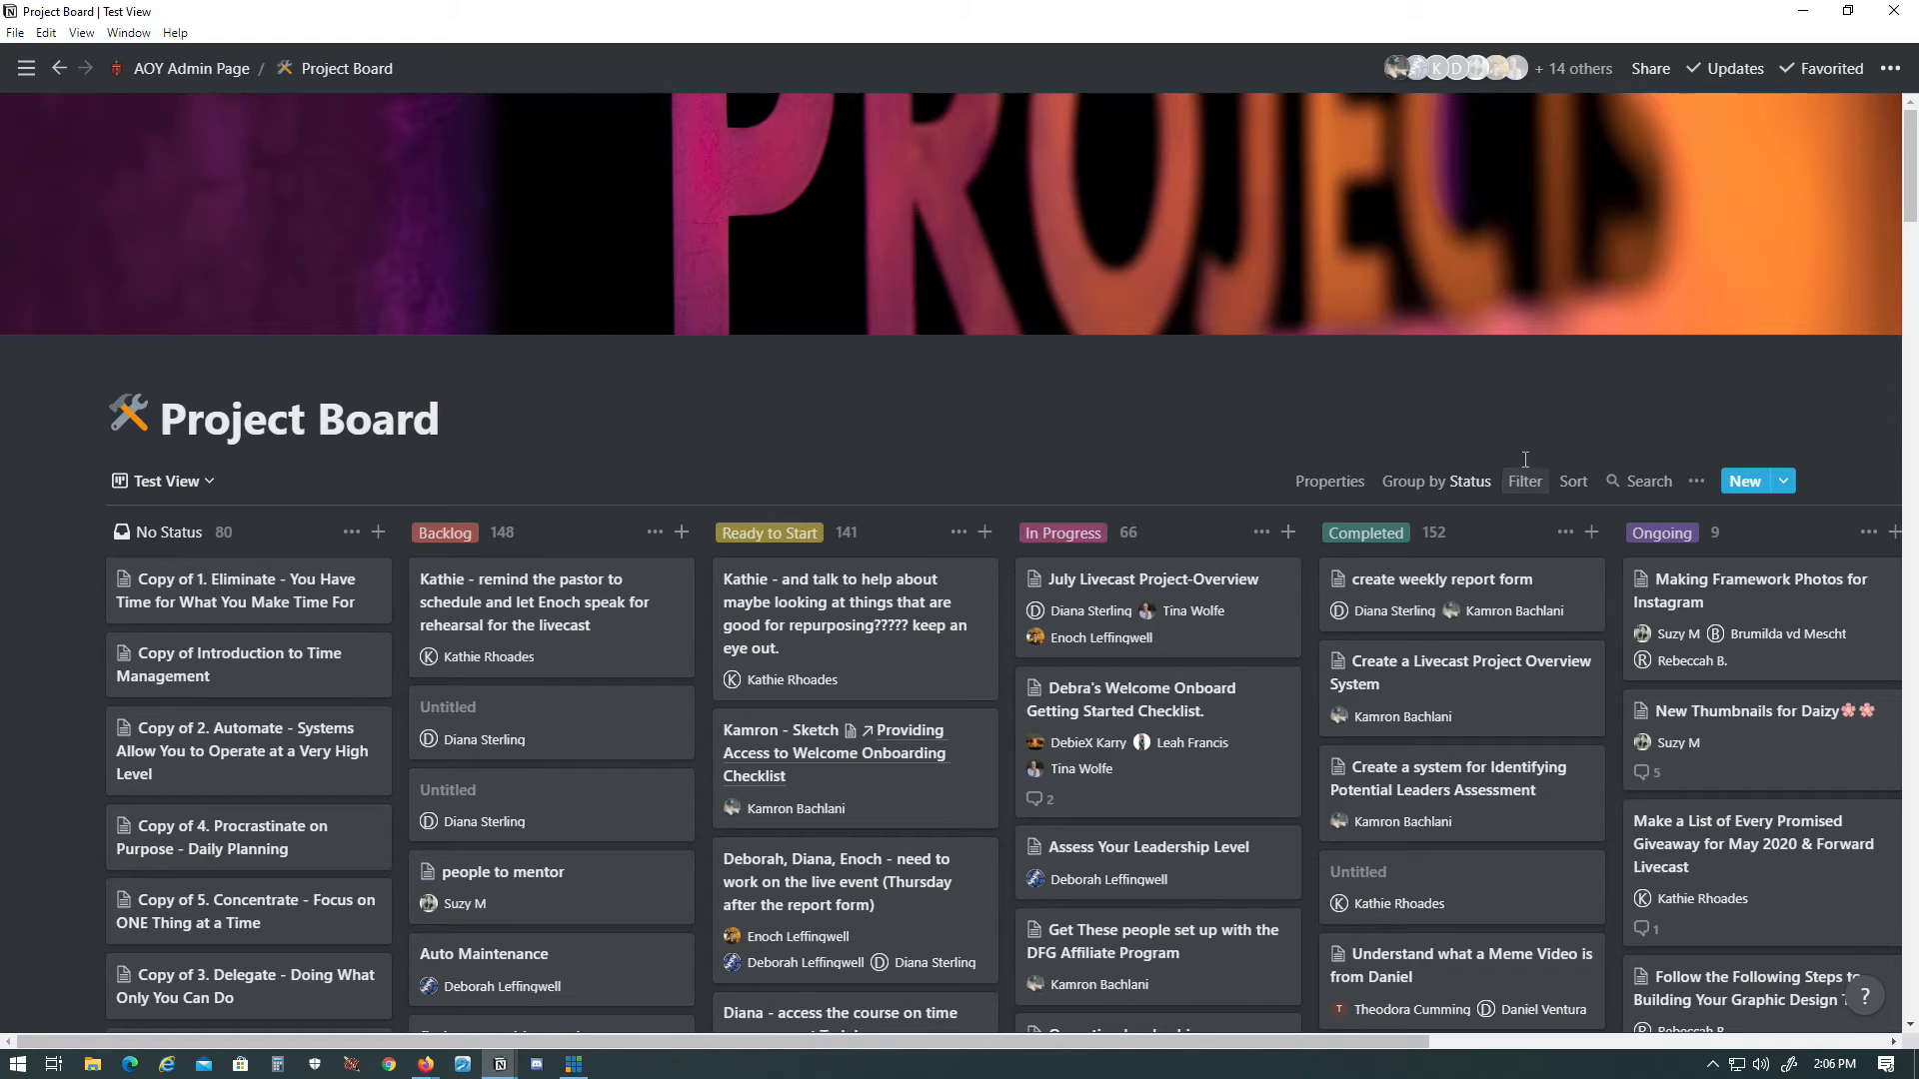
pyautogui.moveTo(1525, 481)
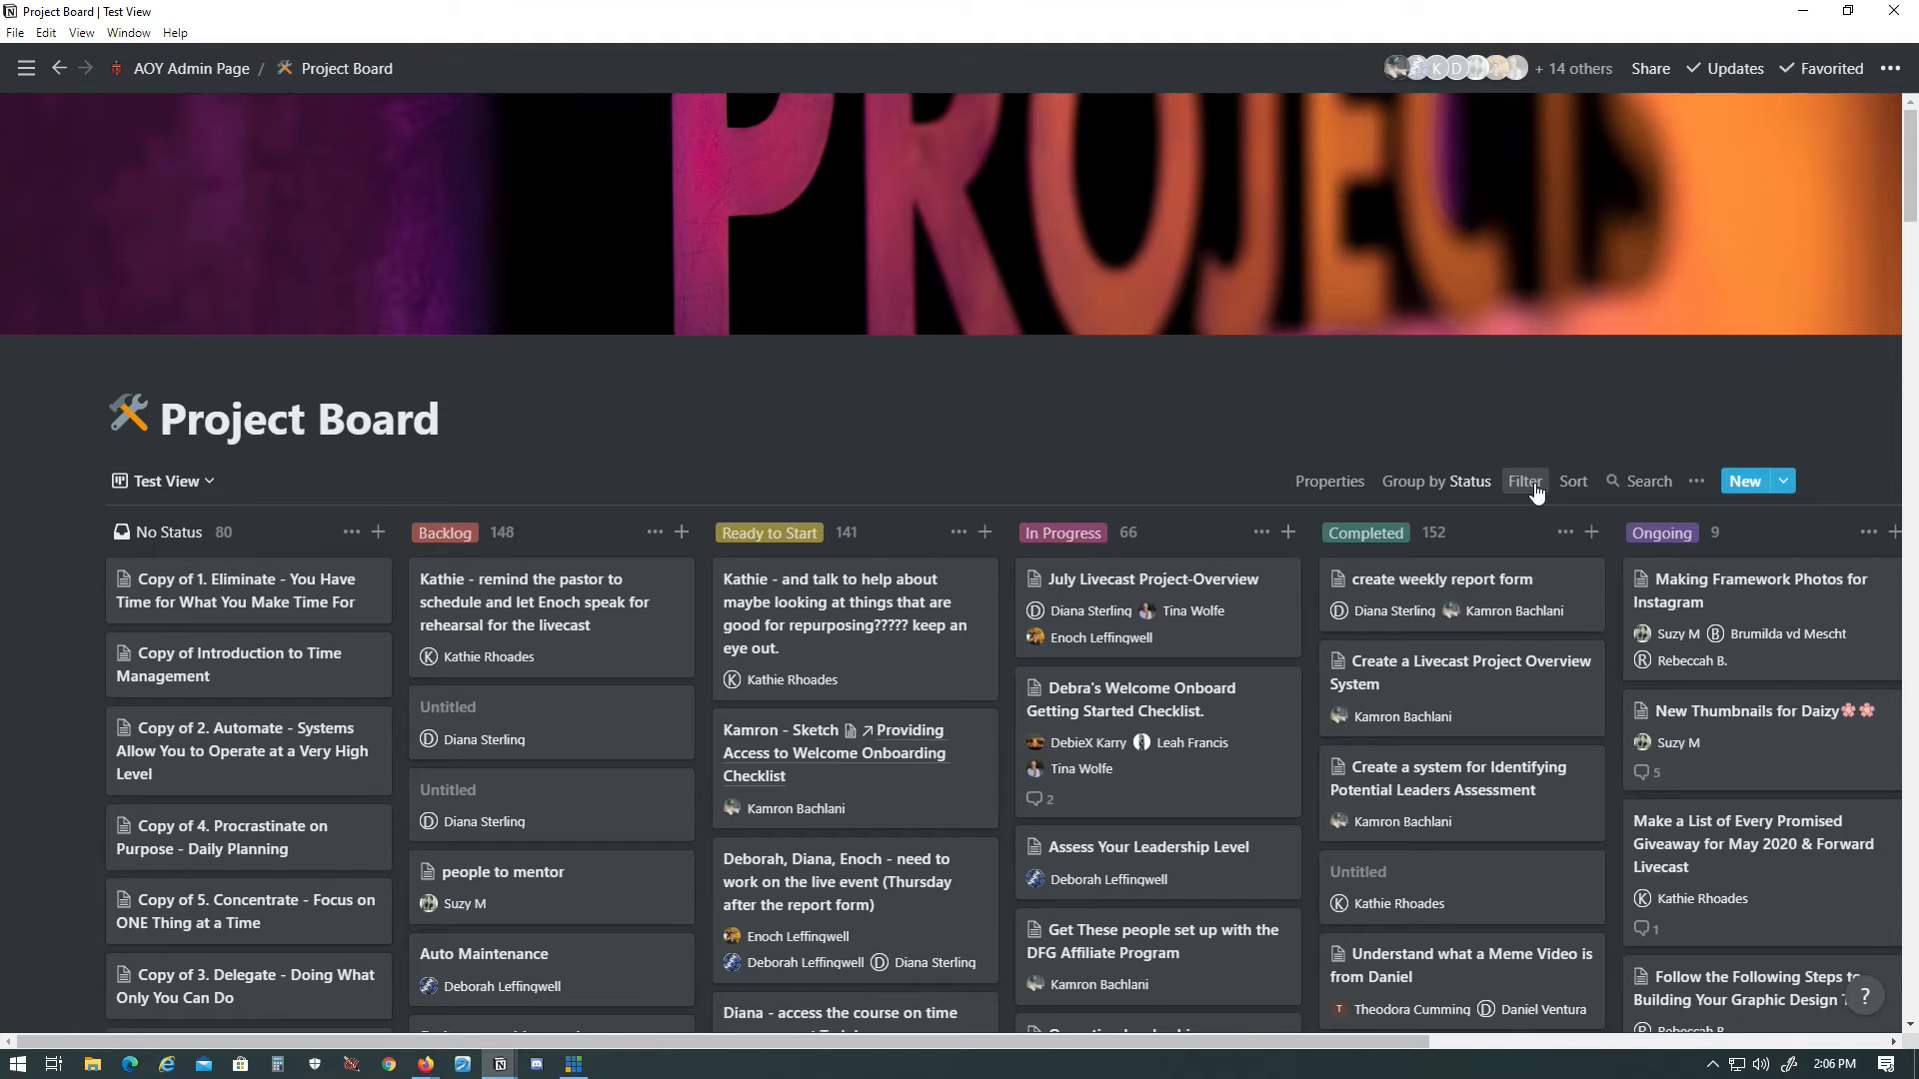
# - Add a filter on the Assign property with Contains and browse the person choices
pyautogui.click(1526, 482)
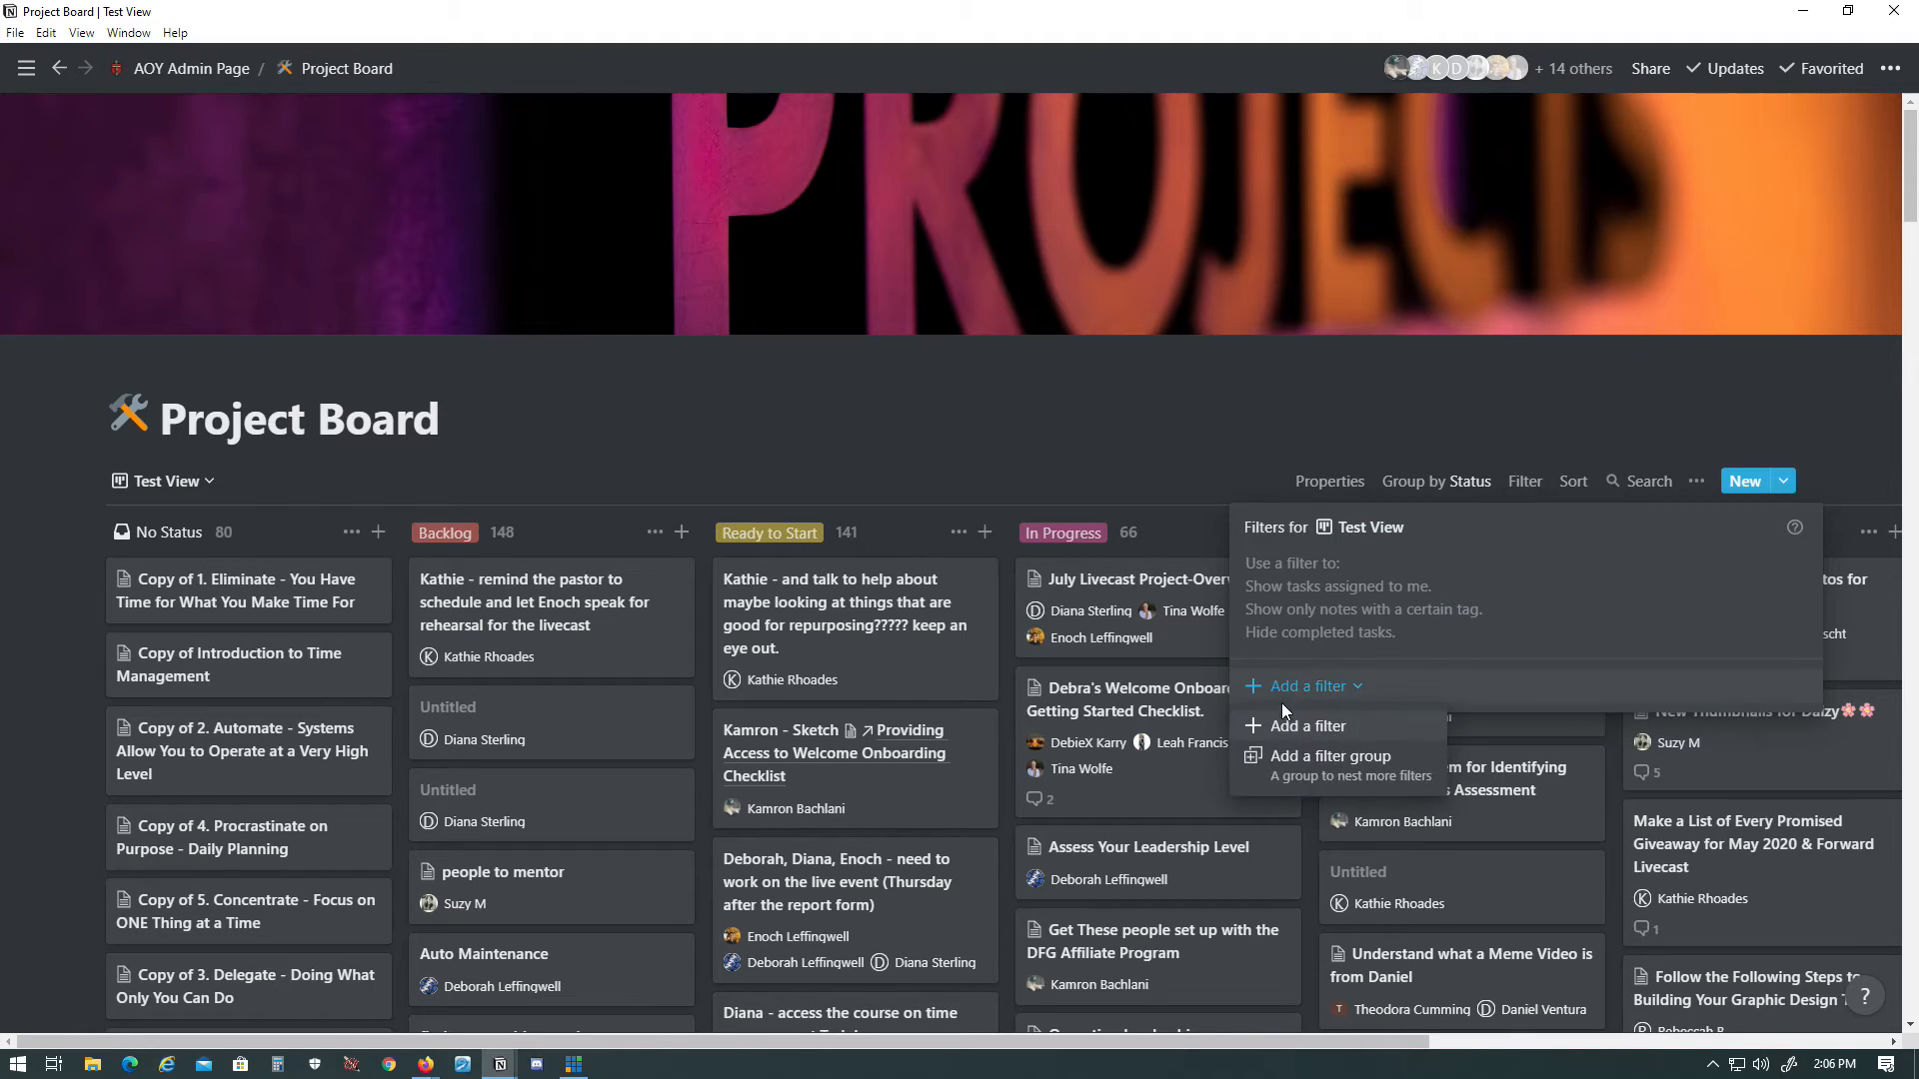
pyautogui.click(1307, 726)
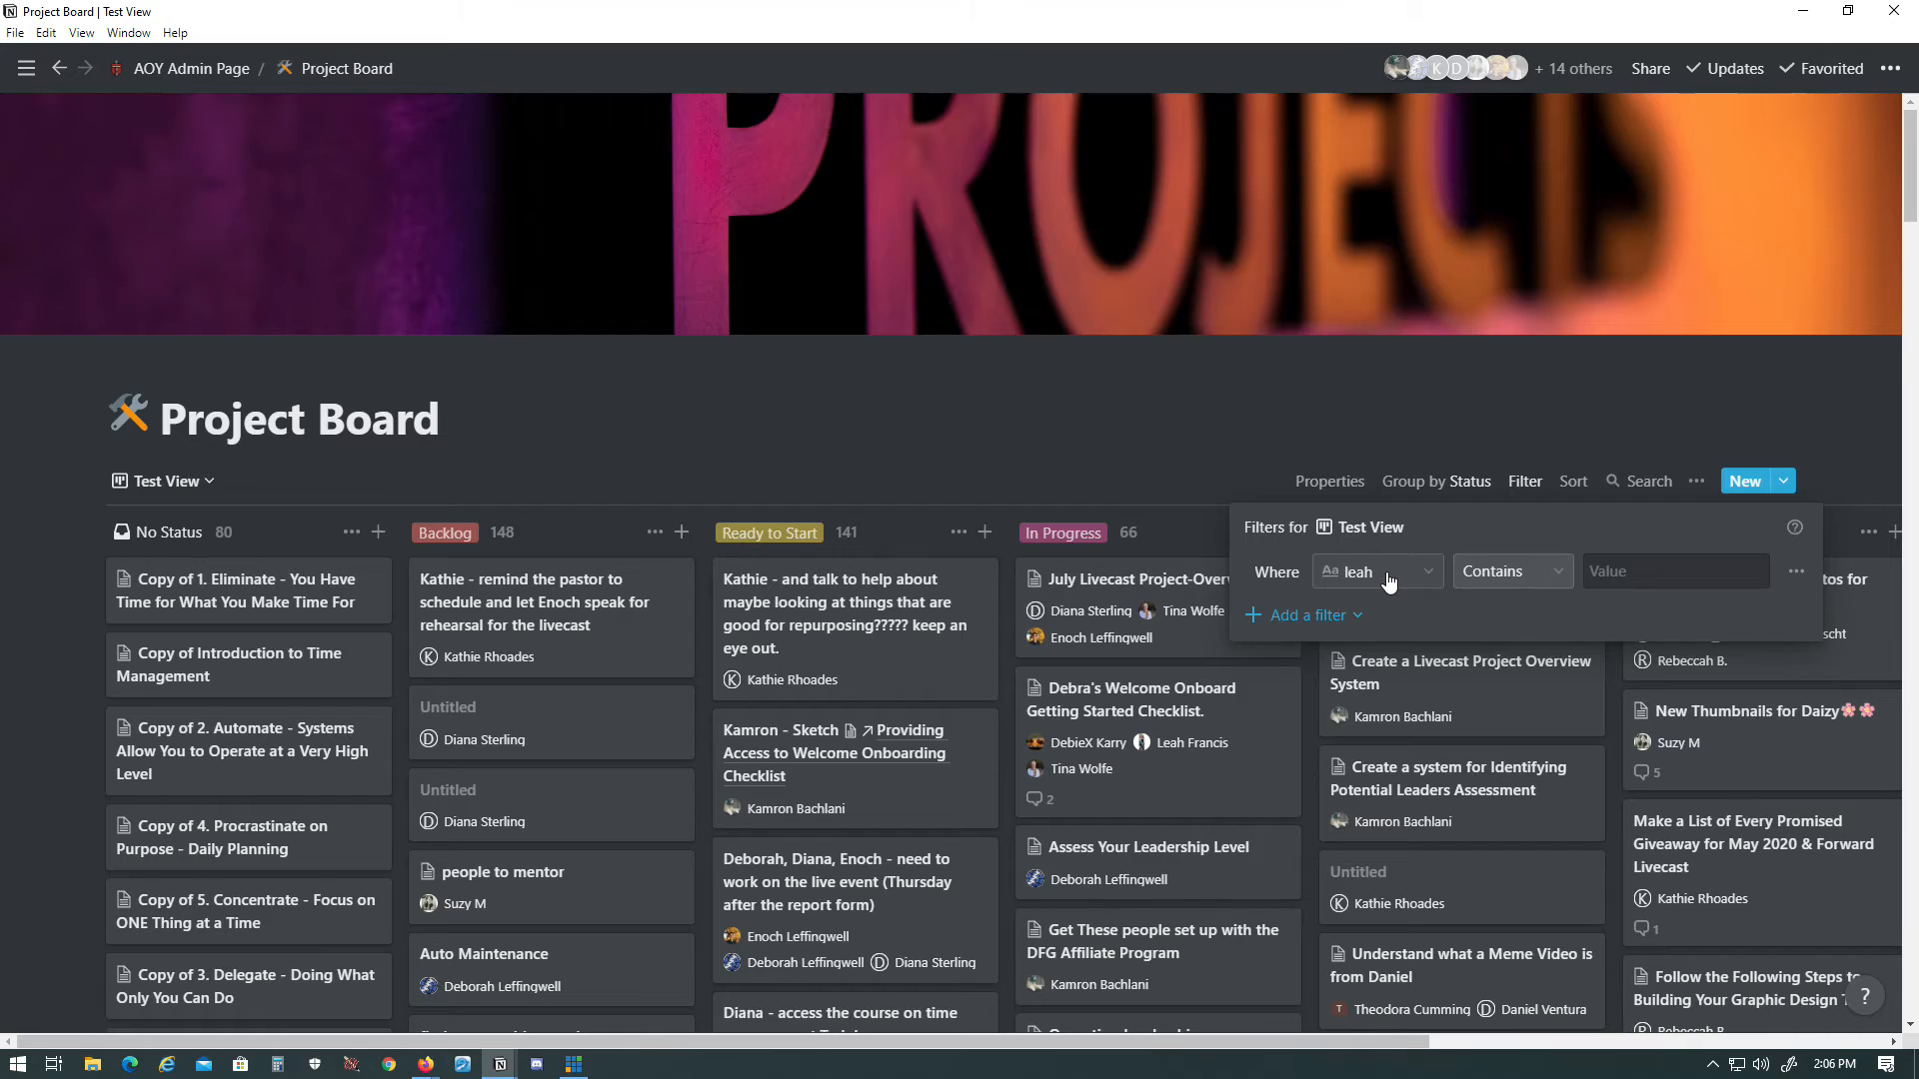
pyautogui.click(1371, 572)
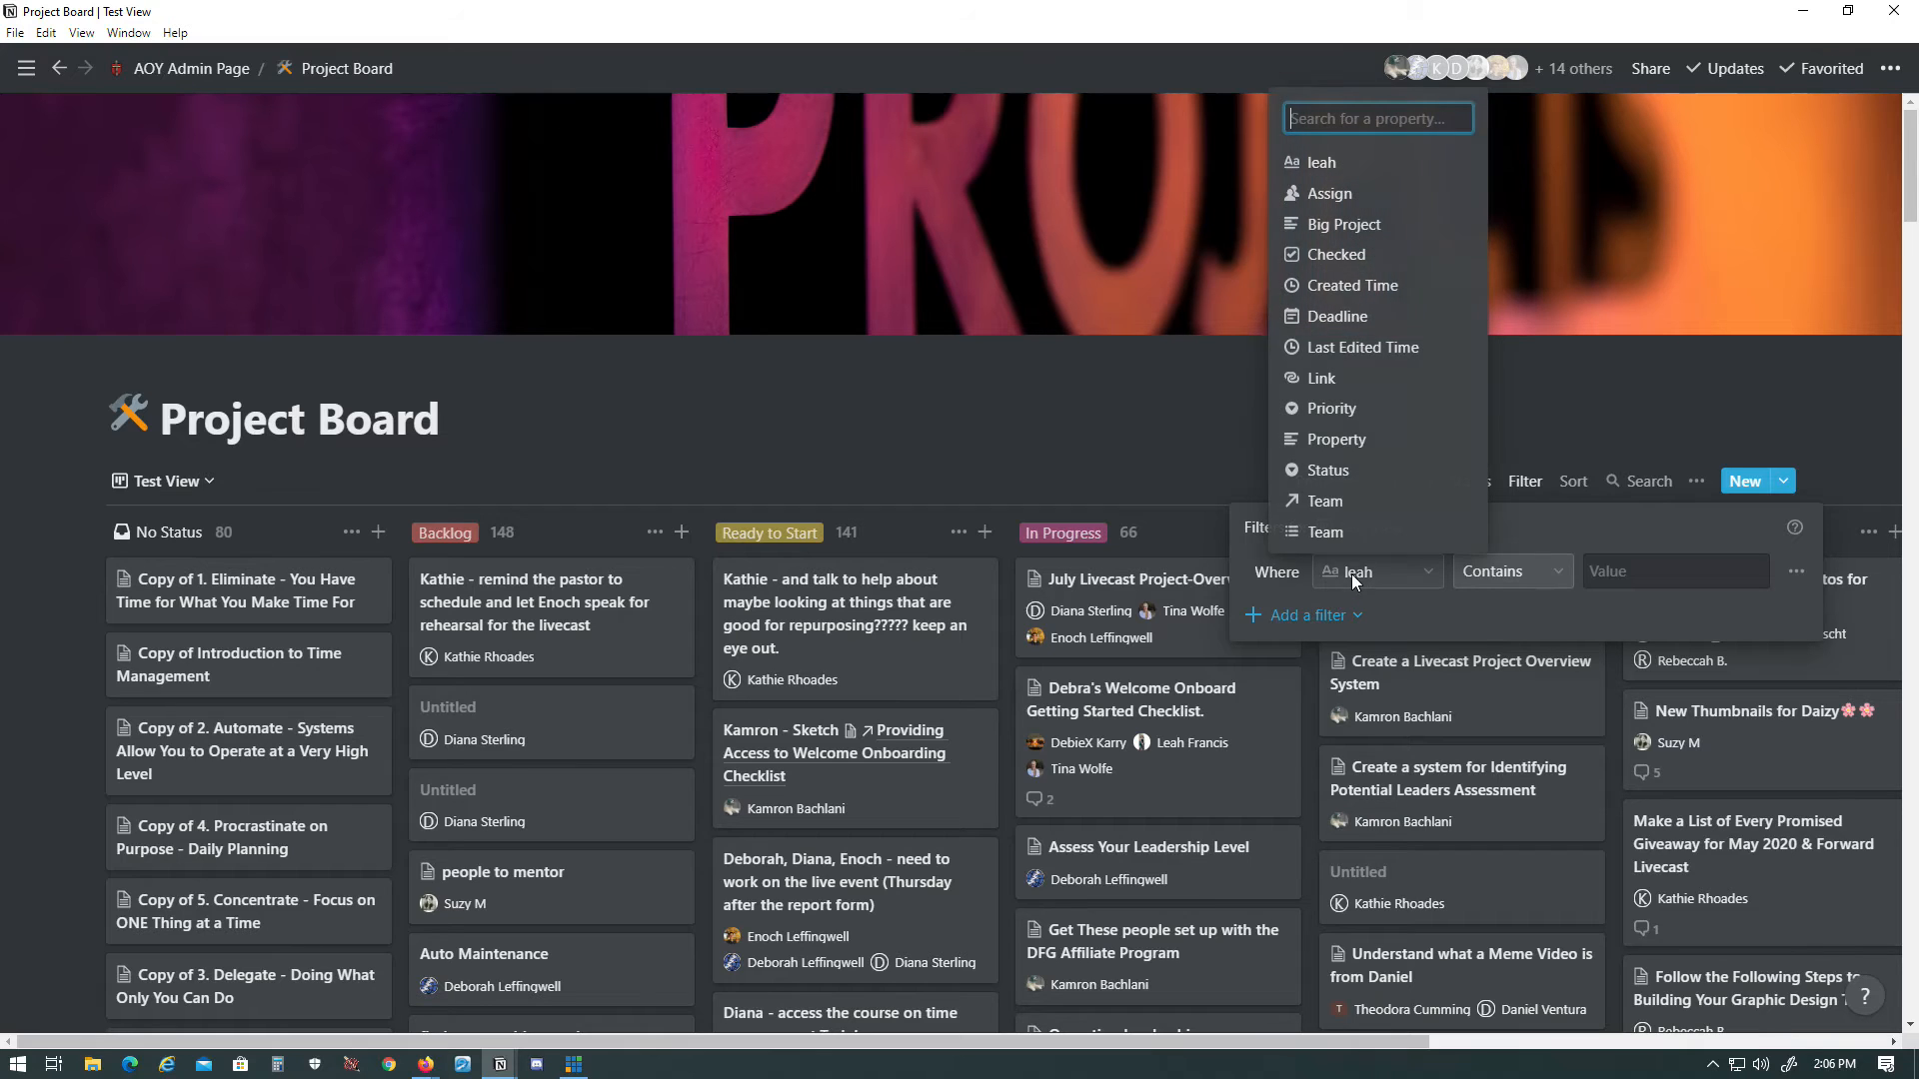
pyautogui.moveTo(1332, 194)
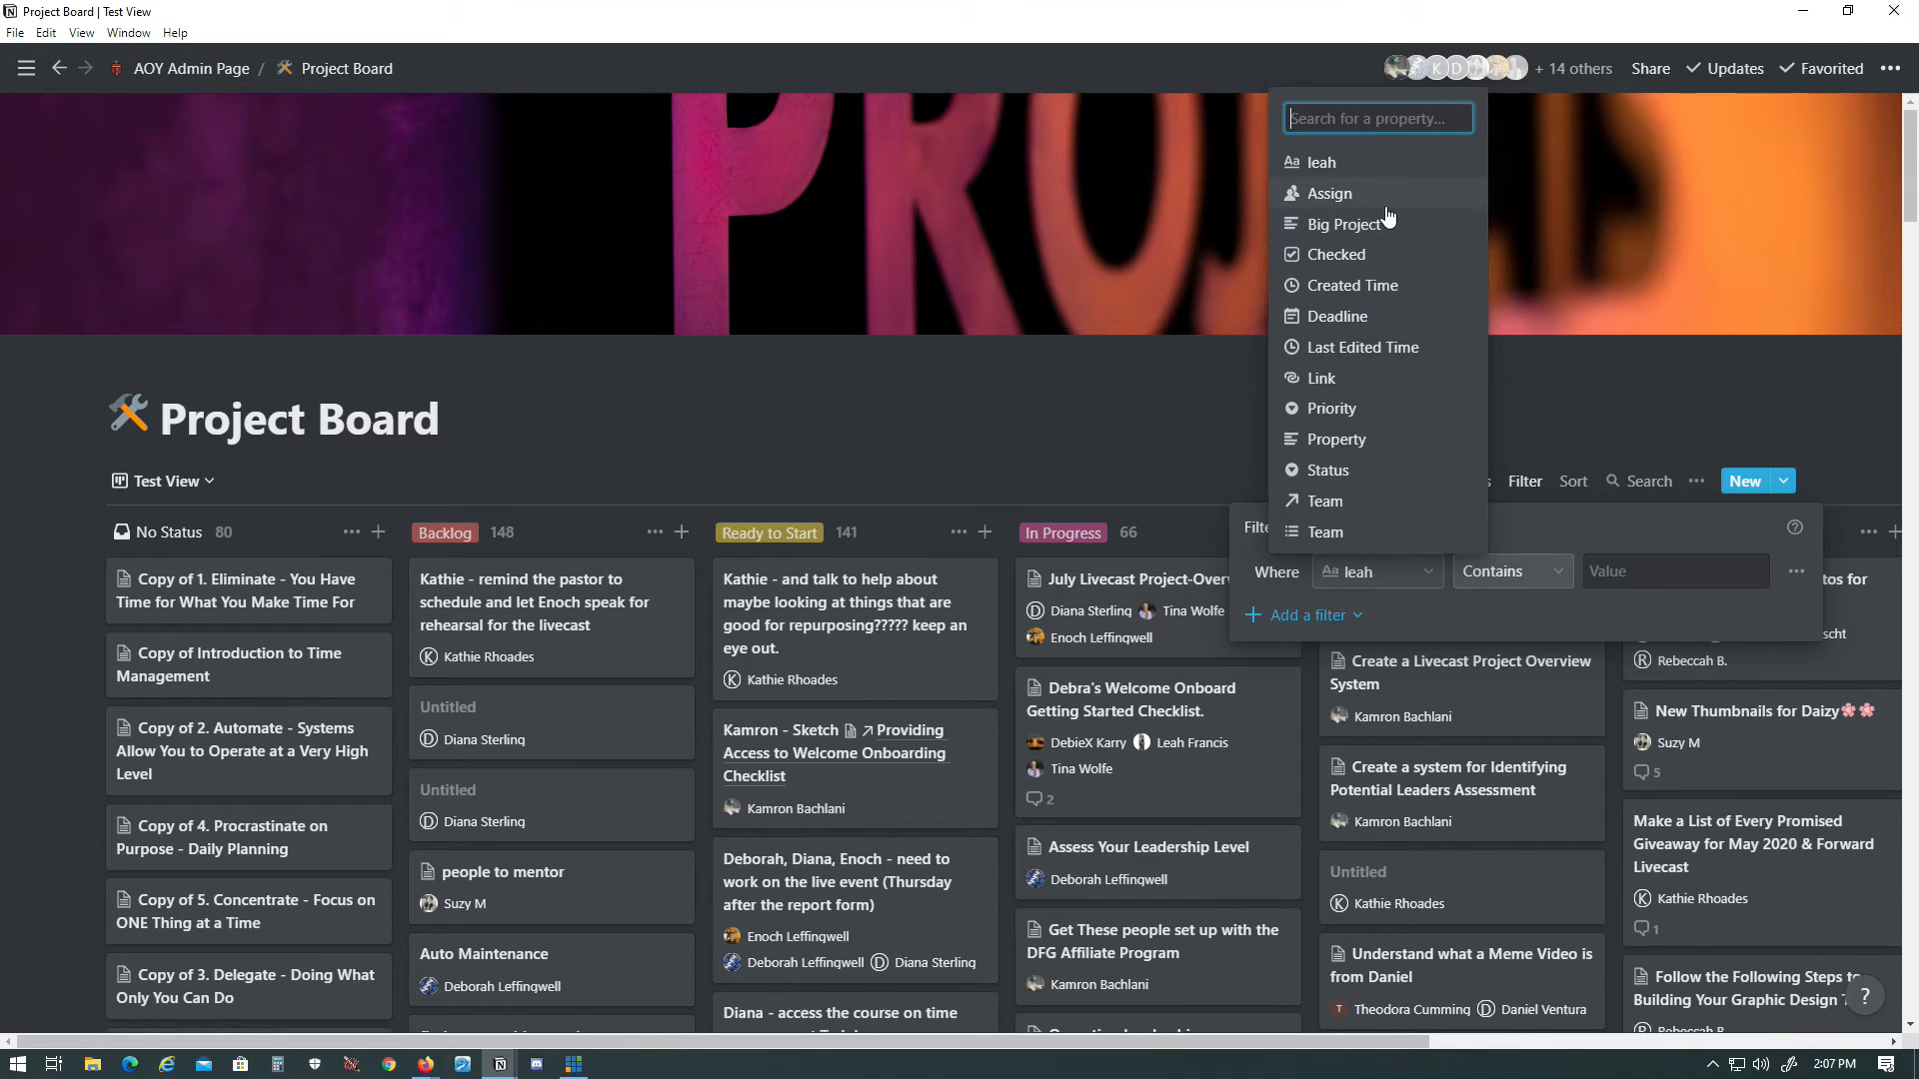
pyautogui.moveTo(1332, 193)
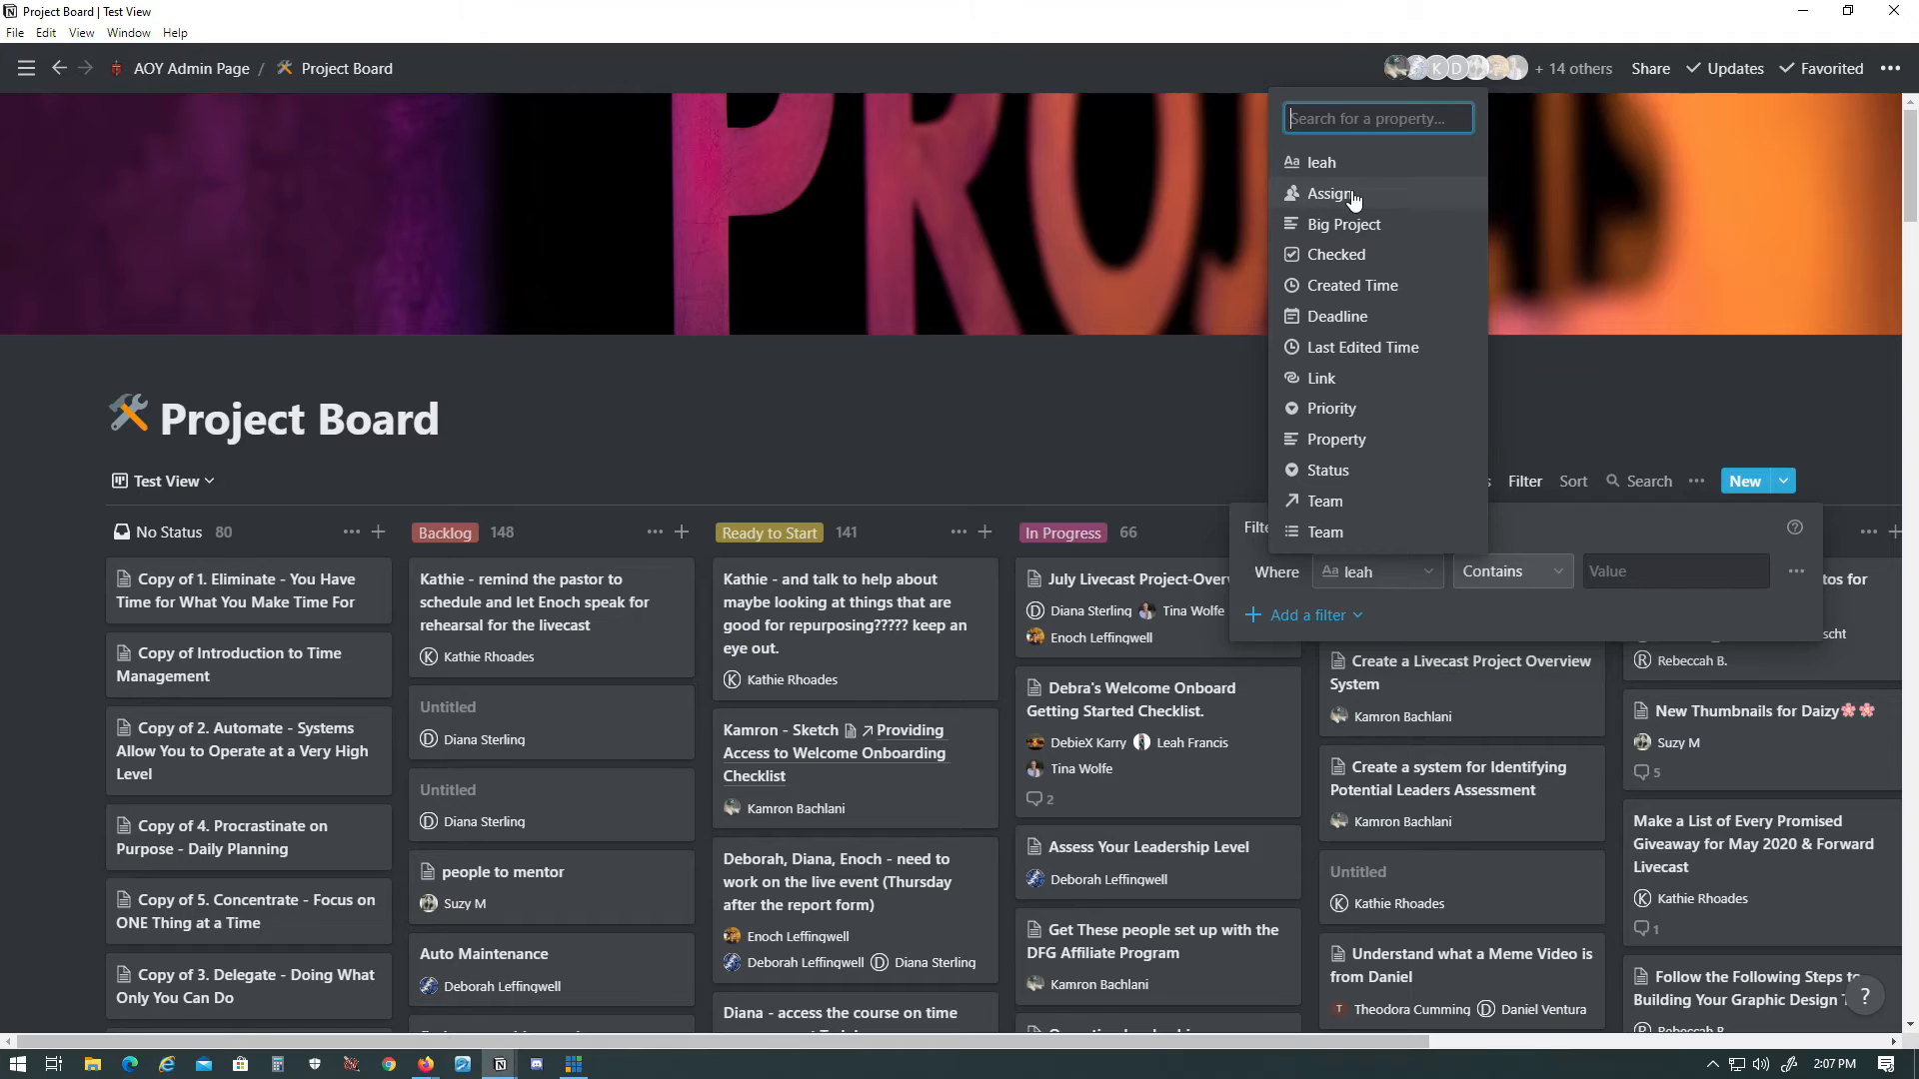
pyautogui.click(1328, 194)
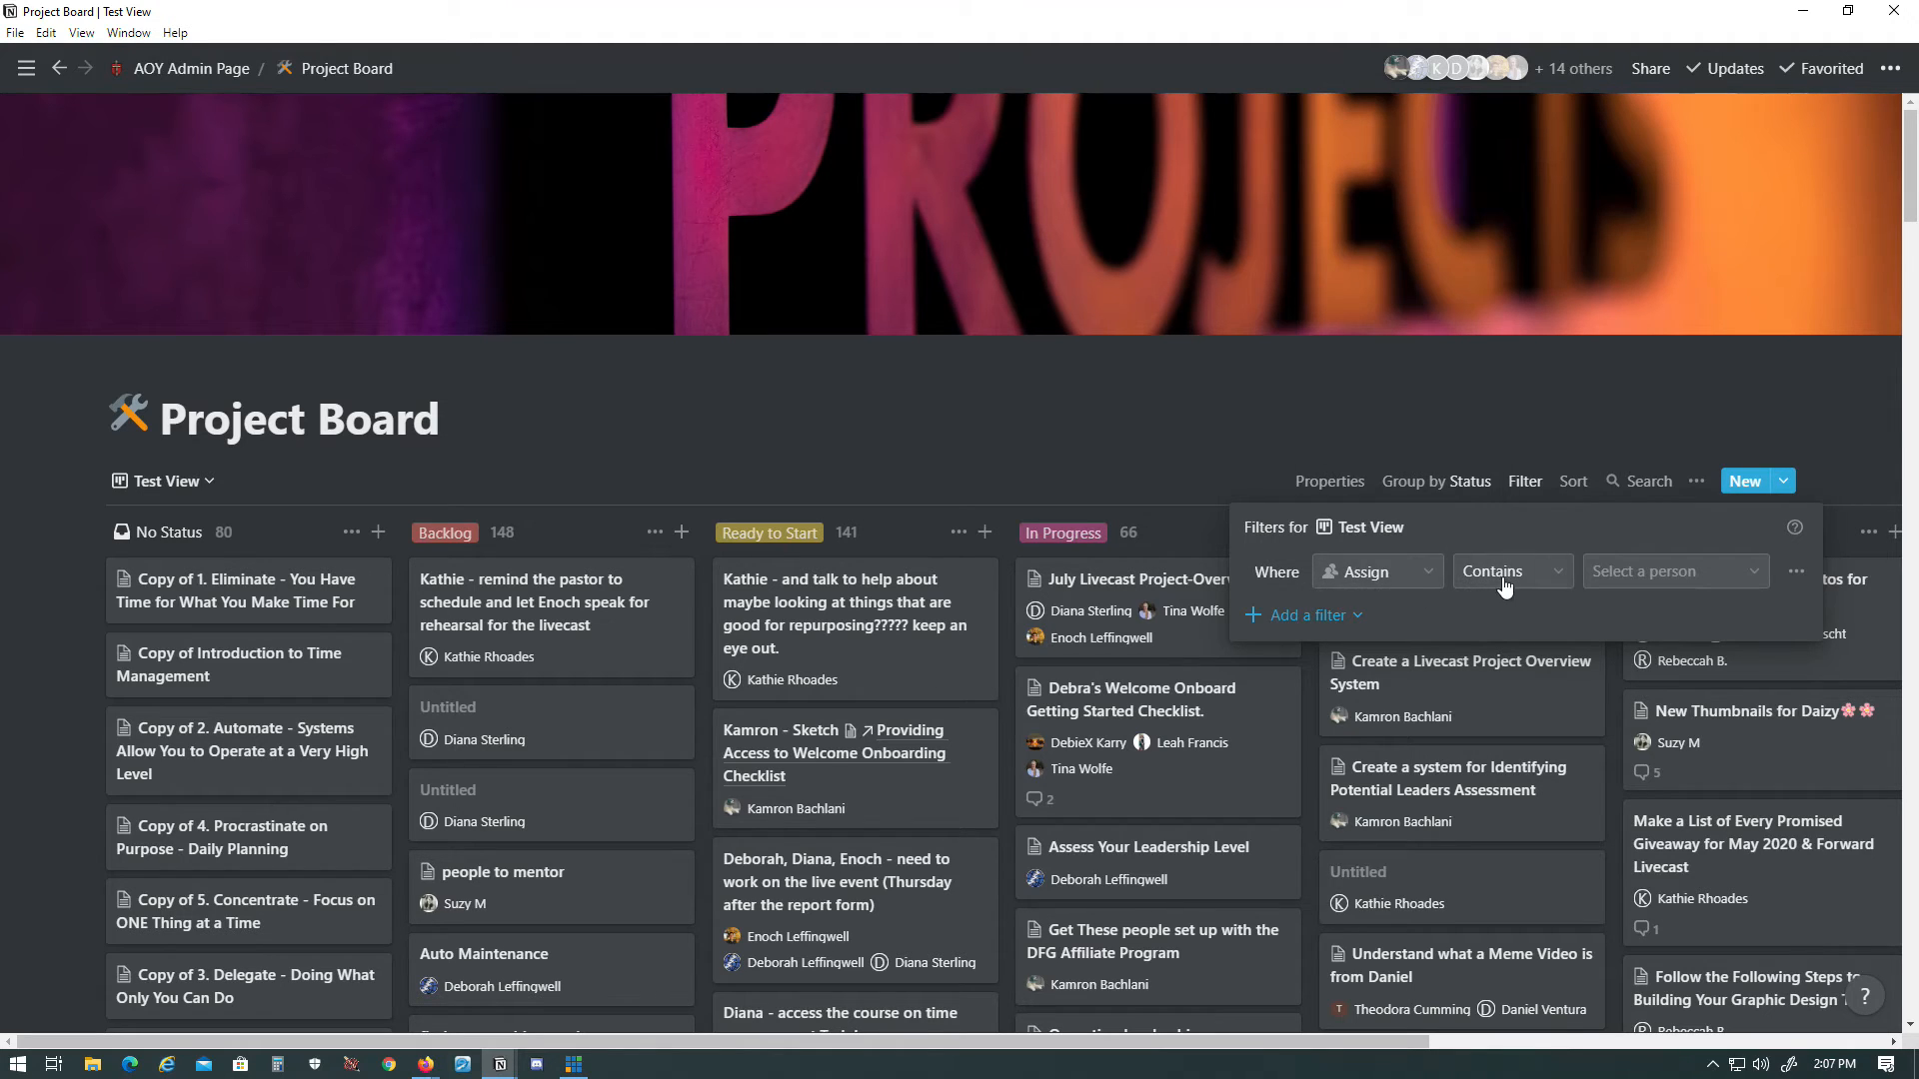
pyautogui.click(1673, 572)
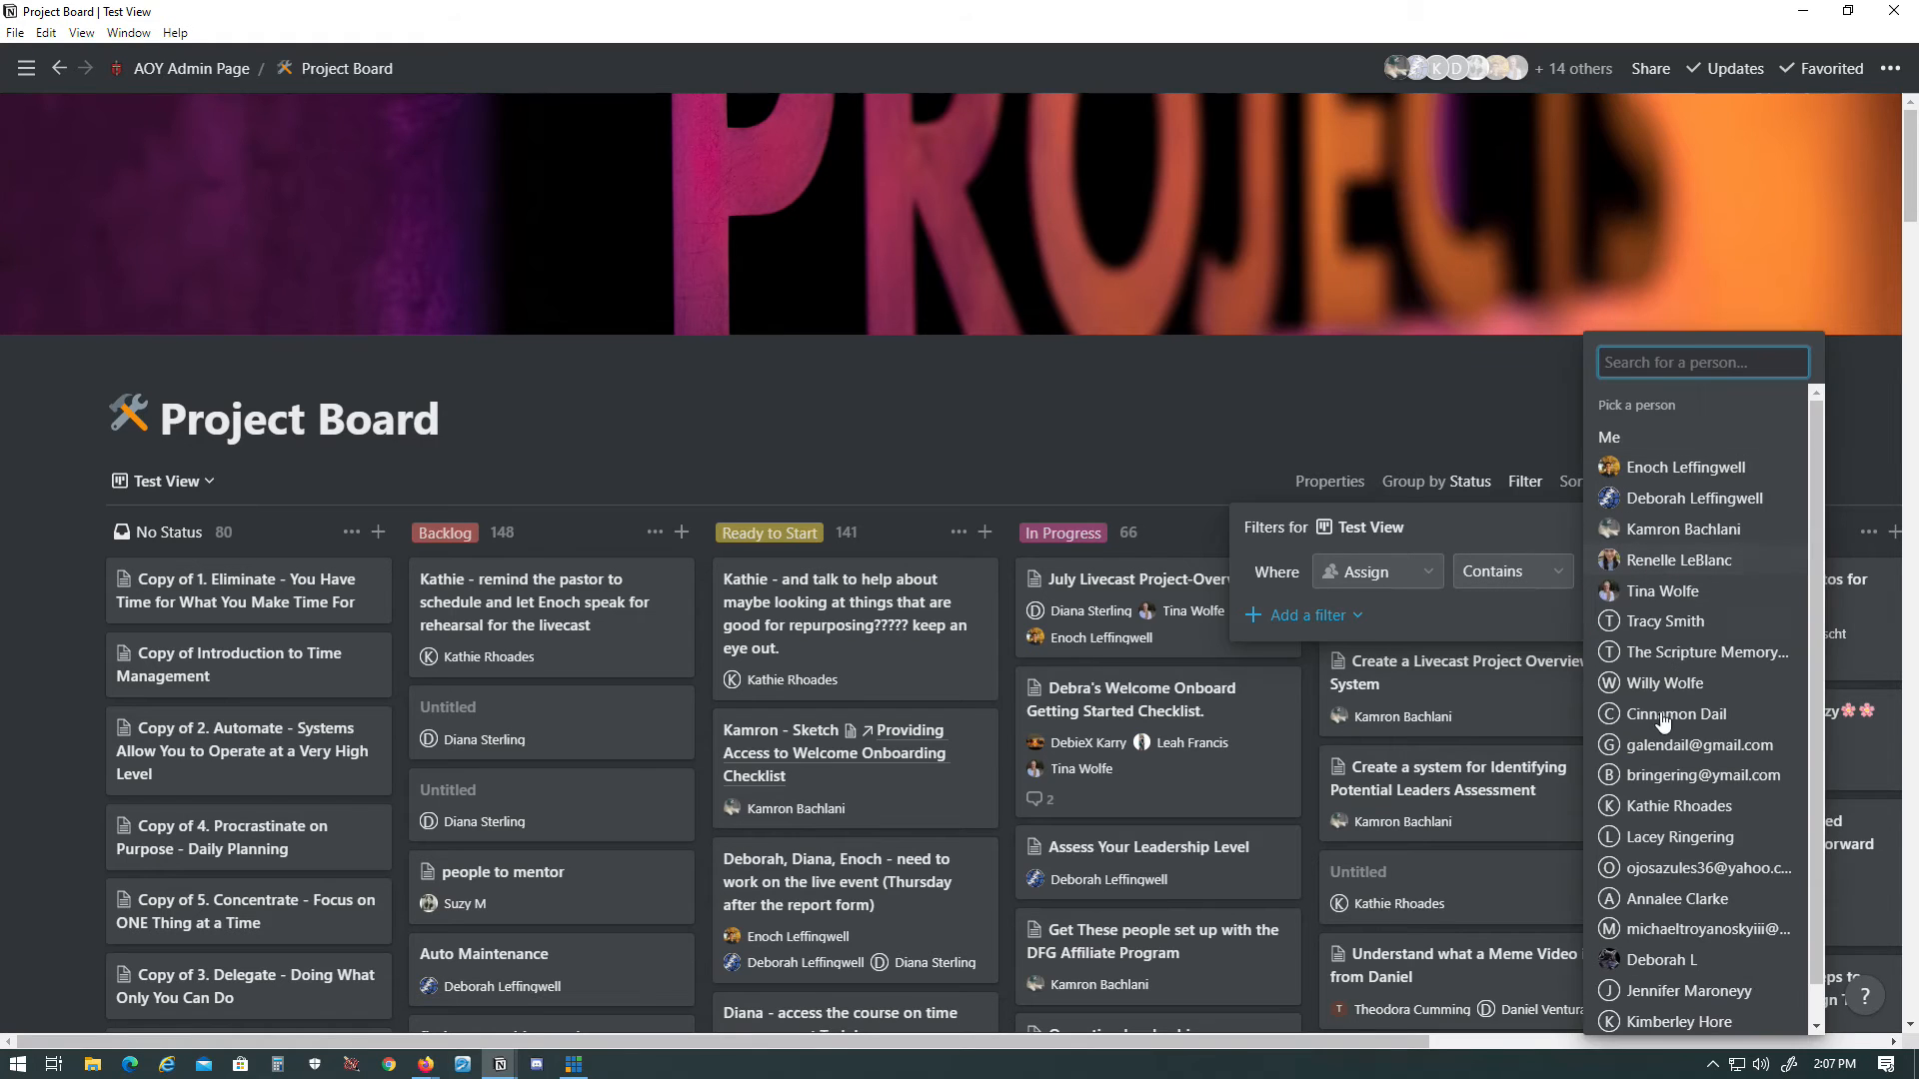
pyautogui.moveTo(1694, 527)
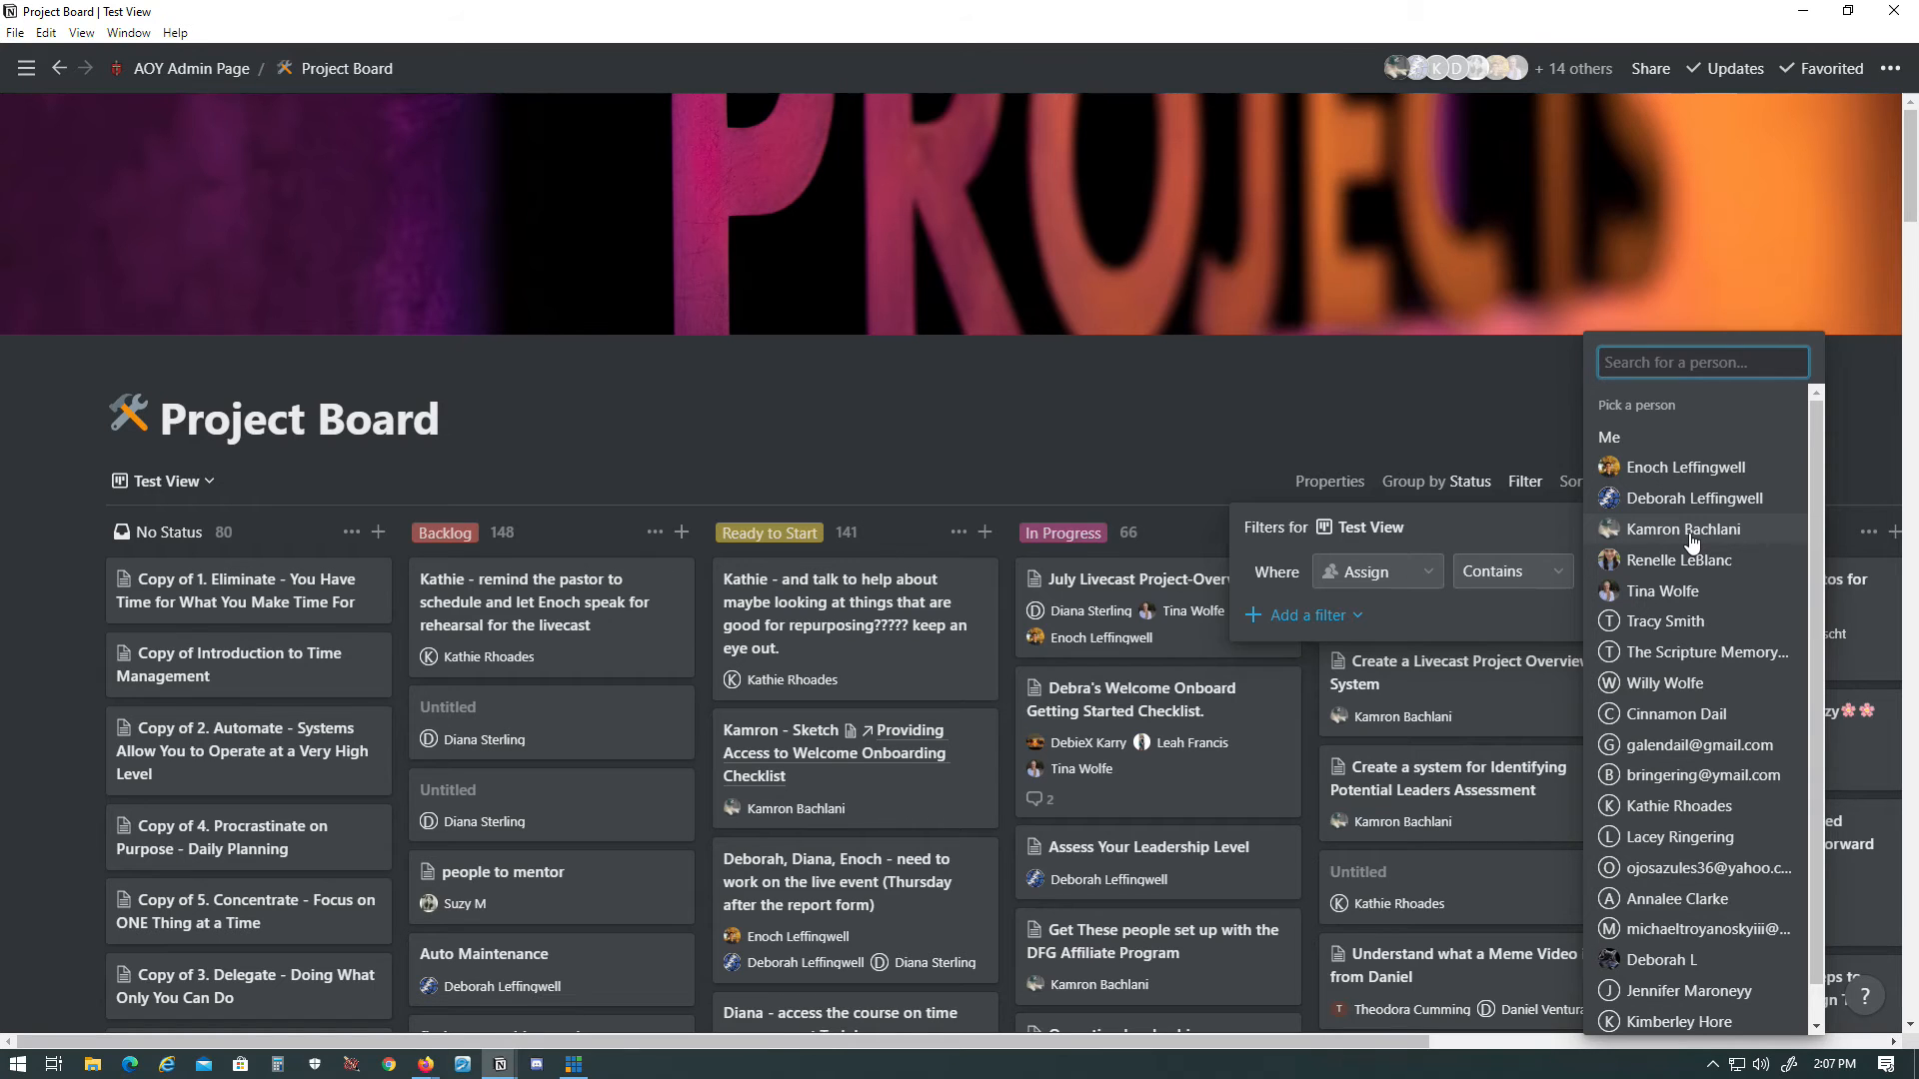
pyautogui.moveTo(1732, 538)
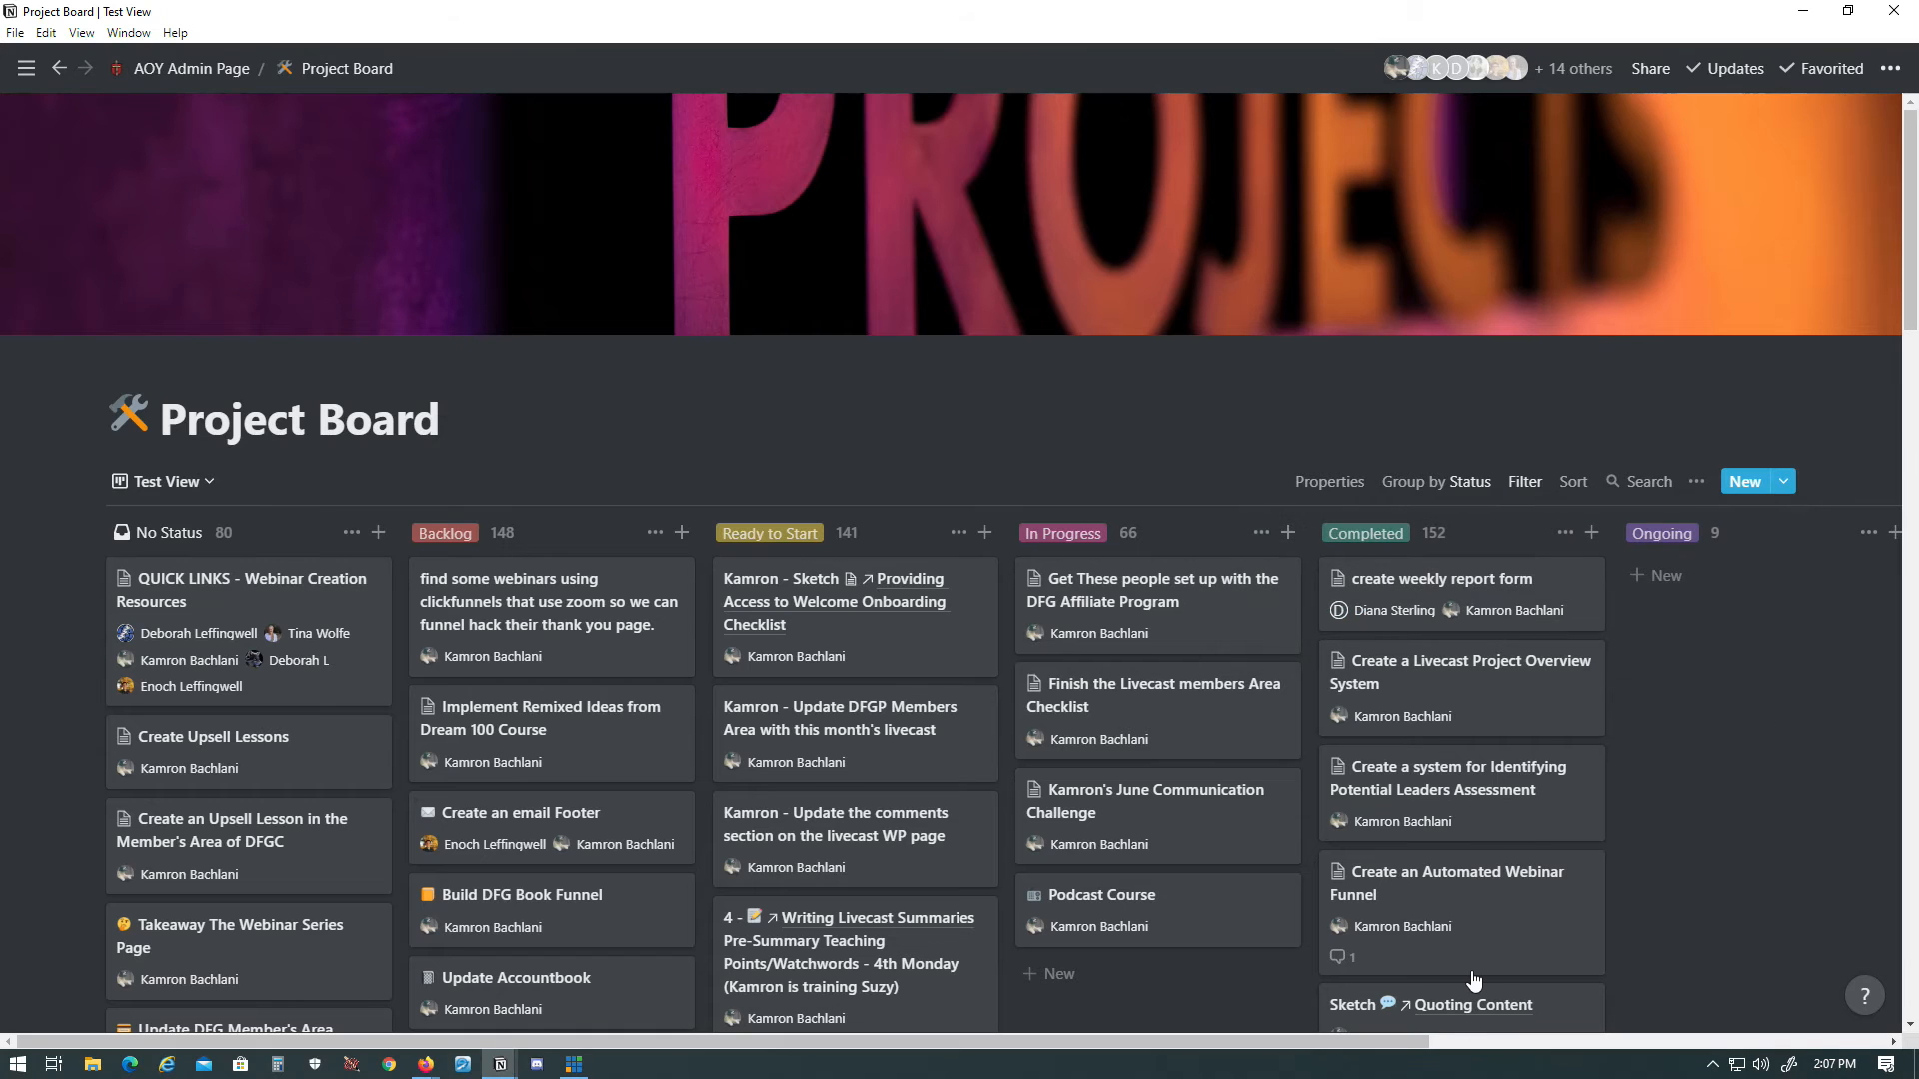
pyautogui.click(1523, 480)
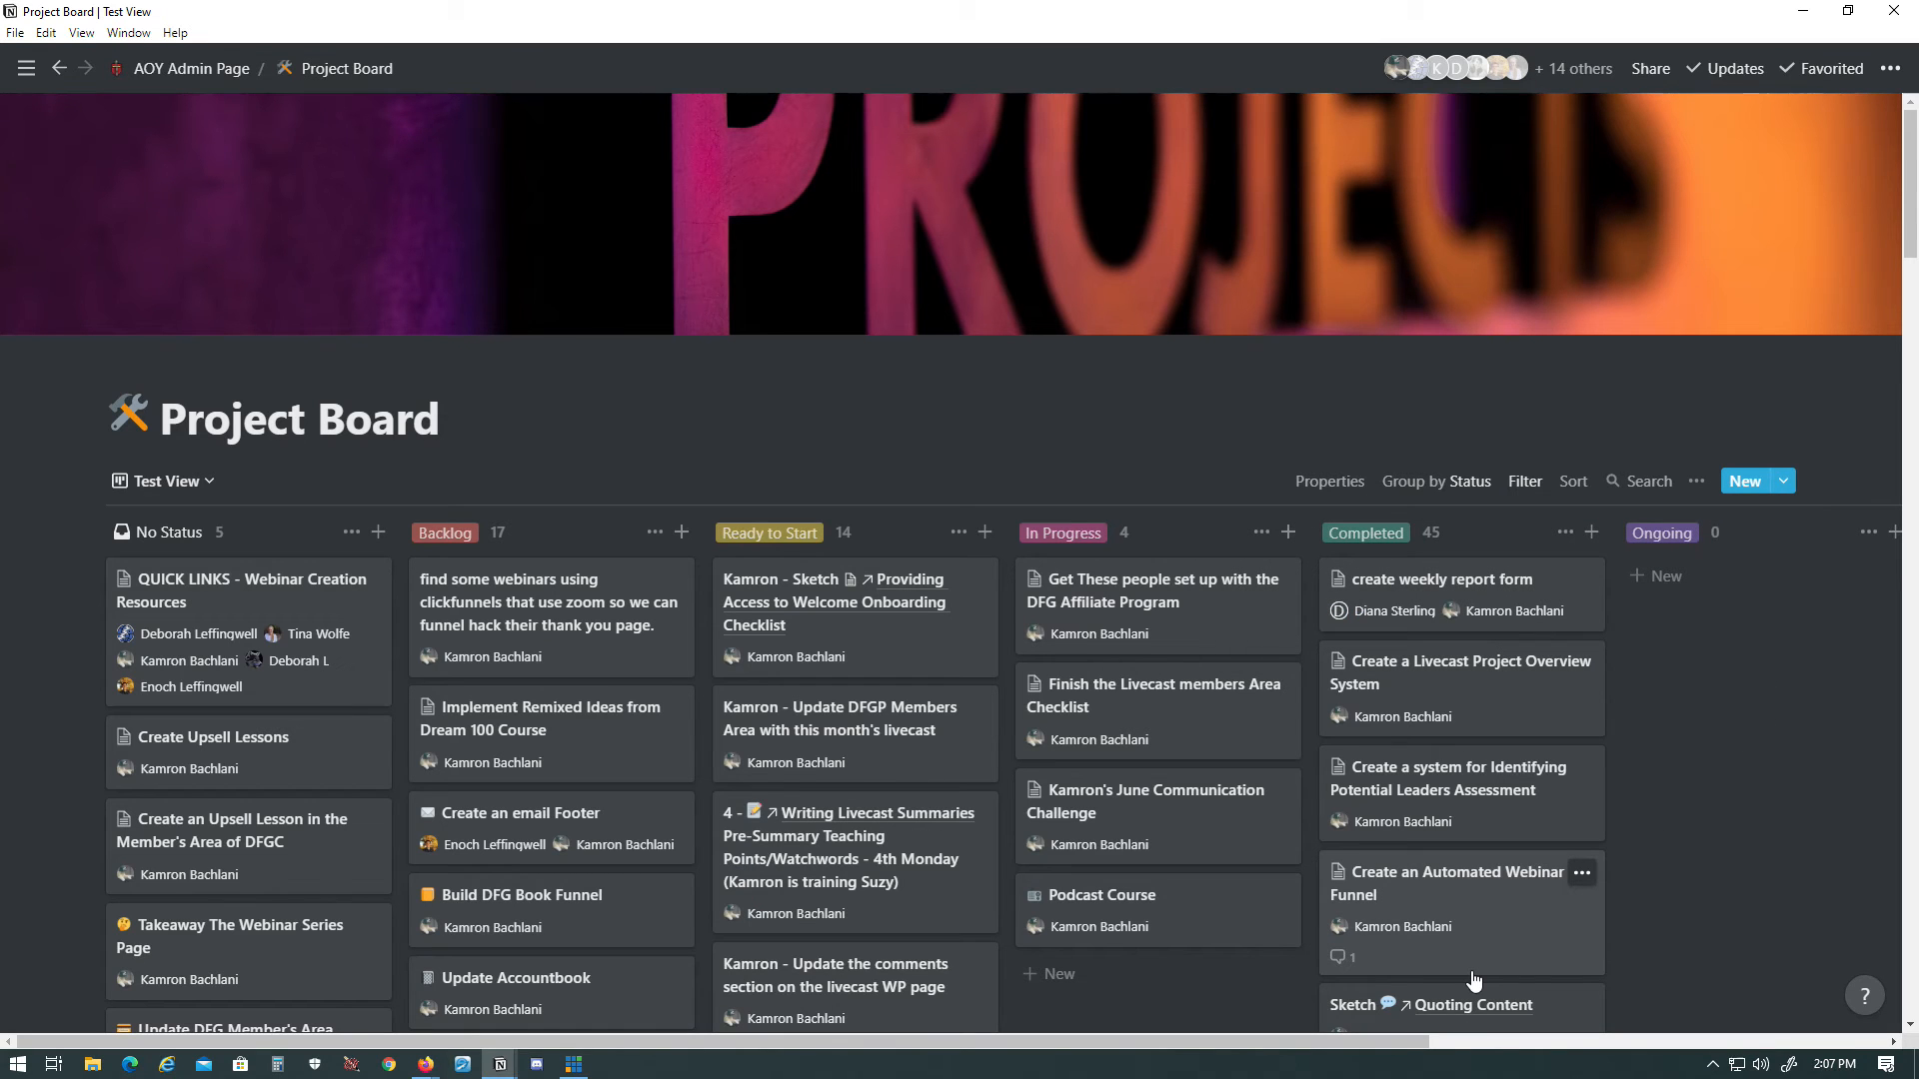
pyautogui.moveTo(646, 844)
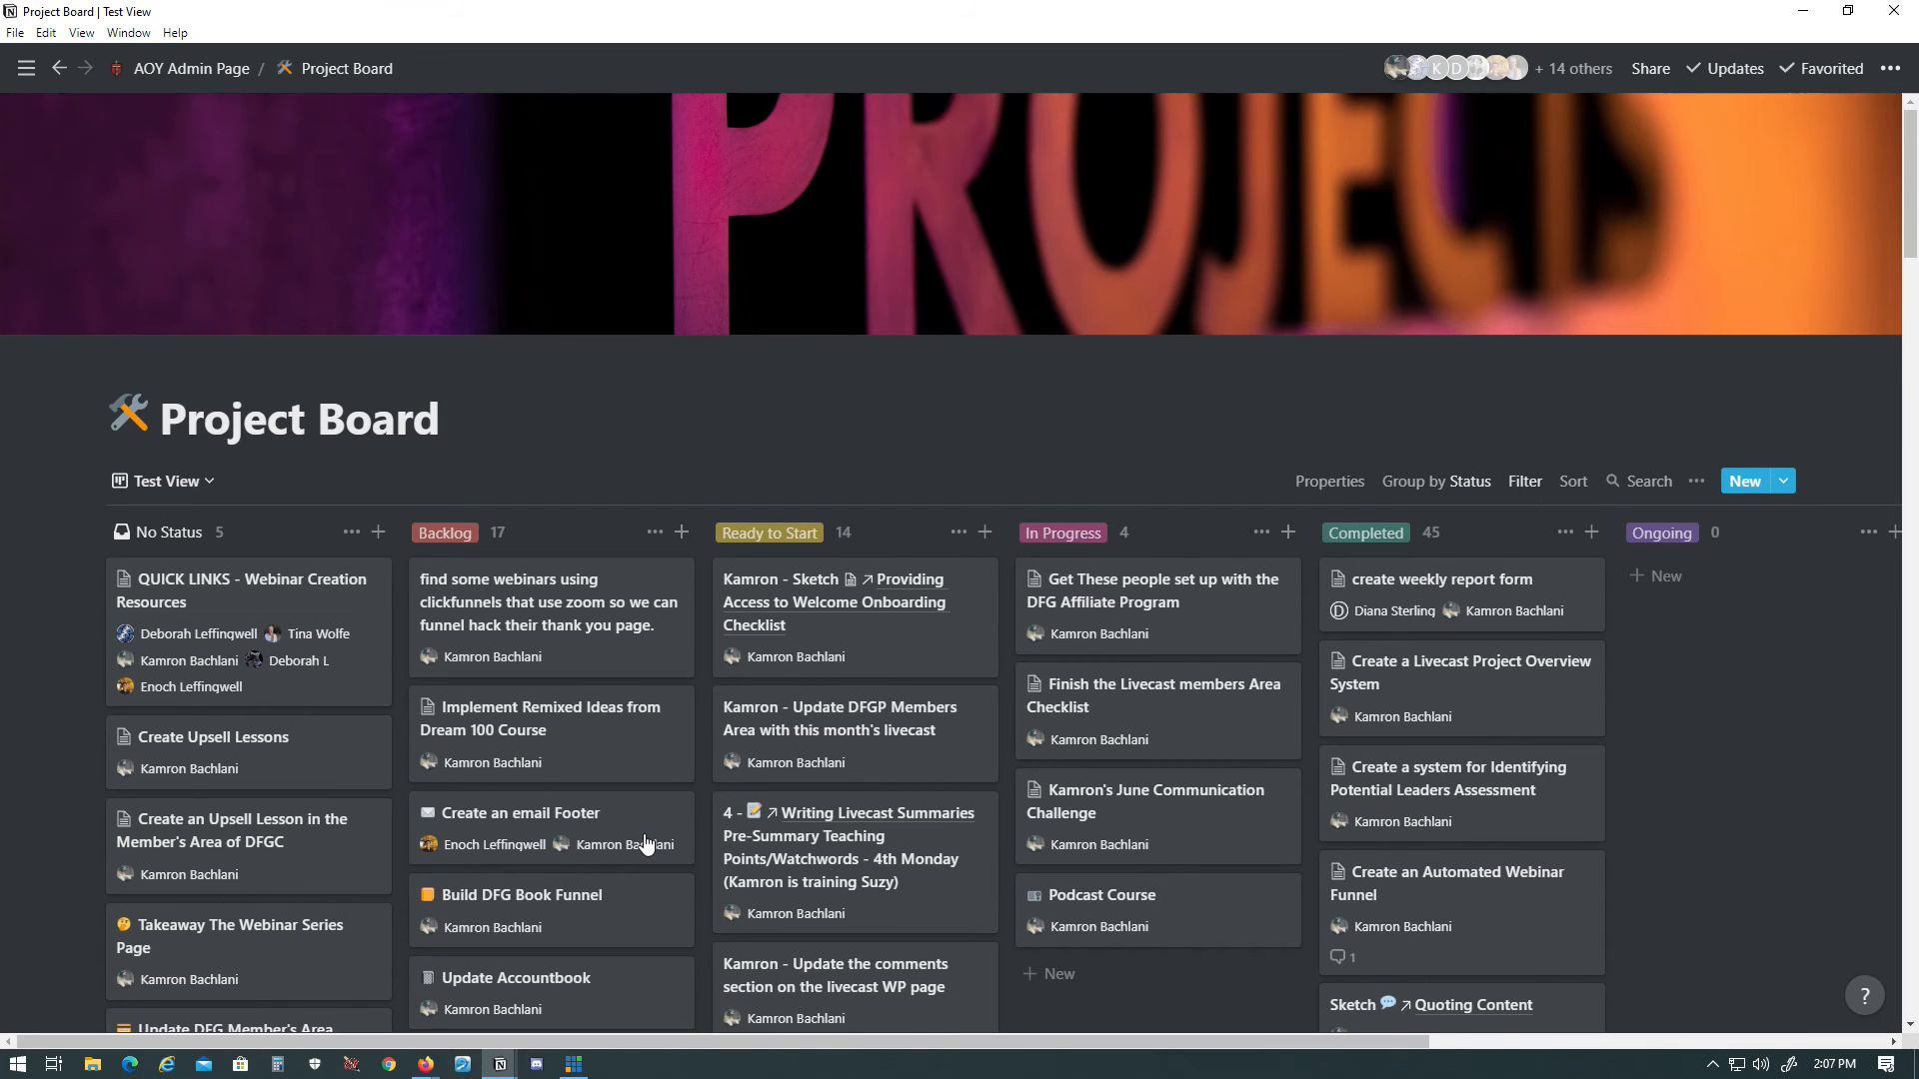
pyautogui.scroll(-3)
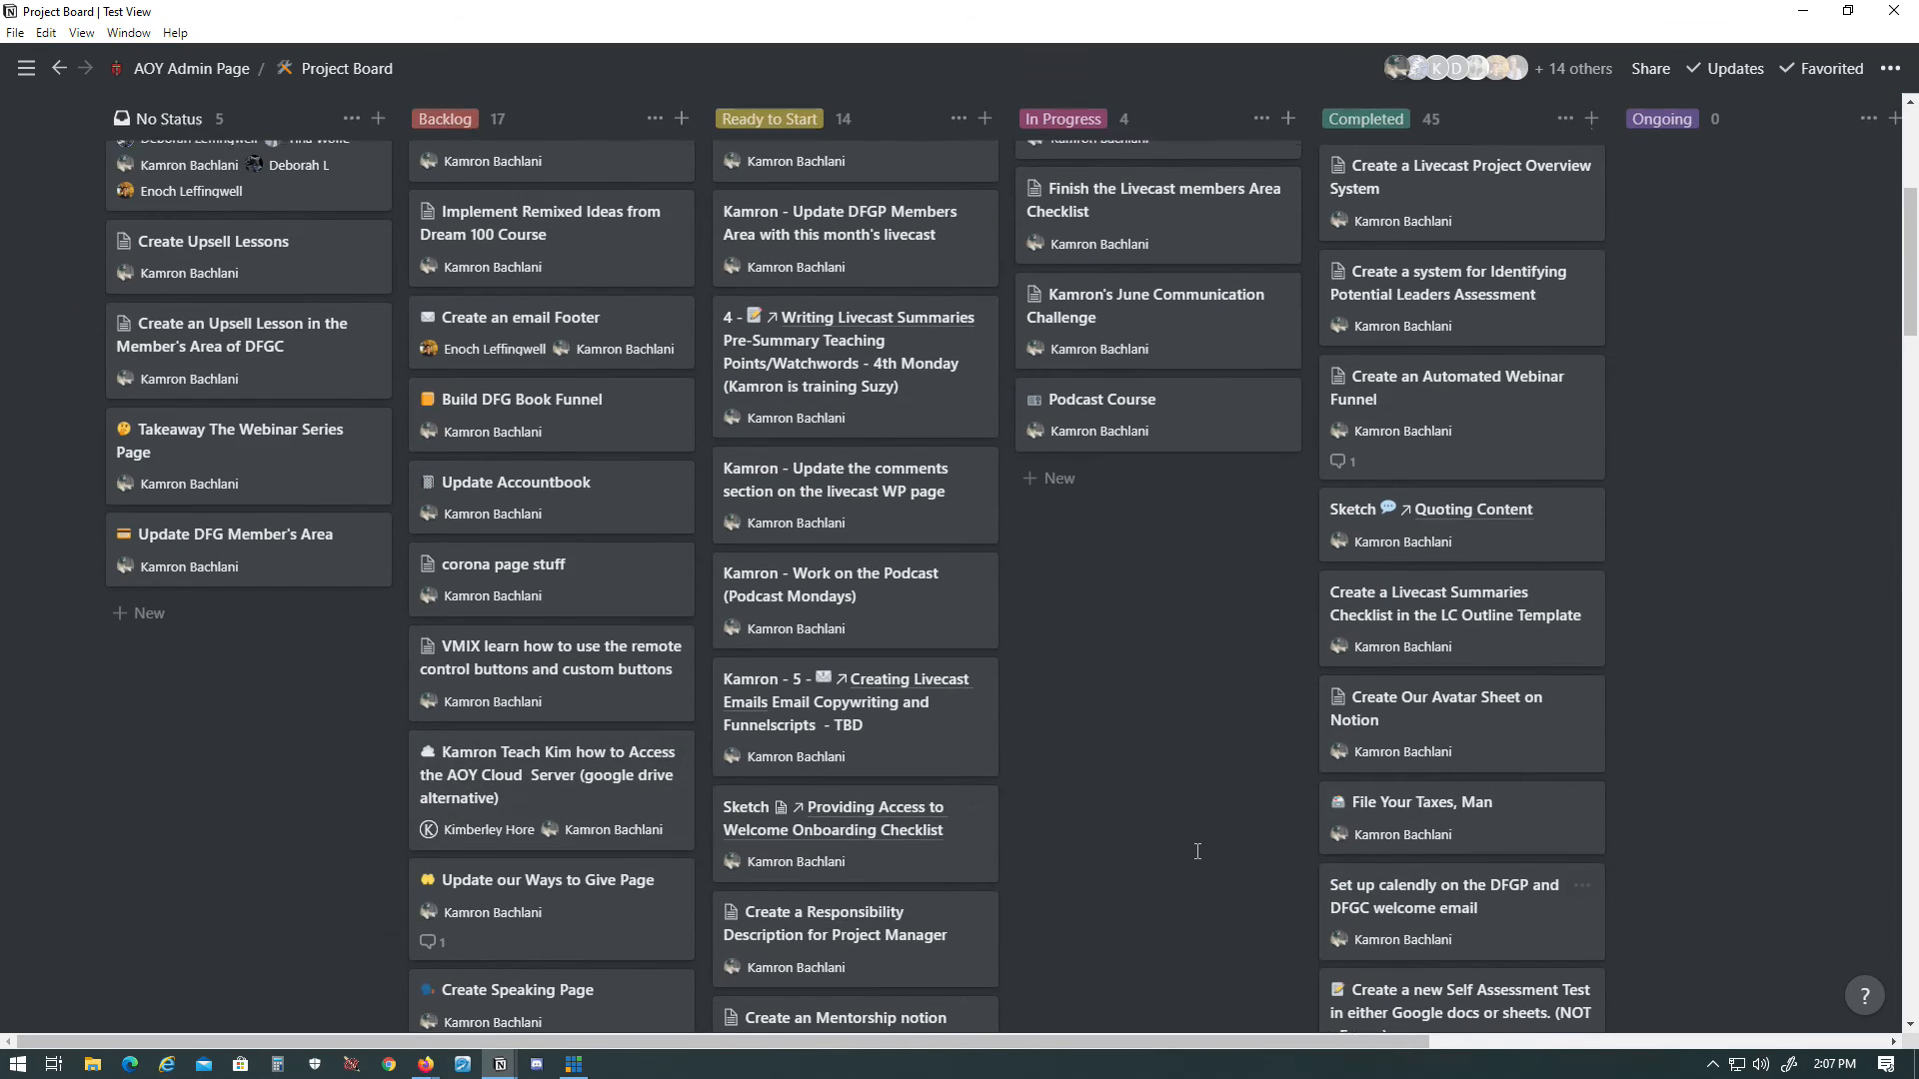
pyautogui.scroll(3)
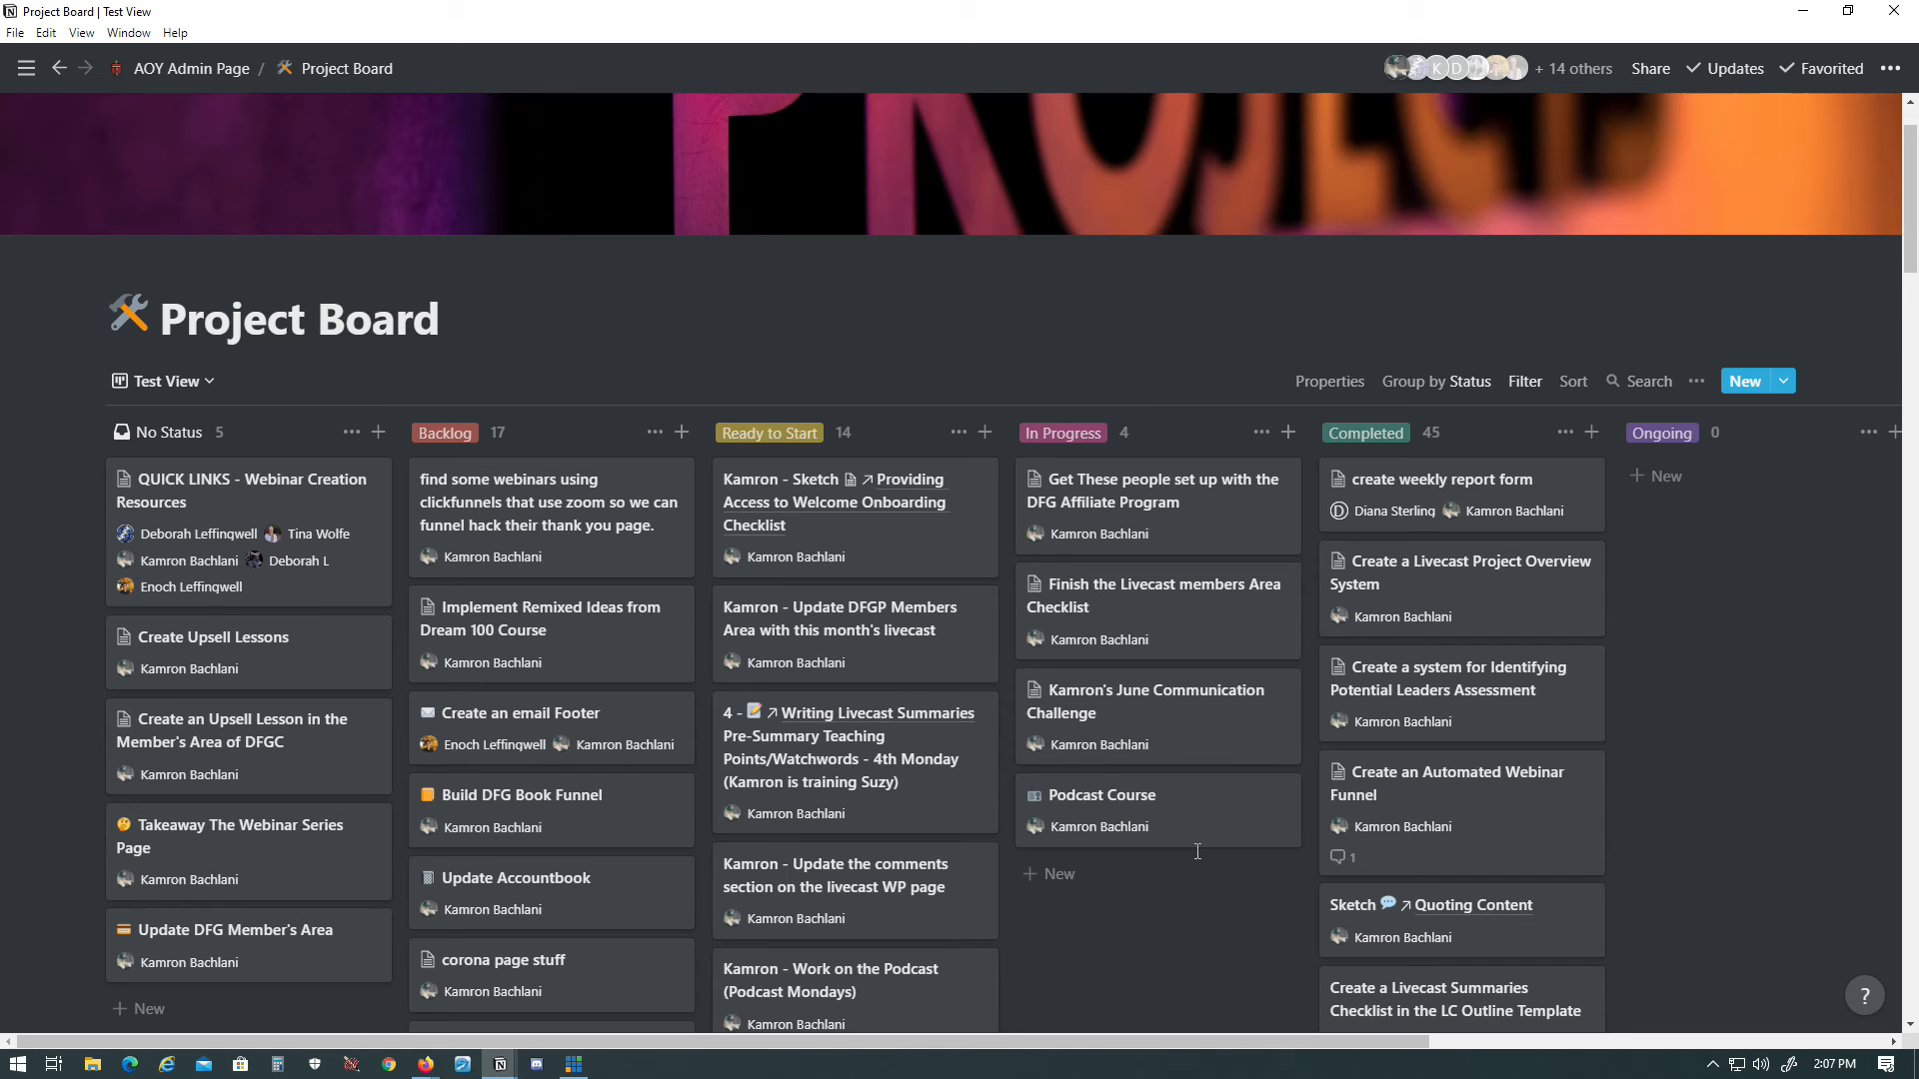
pyautogui.scroll(-3)
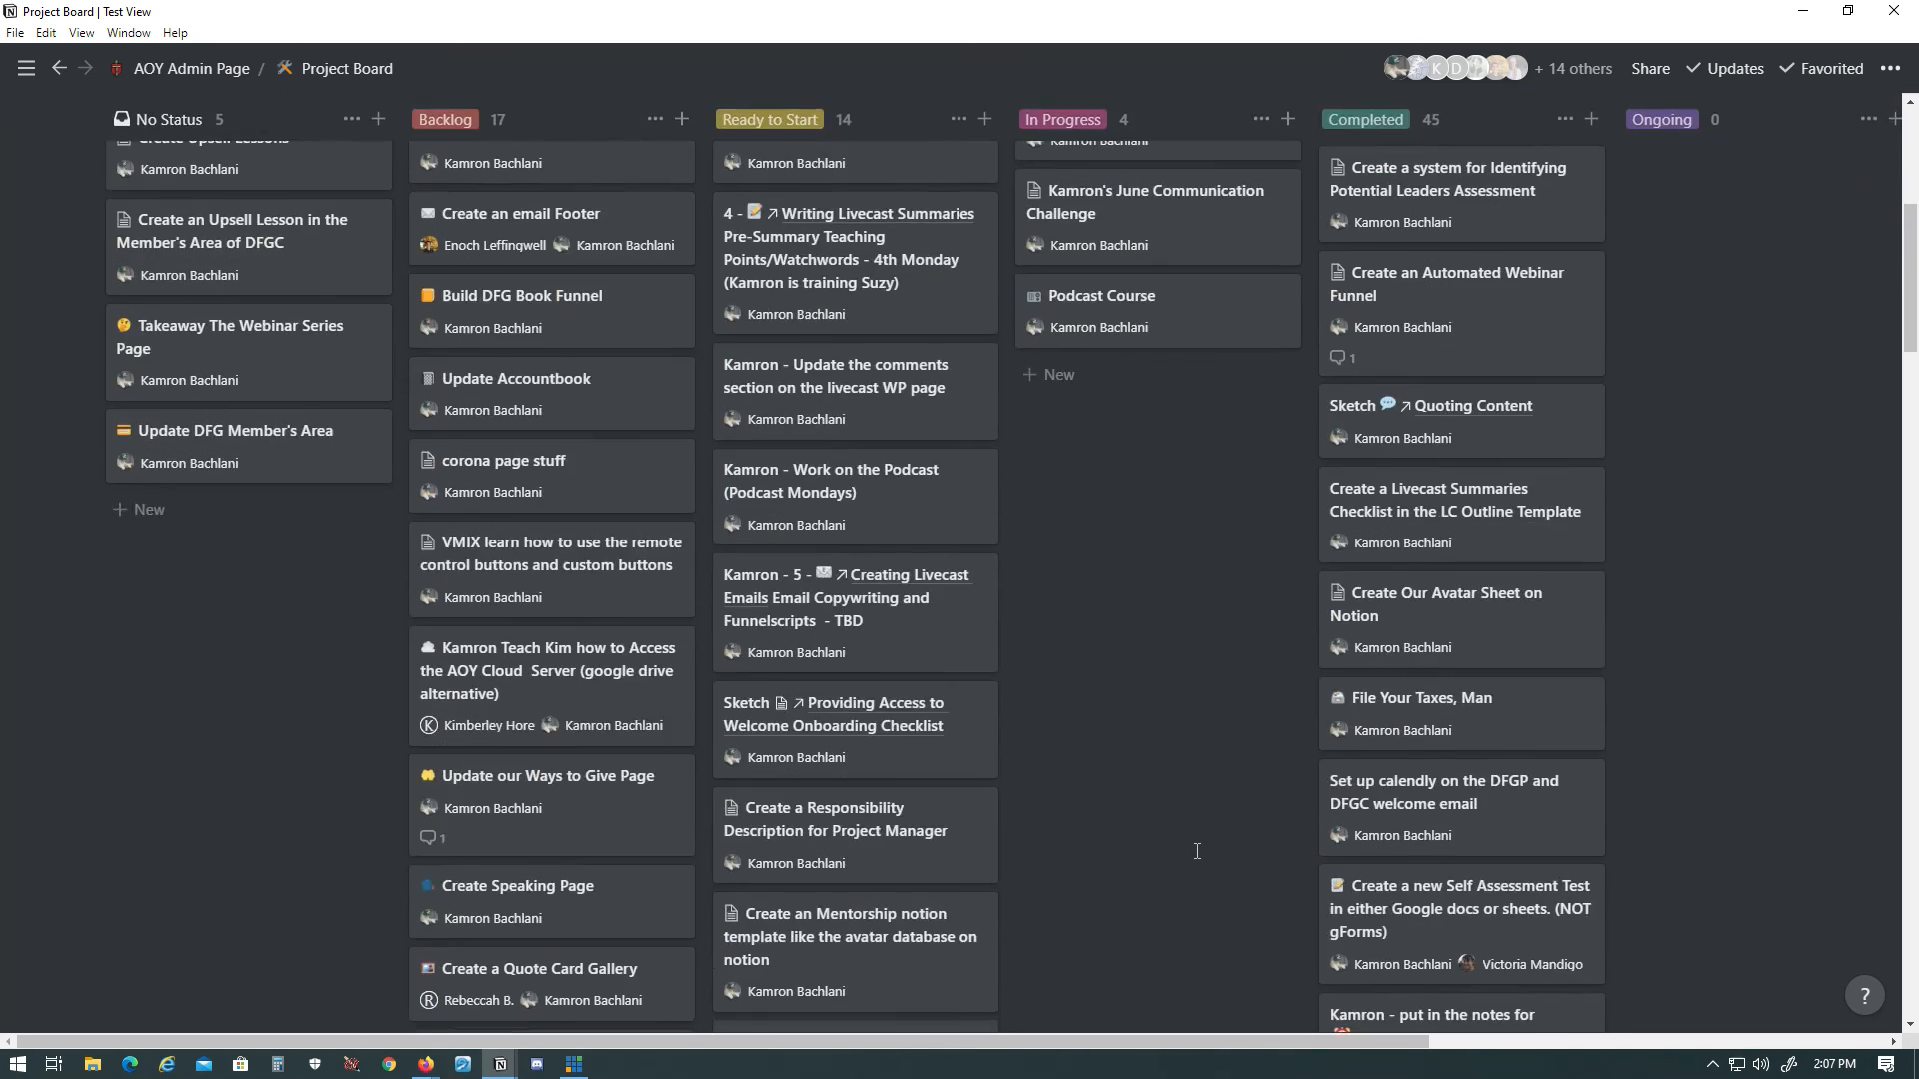
pyautogui.scroll(3)
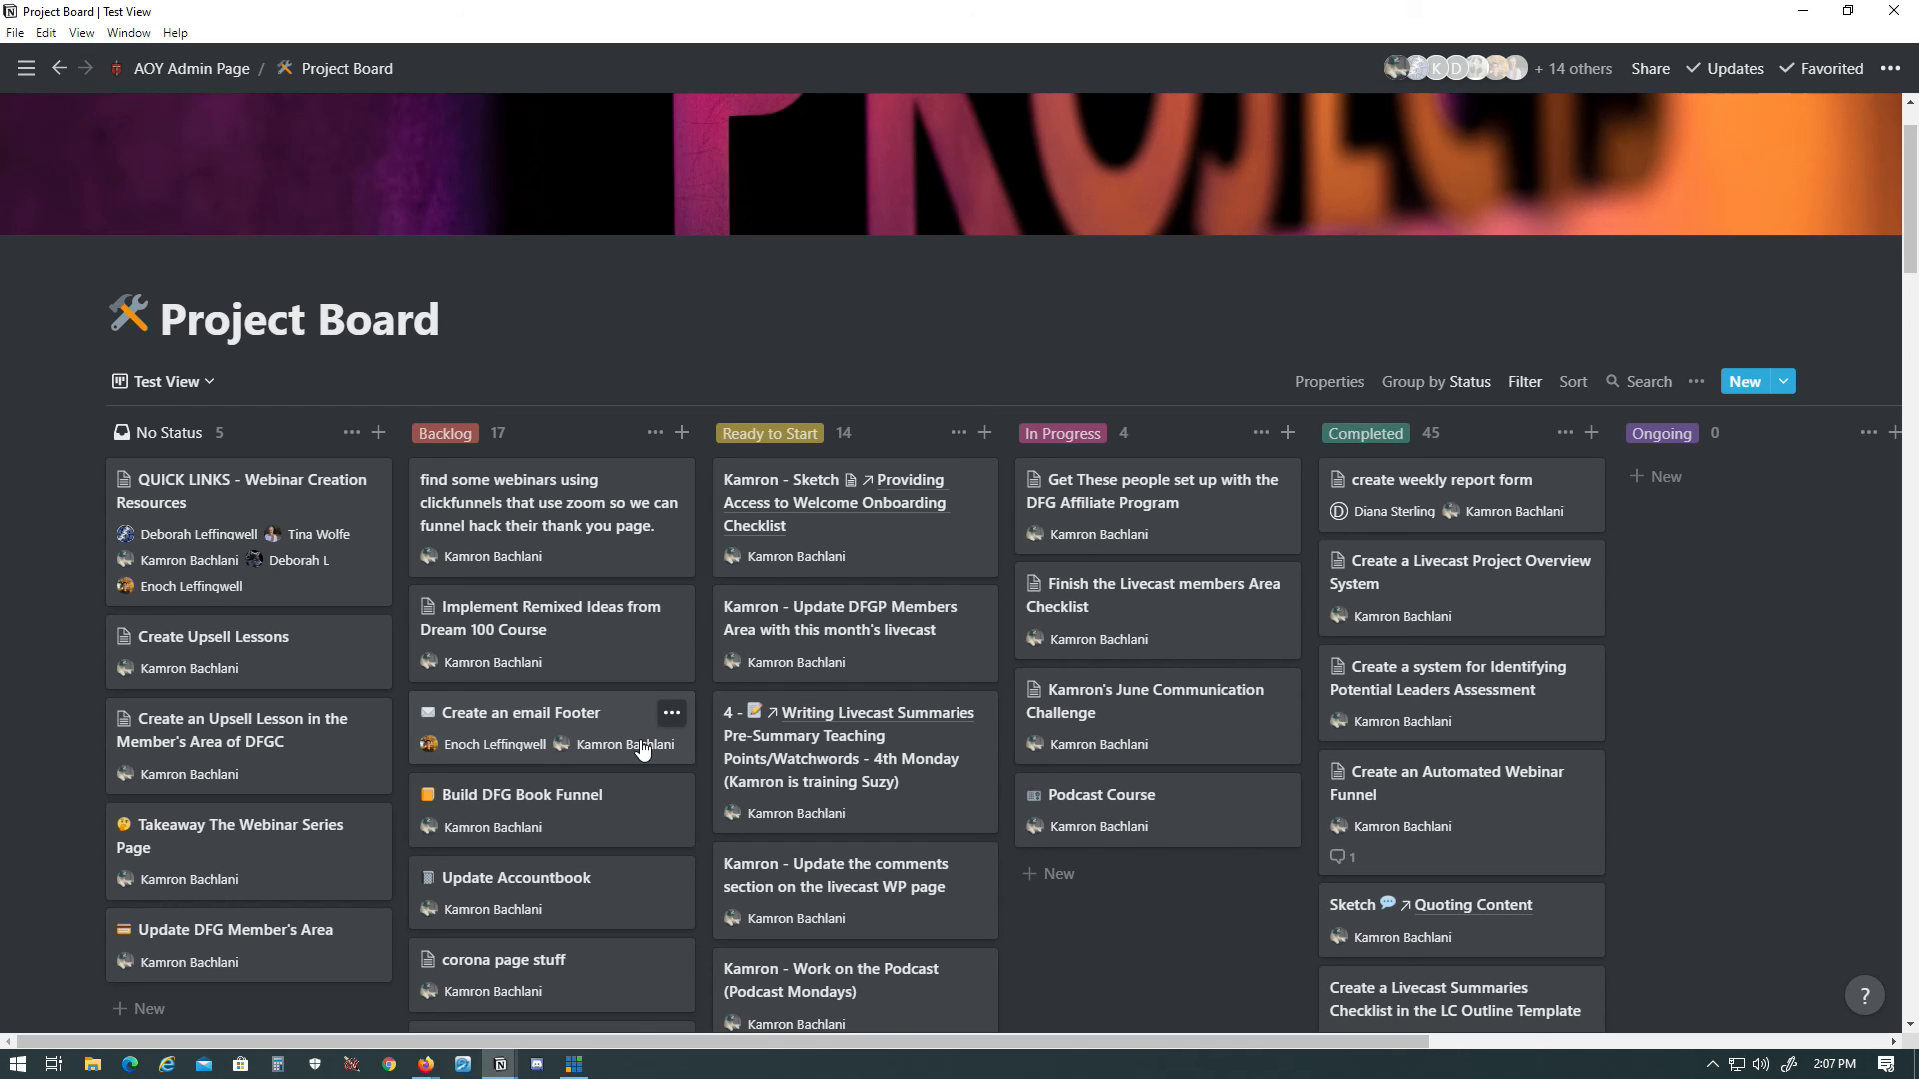
pyautogui.moveTo(1081, 911)
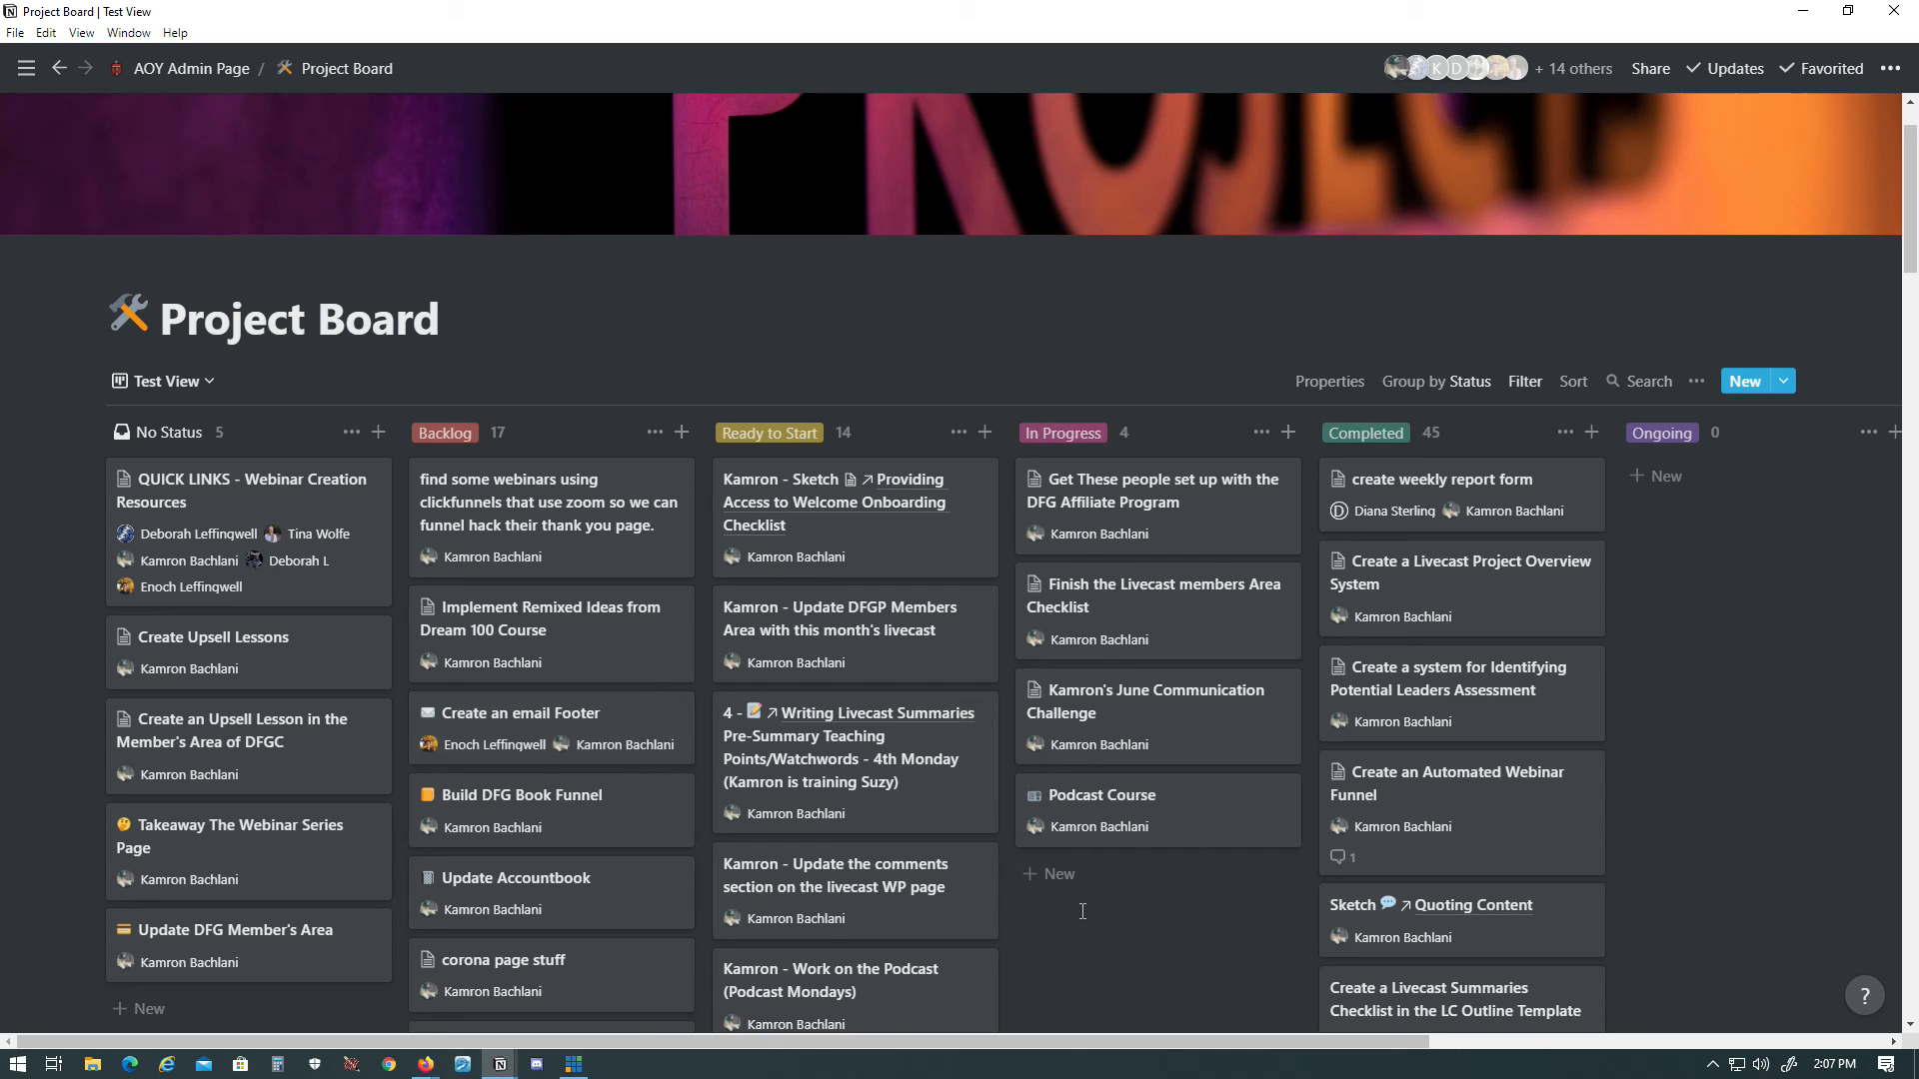